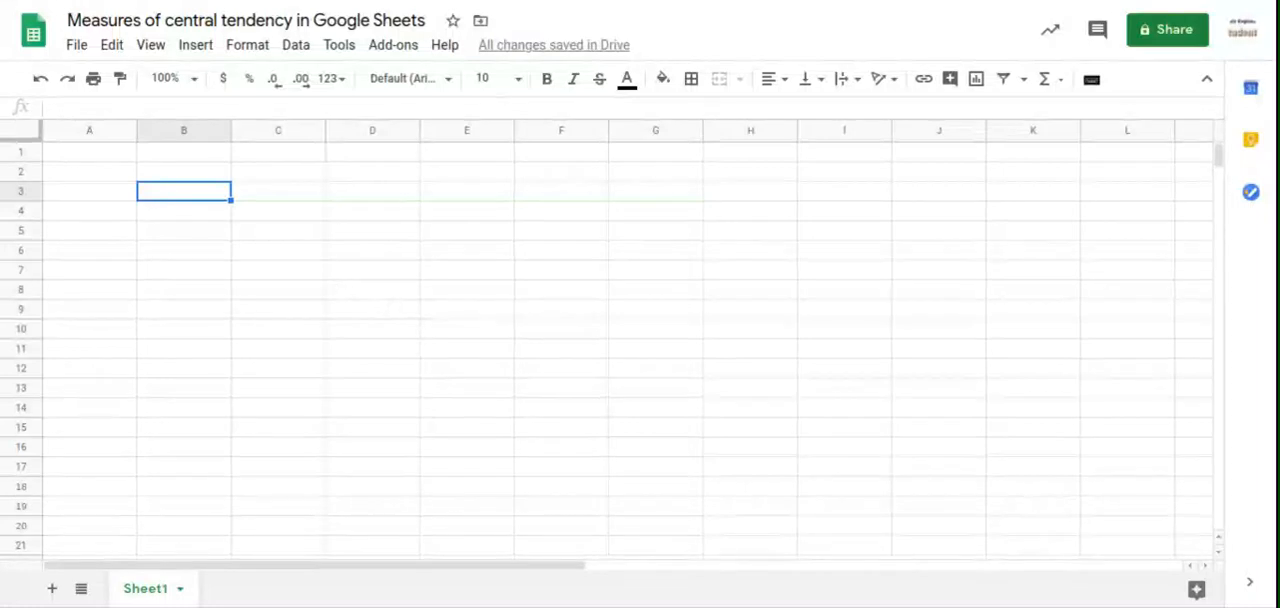
mouse_move(317, 249)
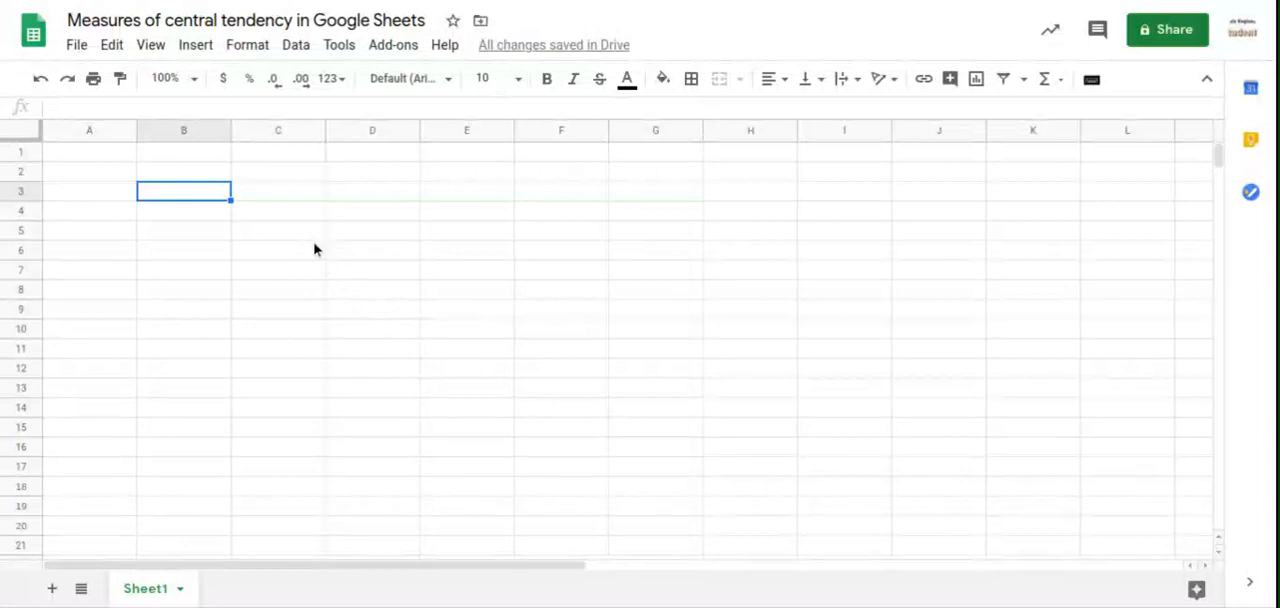
mouse_move(299, 239)
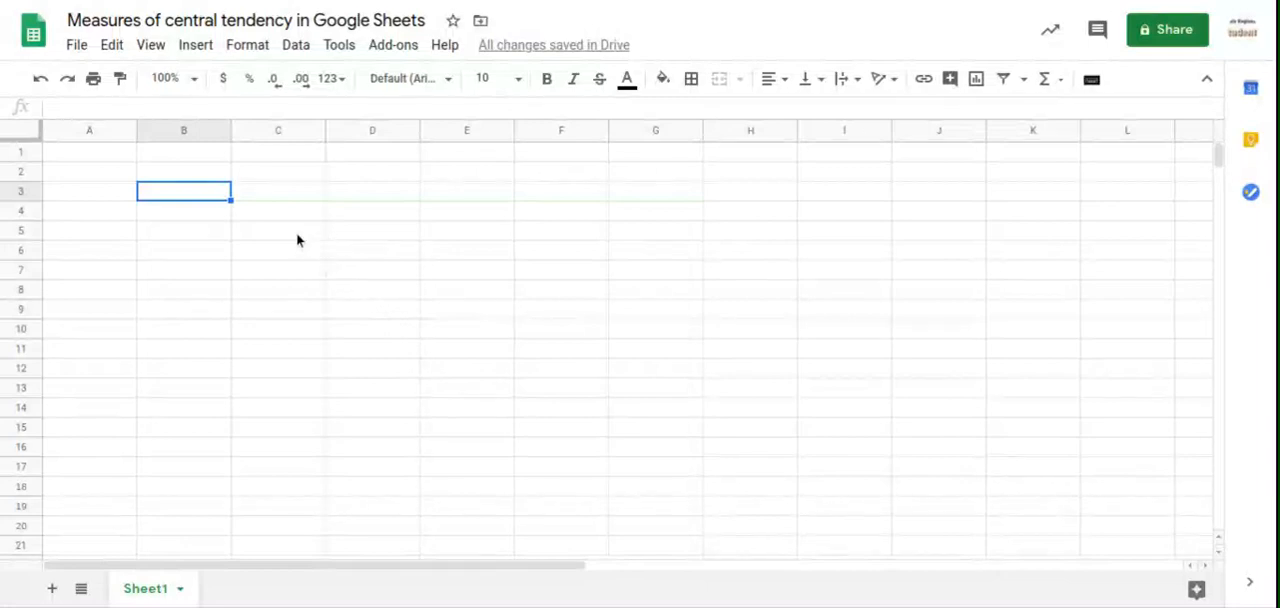
mouse_move(450, 165)
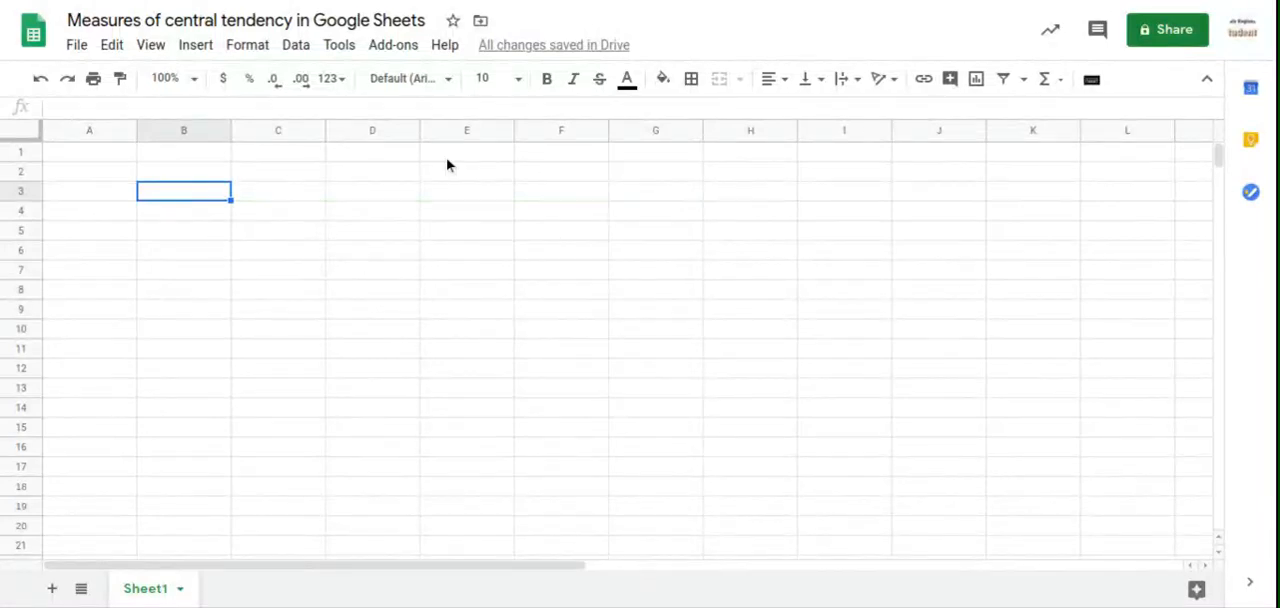
mouse_move(728, 346)
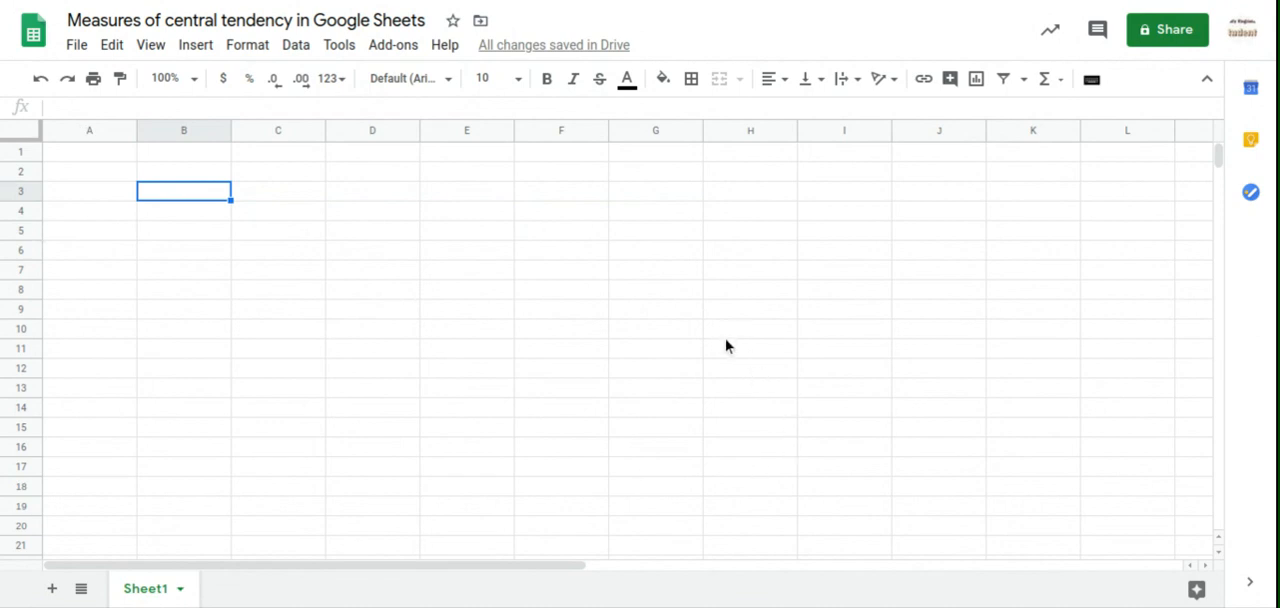
mouse_move(242, 20)
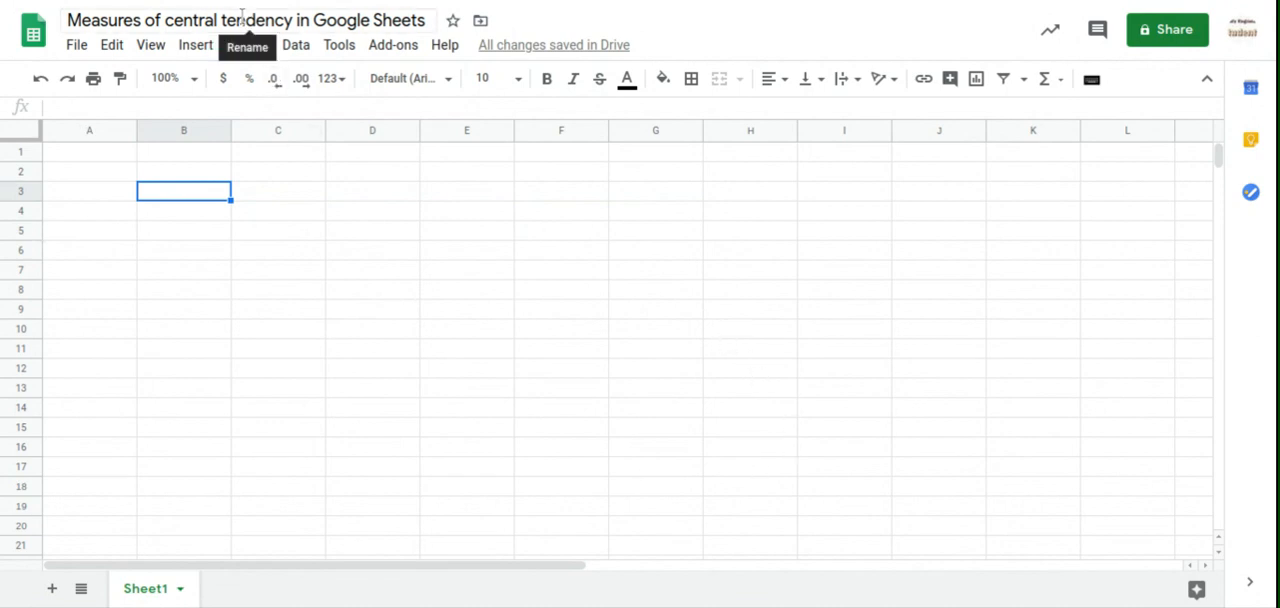
mouse_move(333, 213)
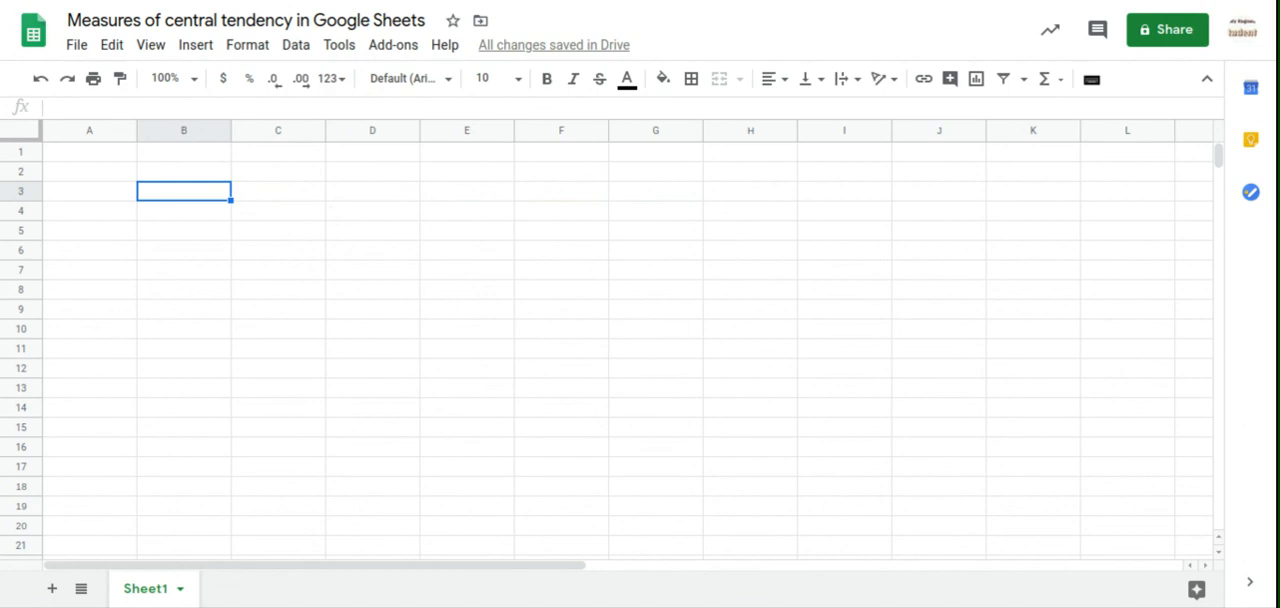
Enter the test marks 90, 95, 88, 92 and 91 into cells B3 to B7.
type("90")
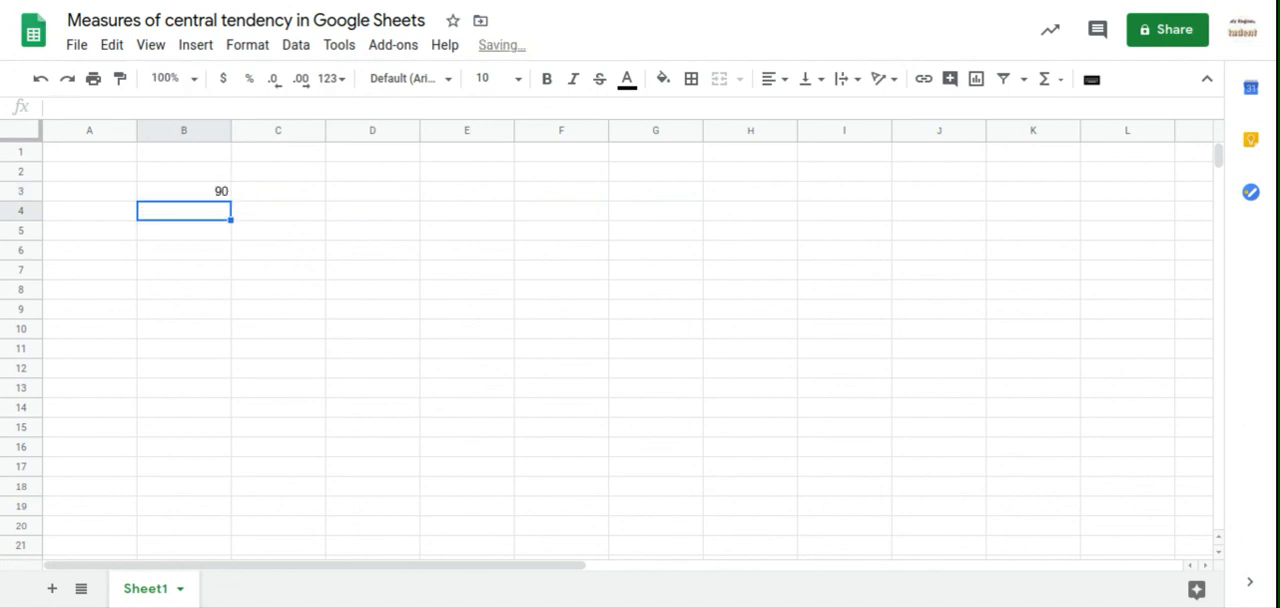
type("95")
left_click(184, 230)
type("88")
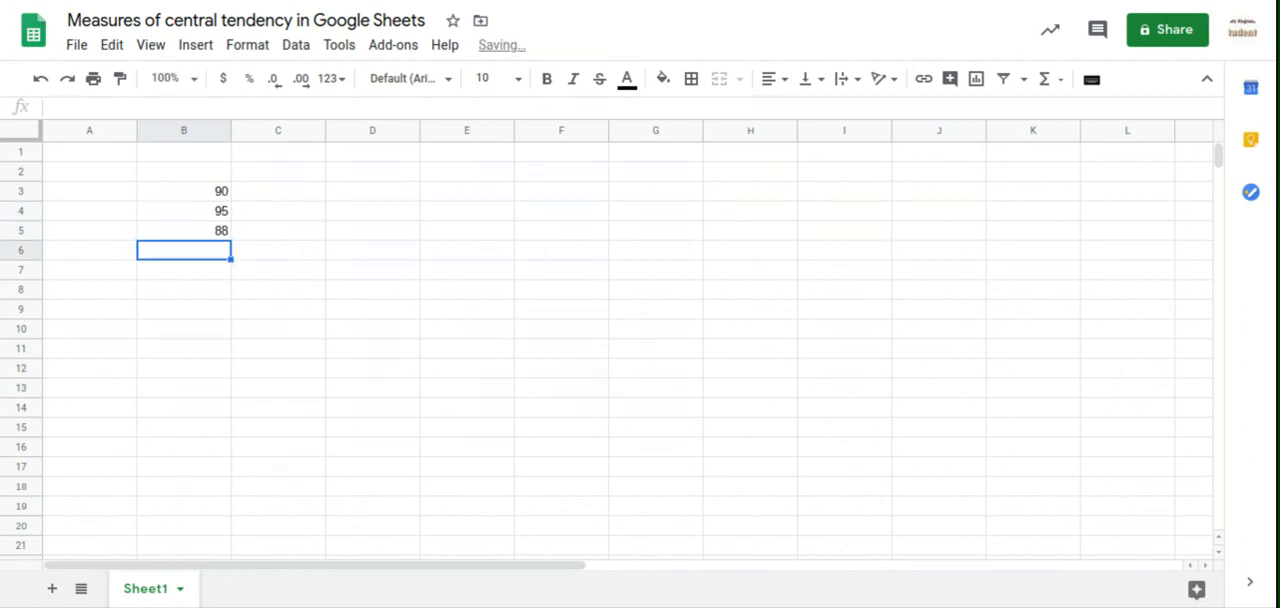
type("92")
left_click(184, 270)
type("91")
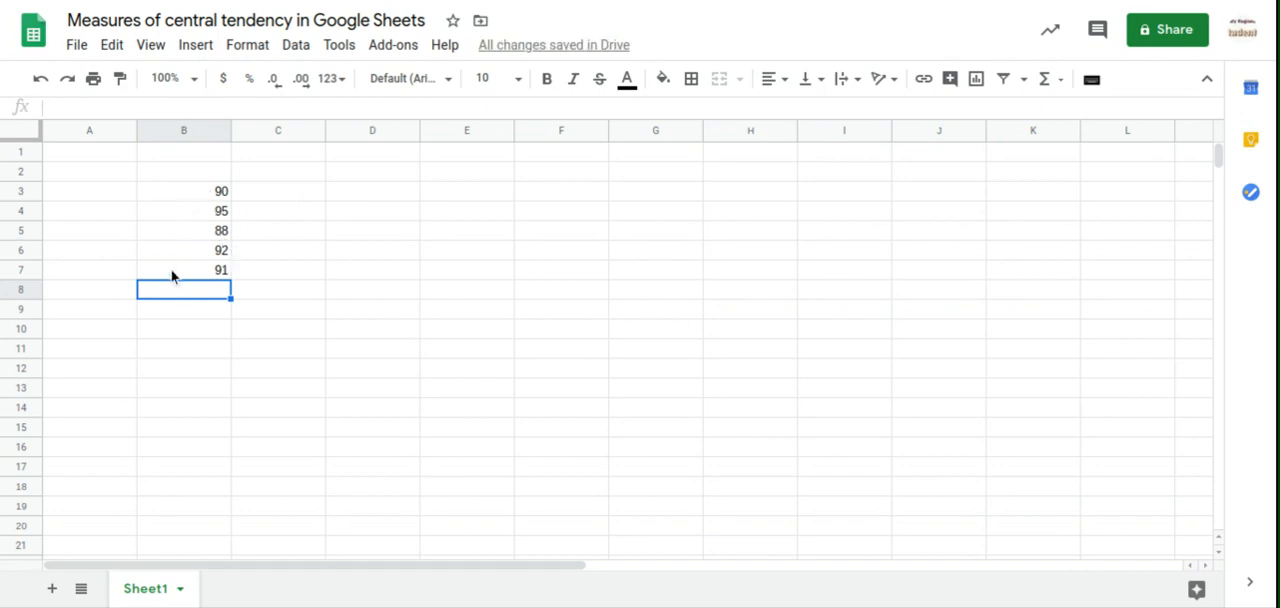
mouse_move(197, 190)
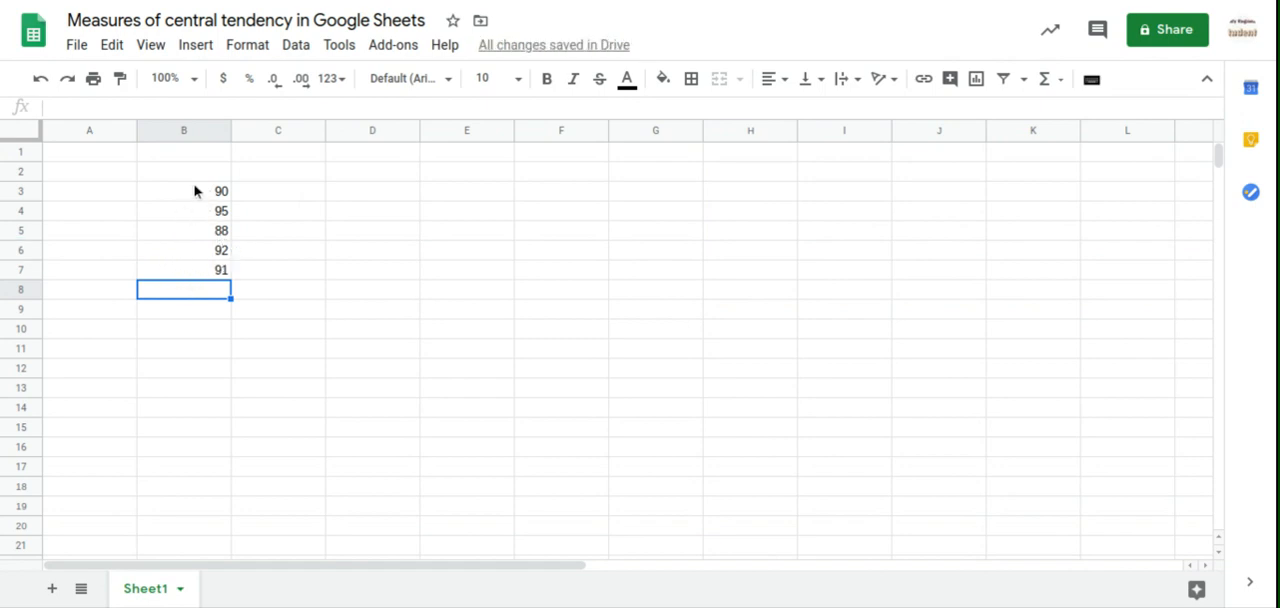
mouse_move(196, 318)
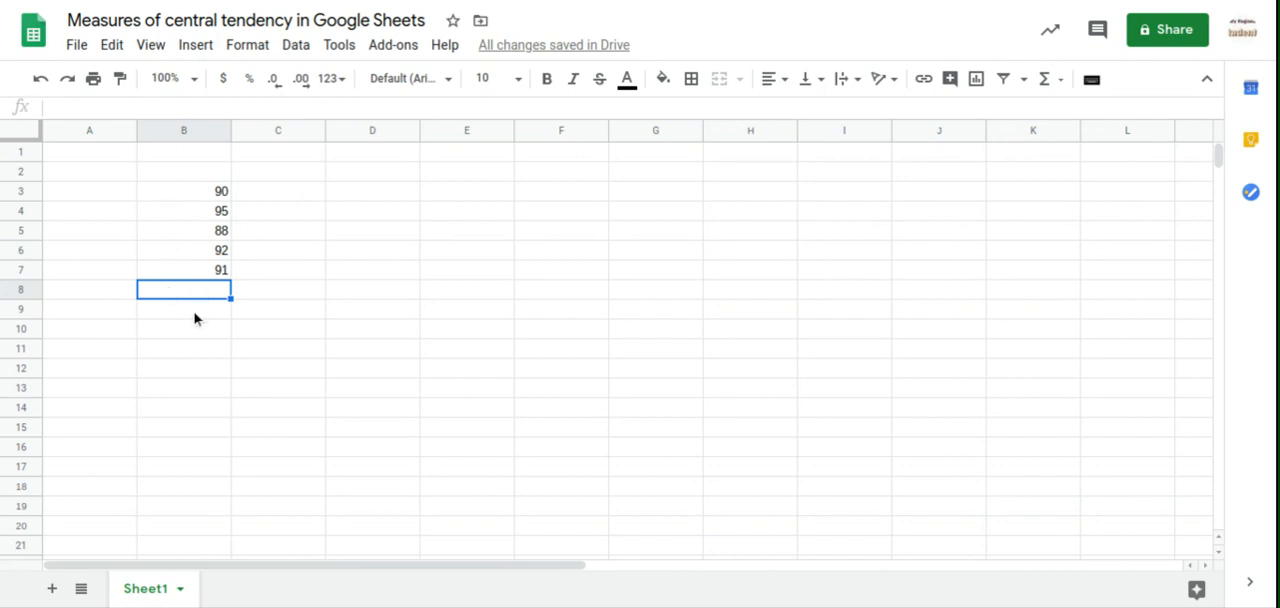
mouse_move(151, 190)
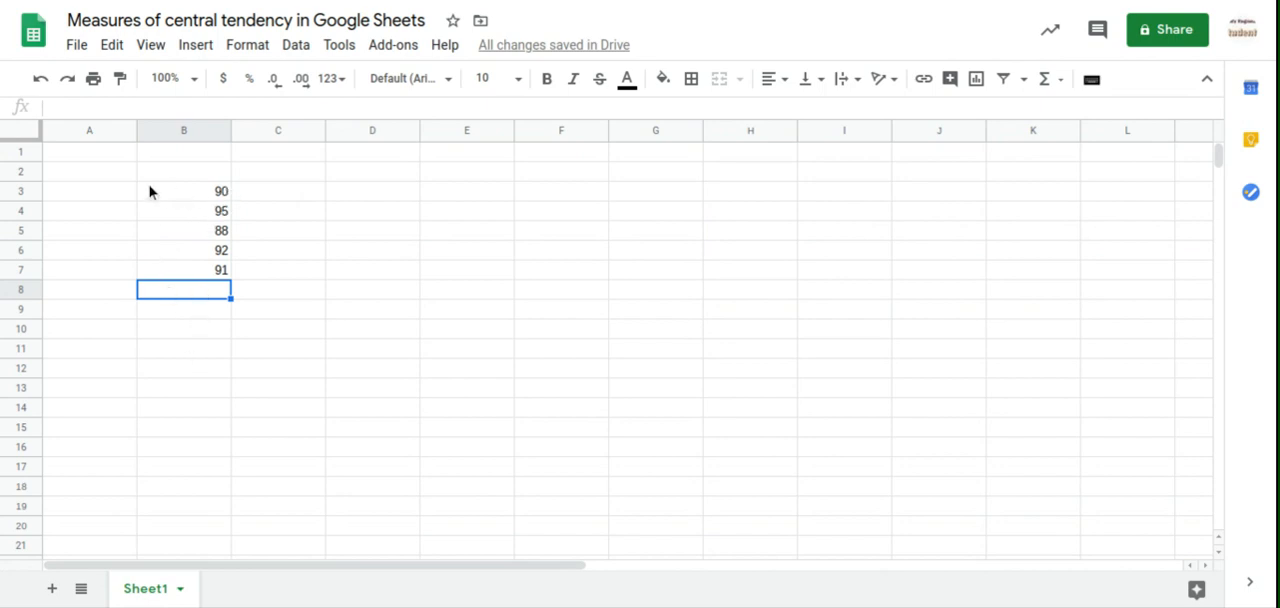
mouse_move(146, 357)
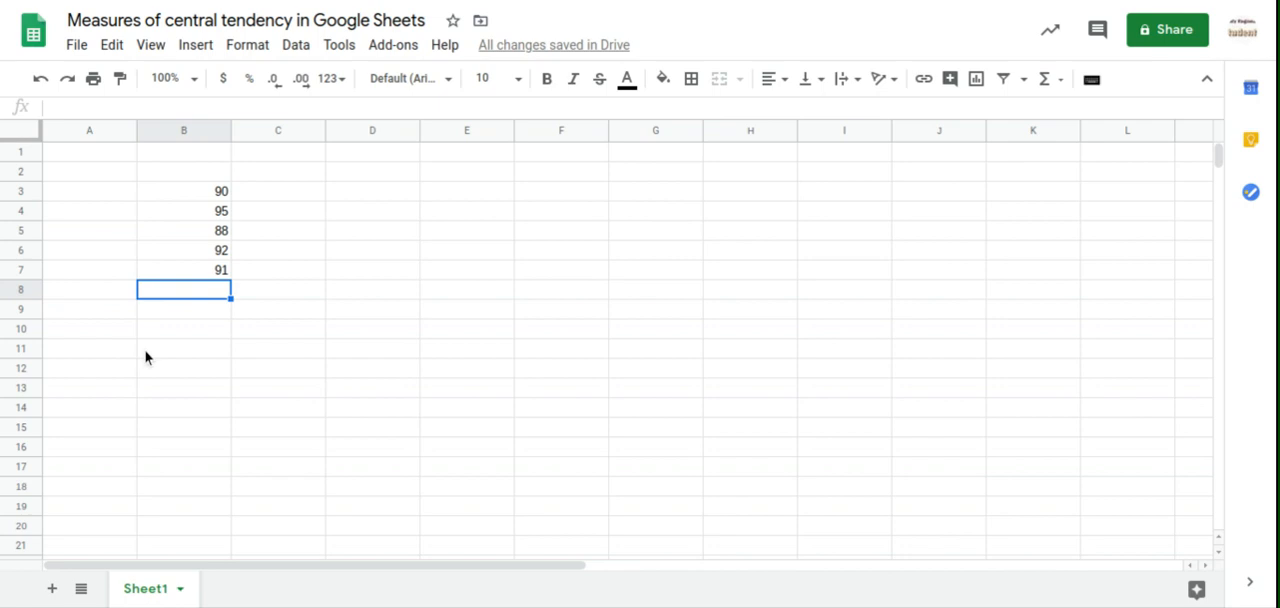
mouse_move(199, 268)
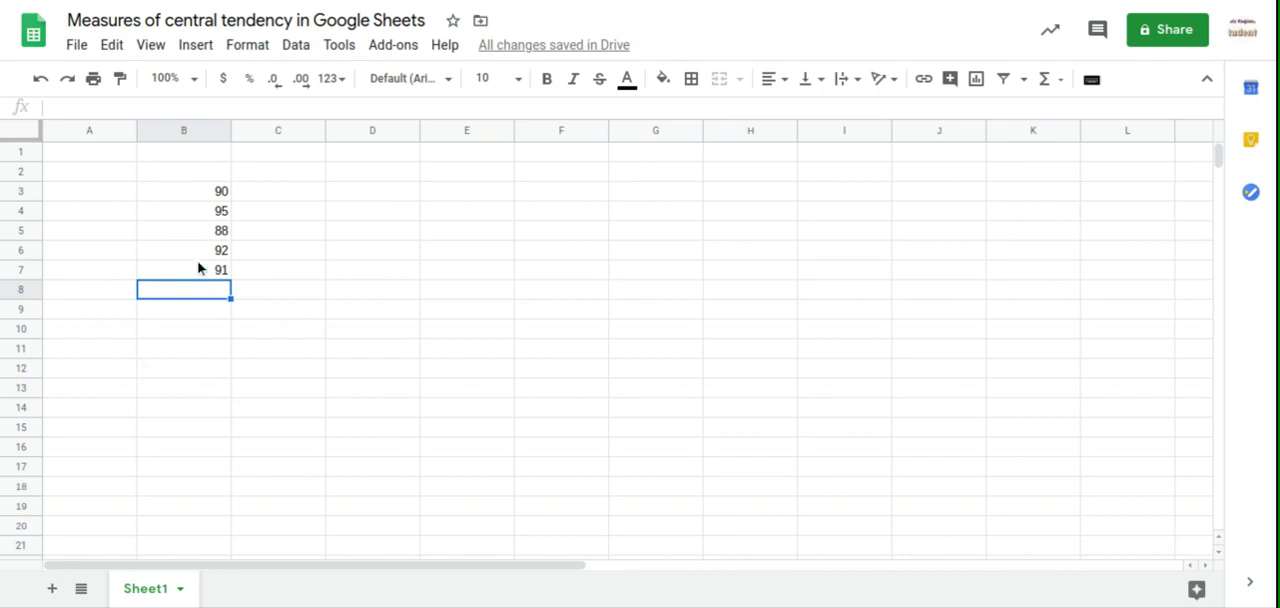
mouse_move(205, 397)
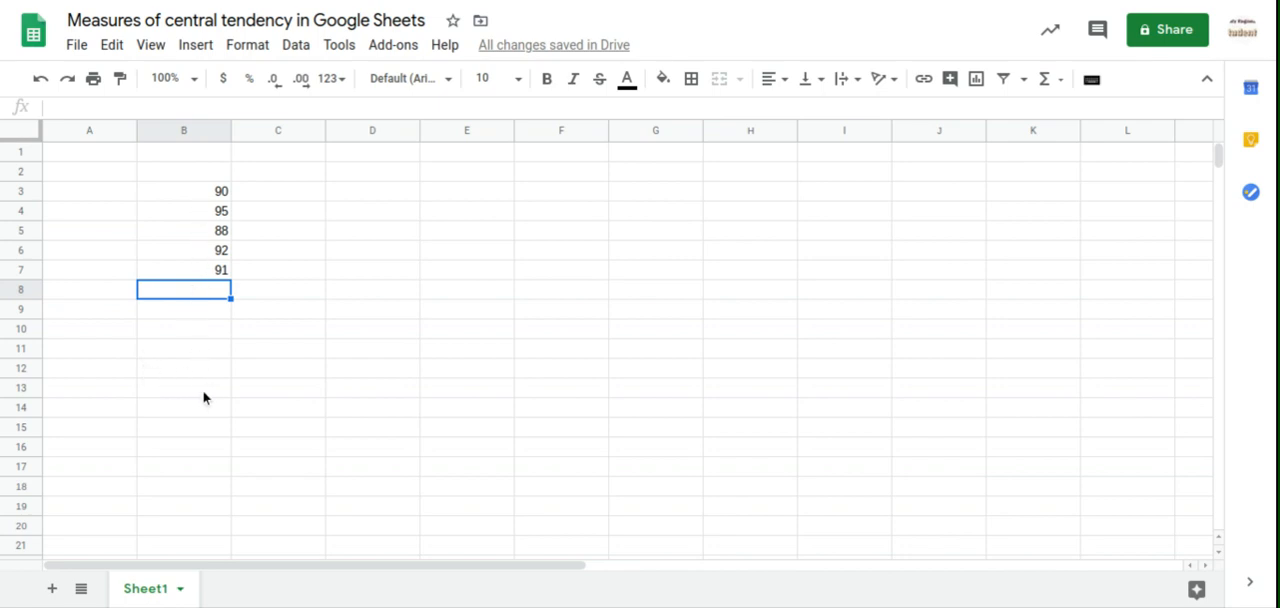
mouse_move(372, 194)
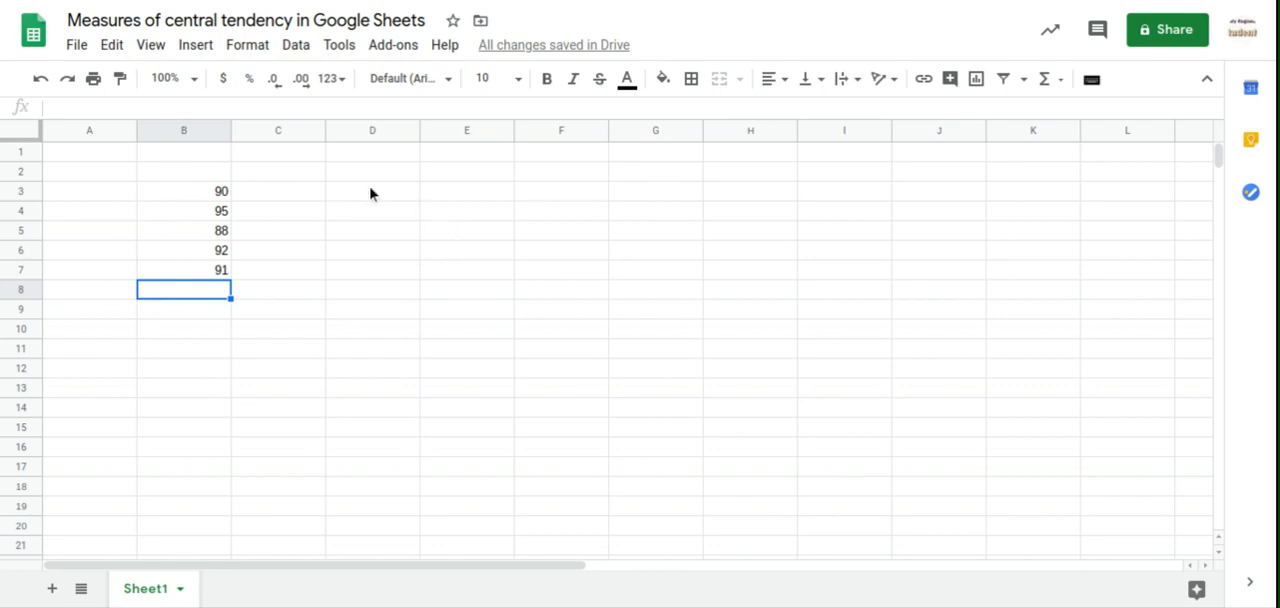
Type the label 'Median' in E3 and start a formula with = in E4.
left_click(466, 190)
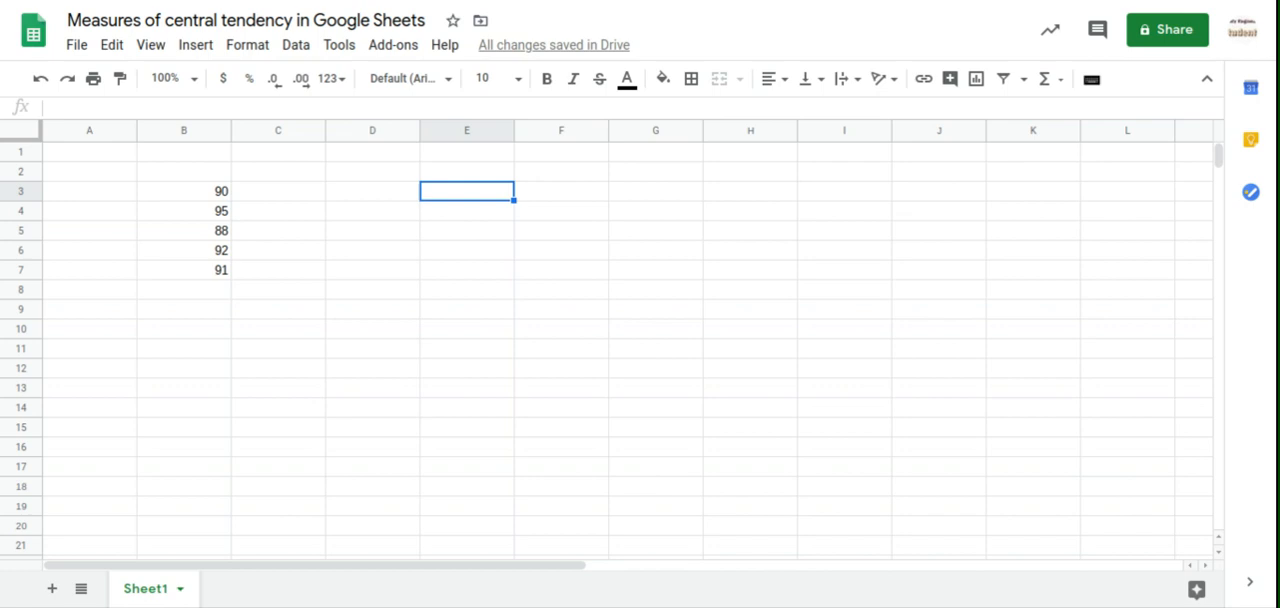
type("Median")
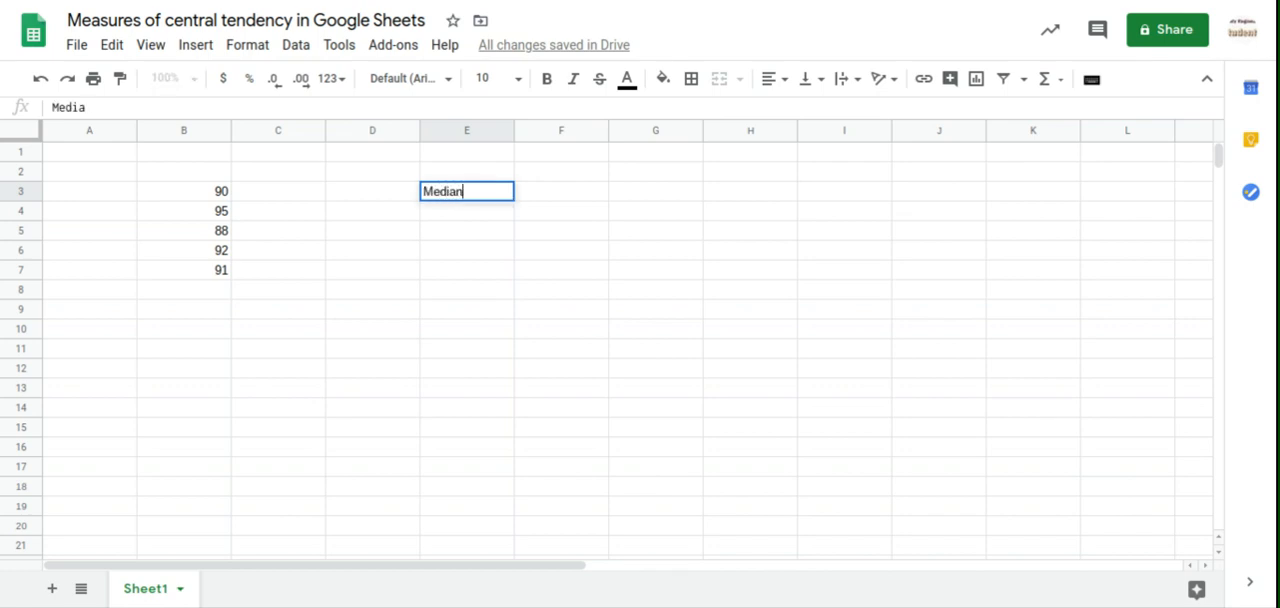
key("Enter")
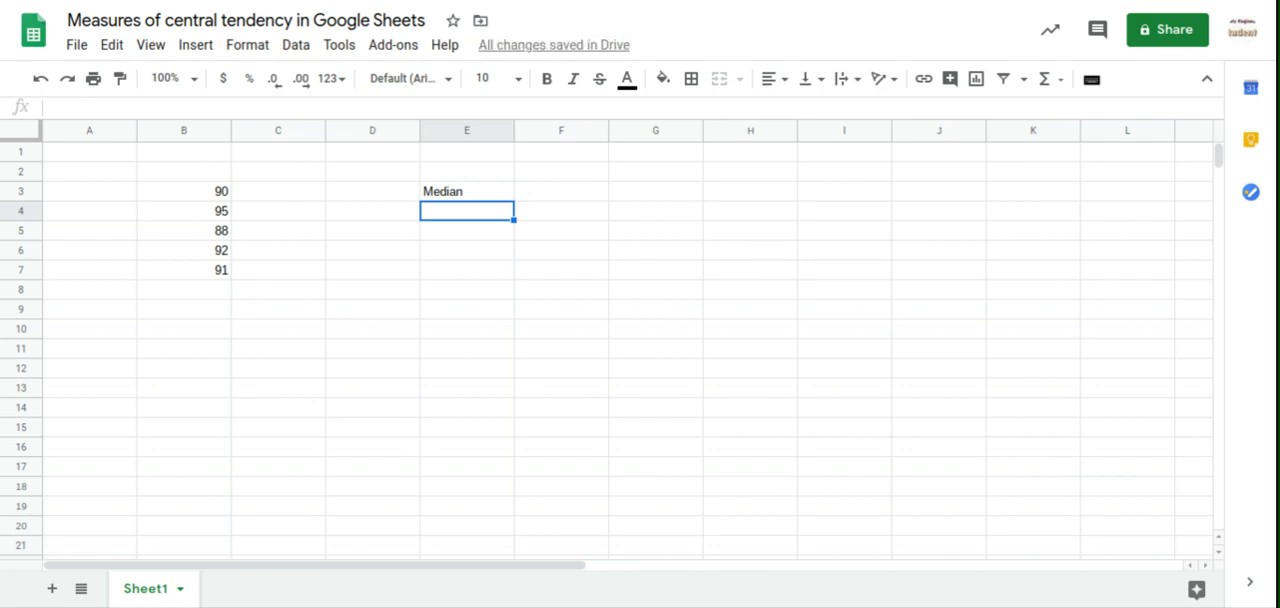
type("=")
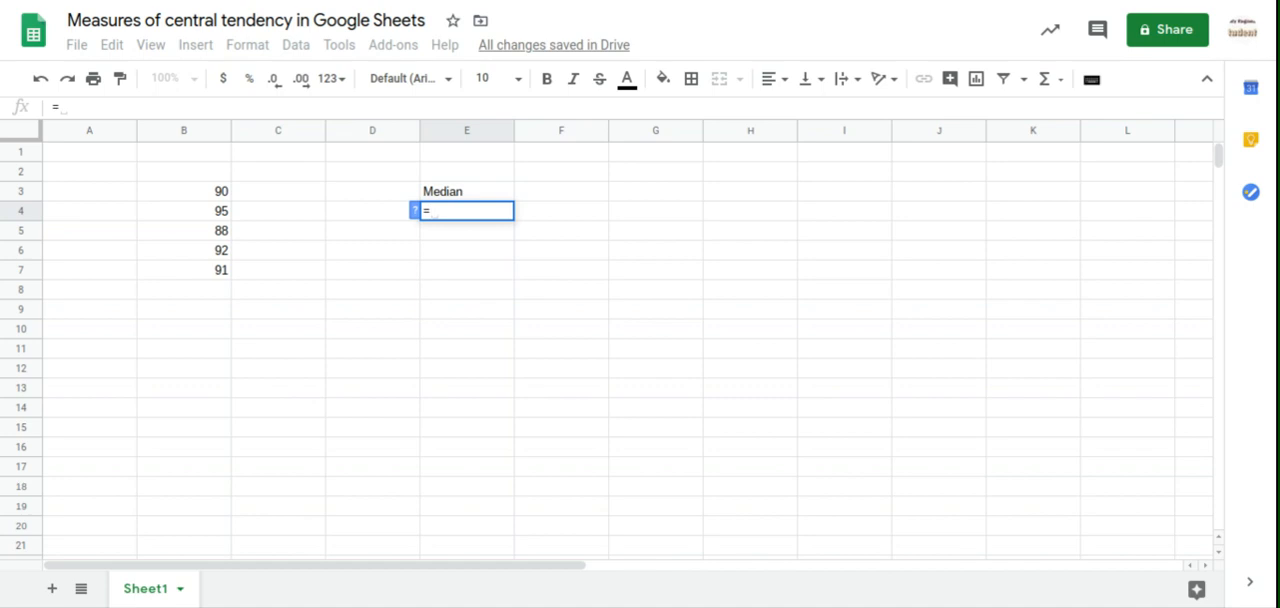
Compute =MEDIAN over marks B3:B7 in E4, returning 91.
type("me")
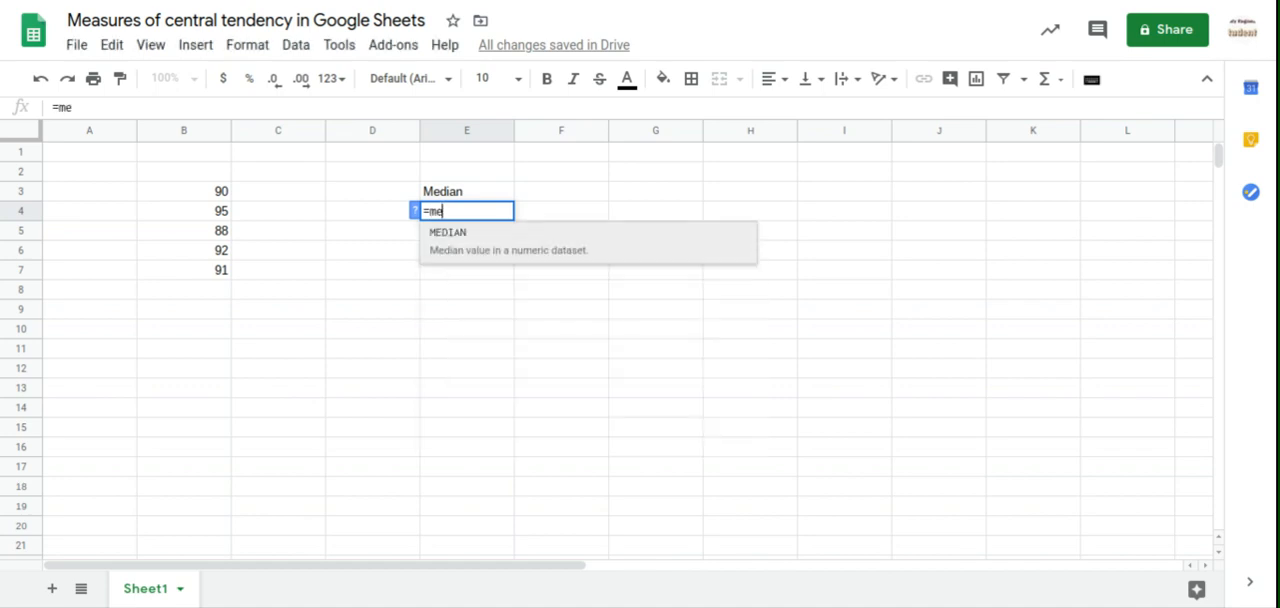
type("d")
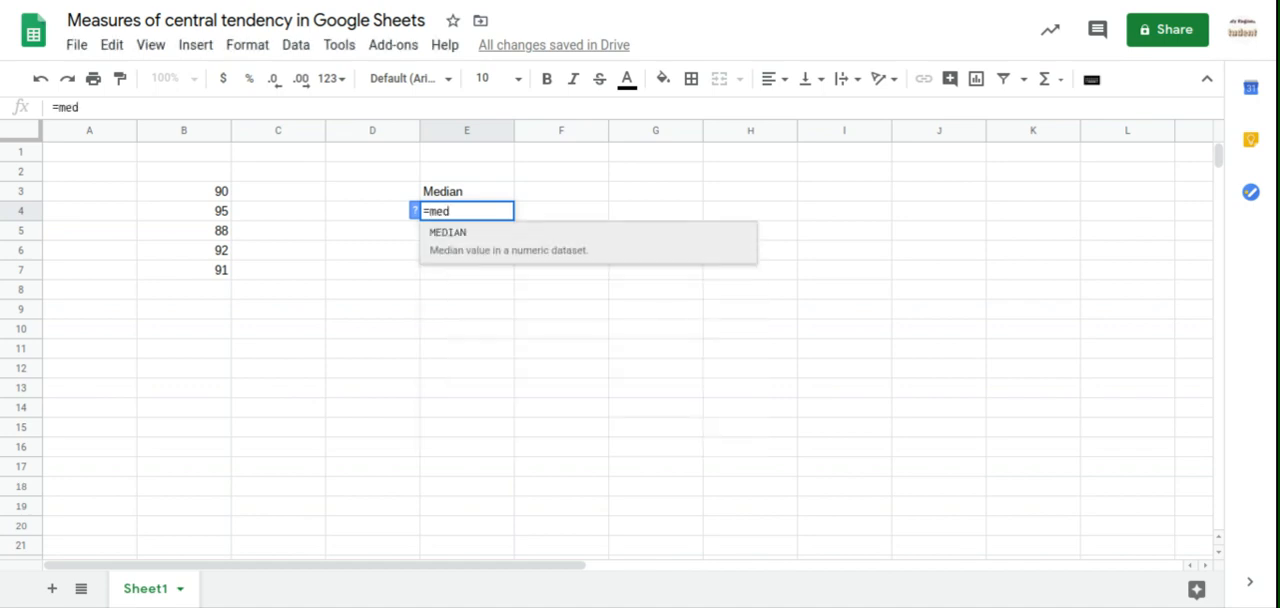
type("ian")
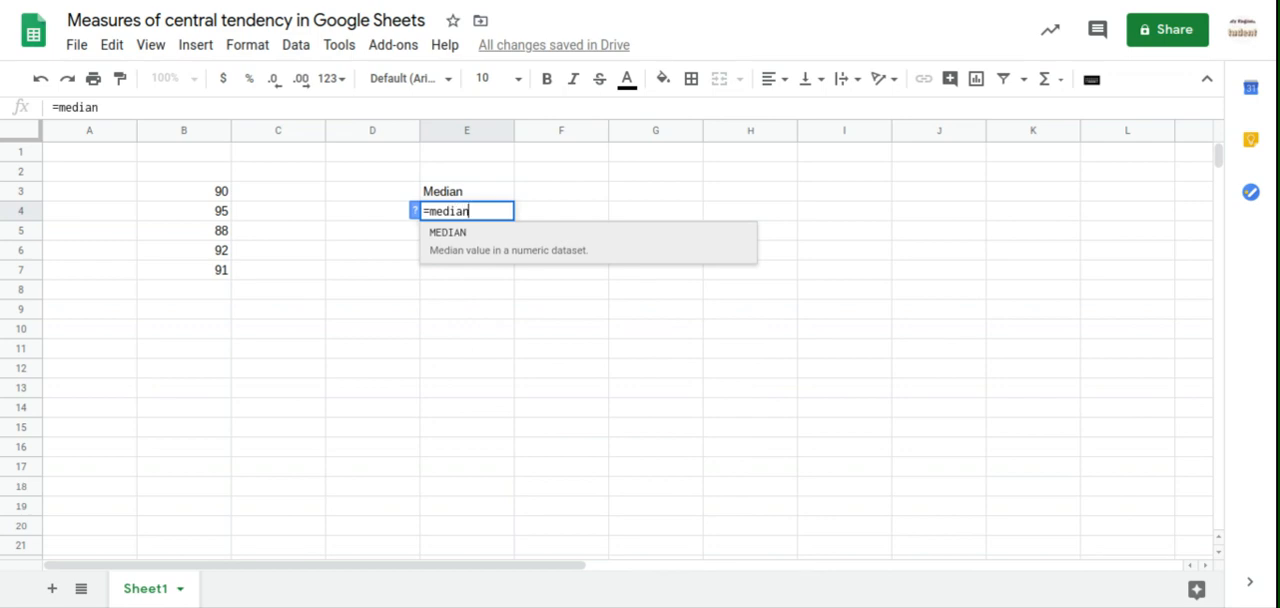
type("(")
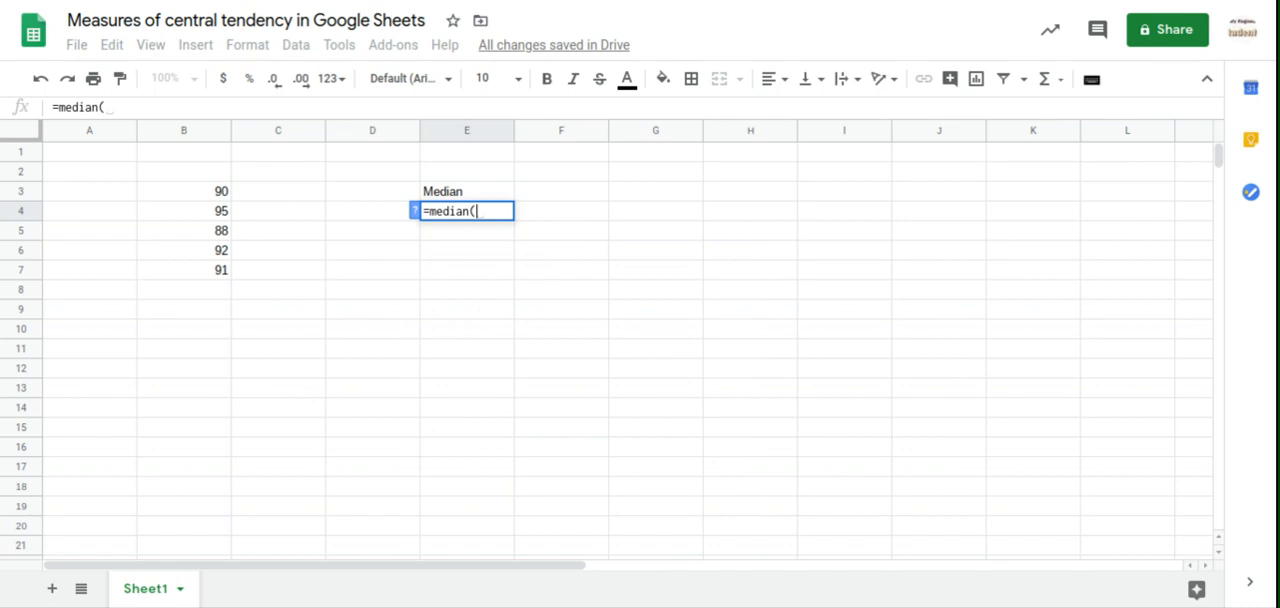
mouse_move(492, 228)
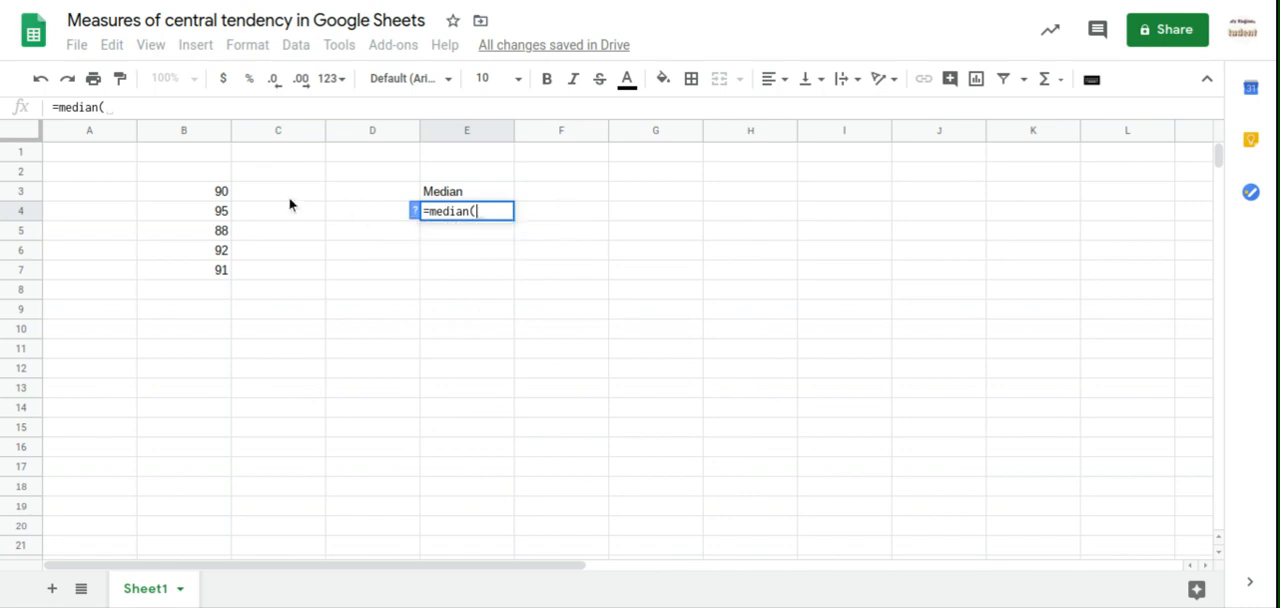
left_click(197, 191)
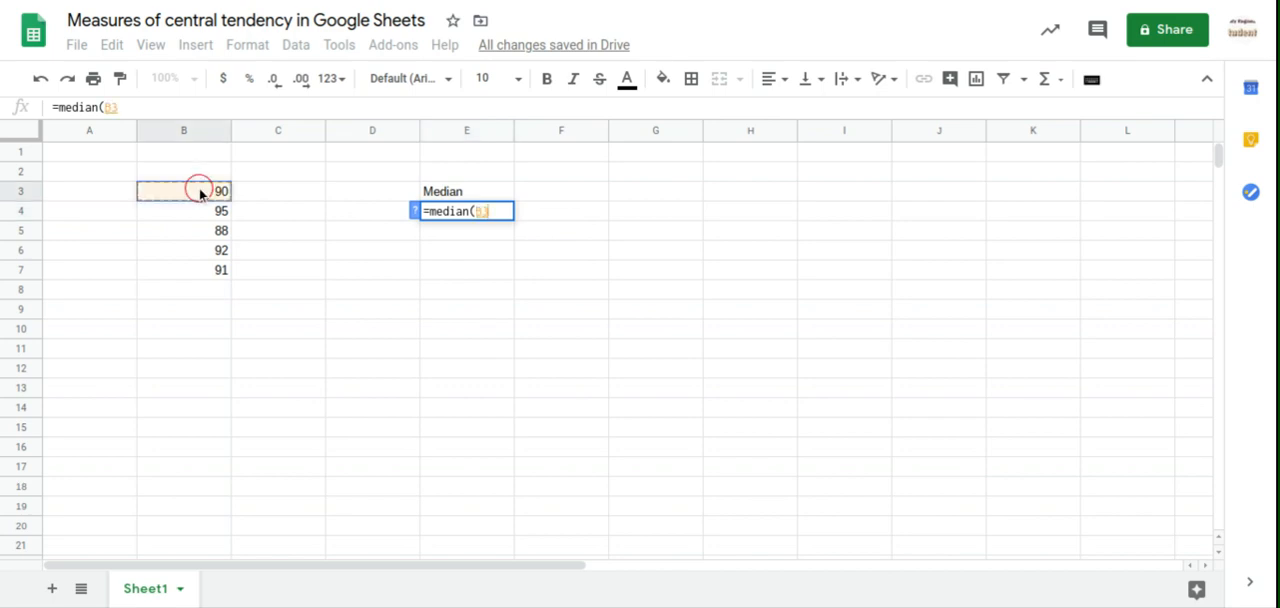
left_click_drag(184, 191, 184, 231)
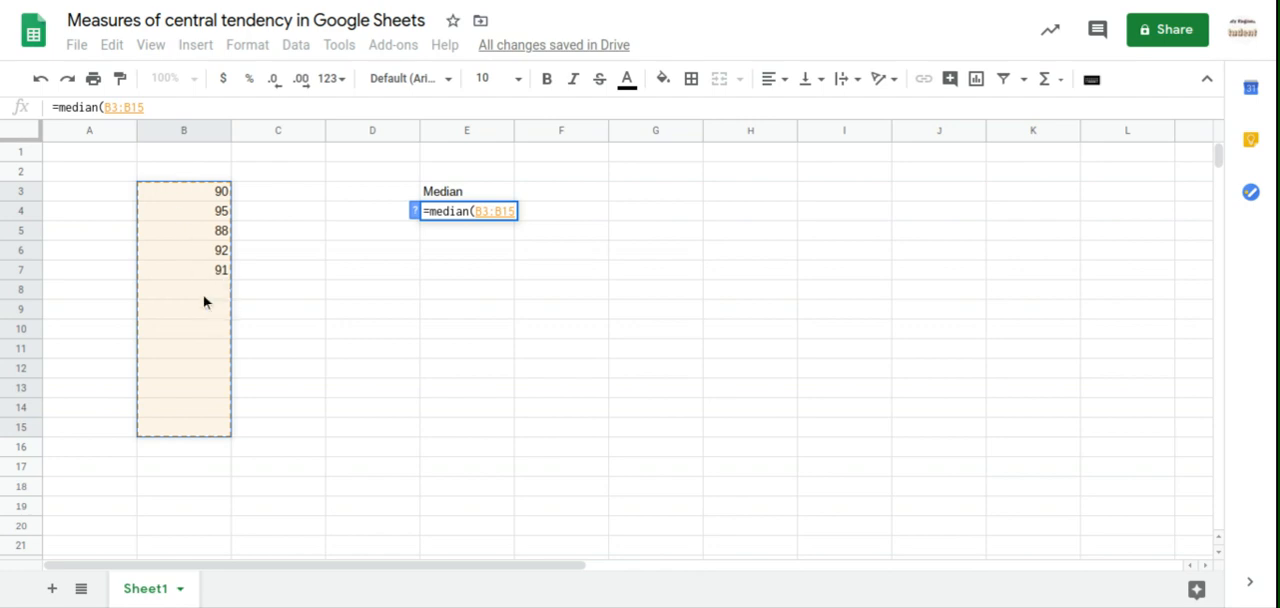
mouse_move(212, 304)
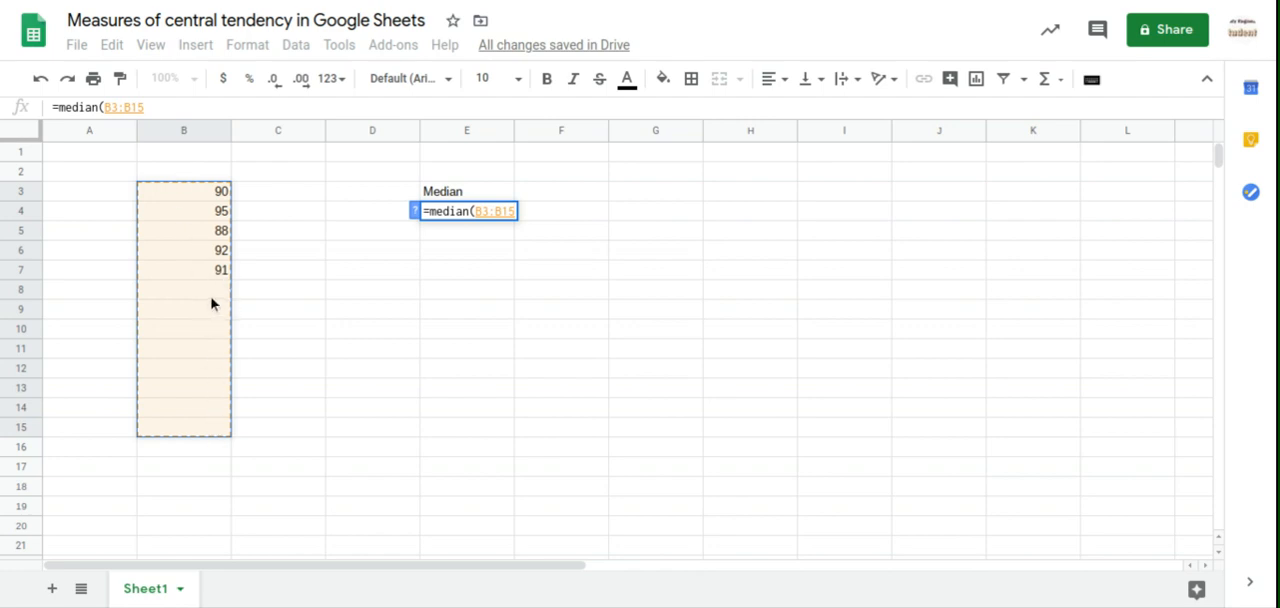
mouse_move(205, 270)
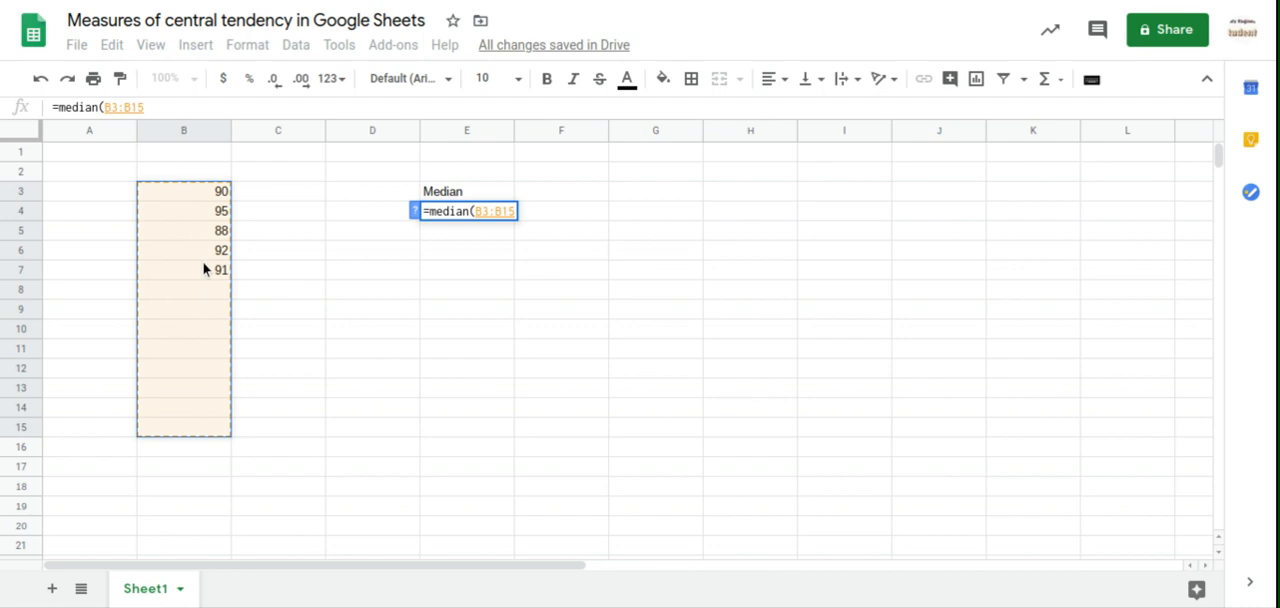
mouse_move(318, 188)
type(")")
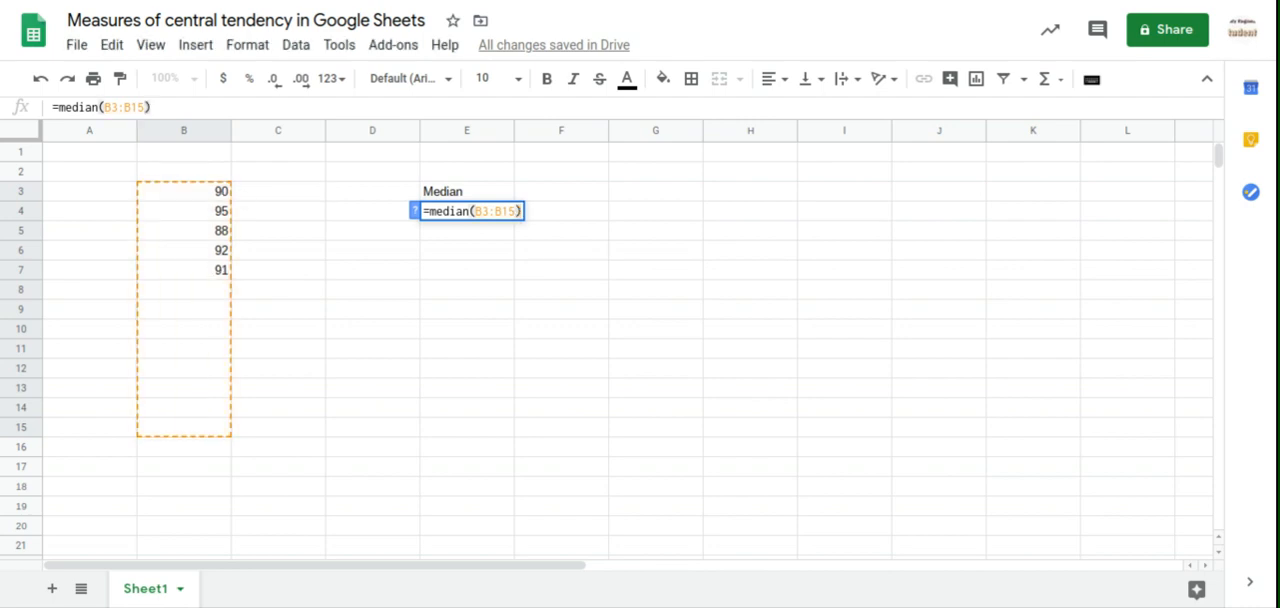
key("Enter")
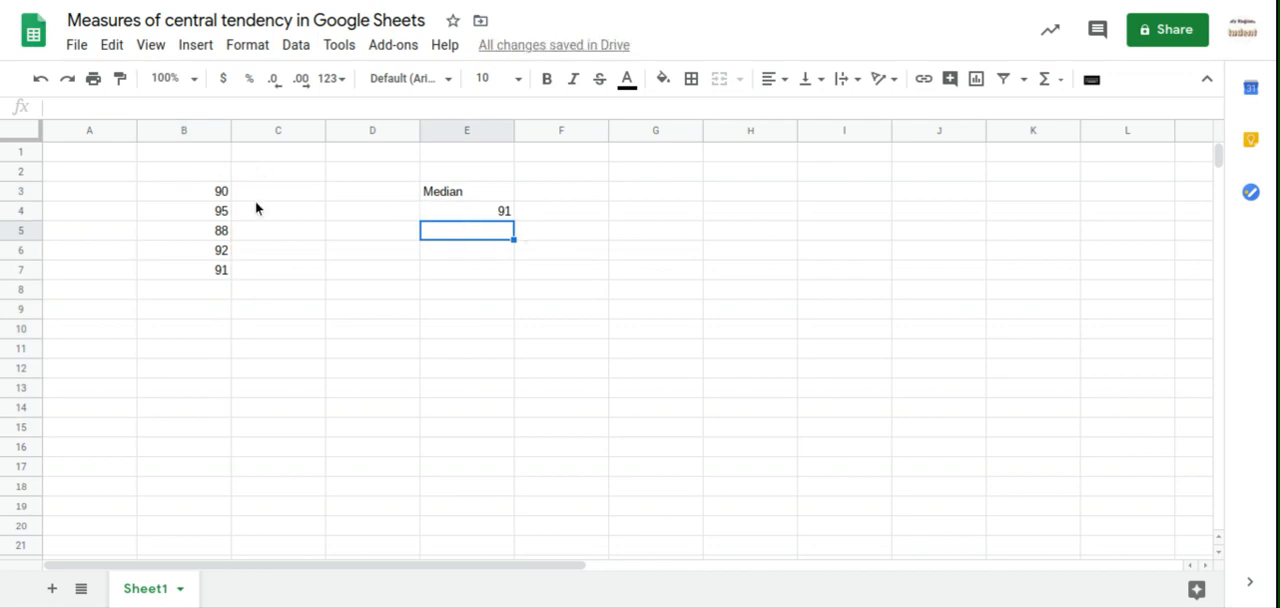
mouse_move(237, 247)
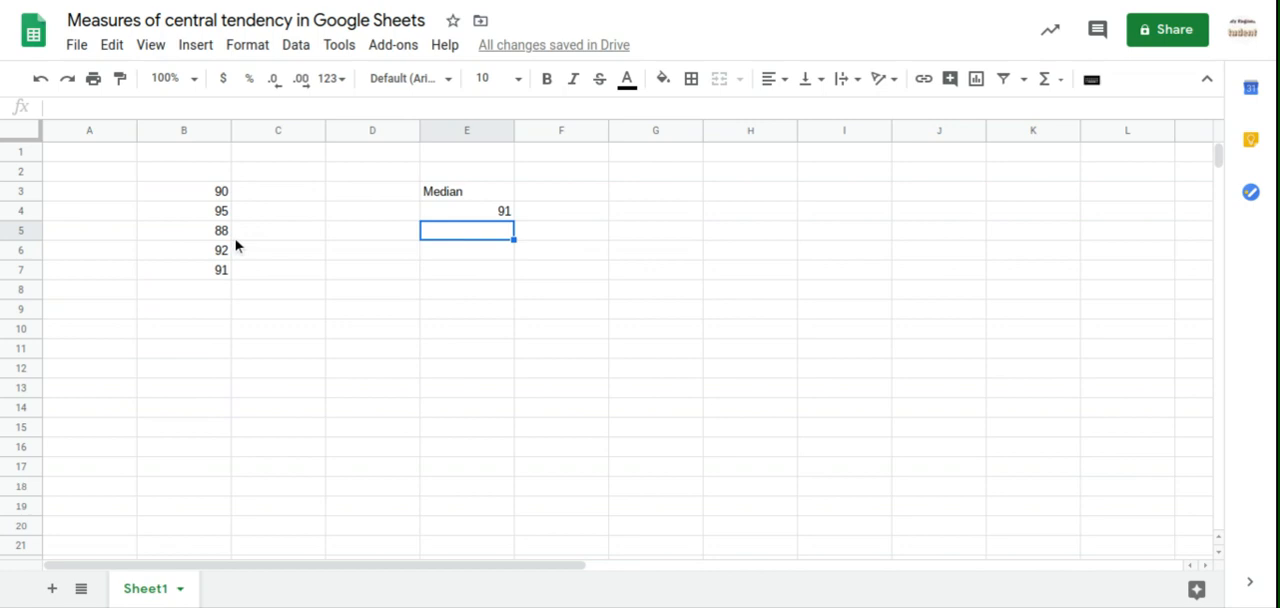
mouse_move(232, 209)
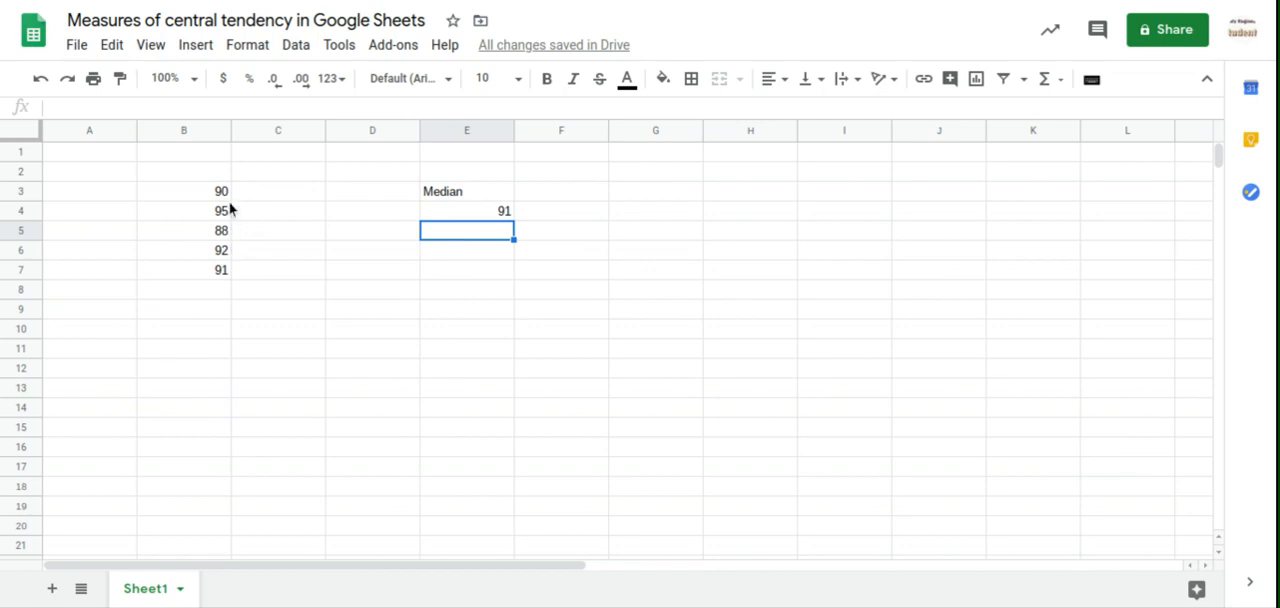
mouse_move(238, 223)
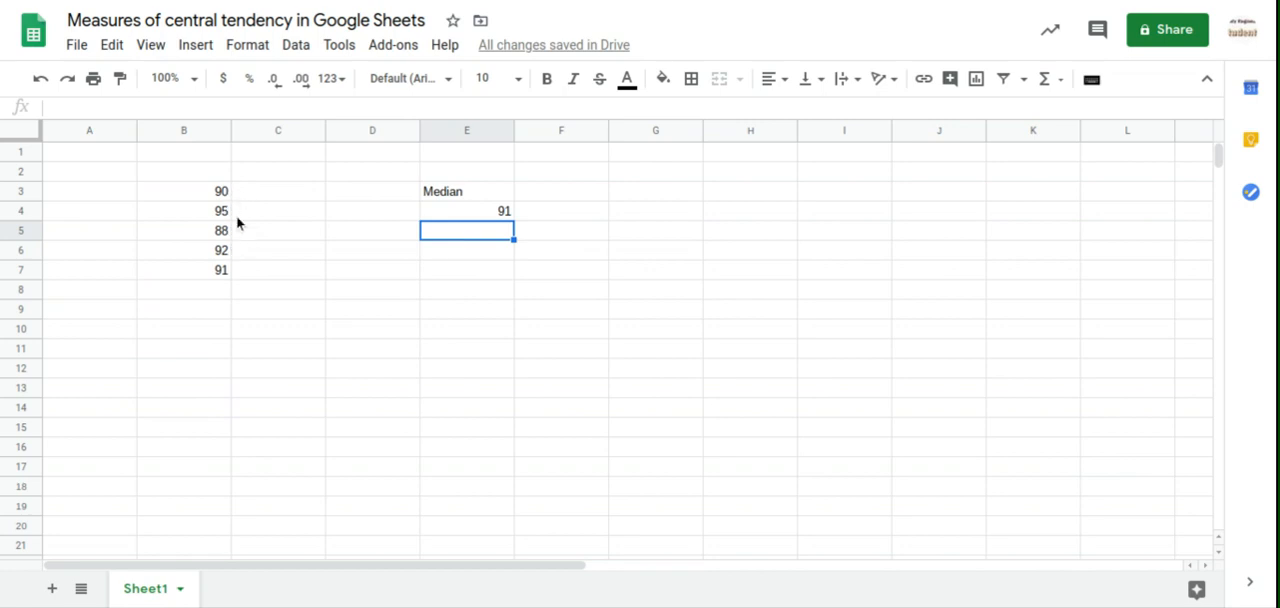
mouse_move(231, 216)
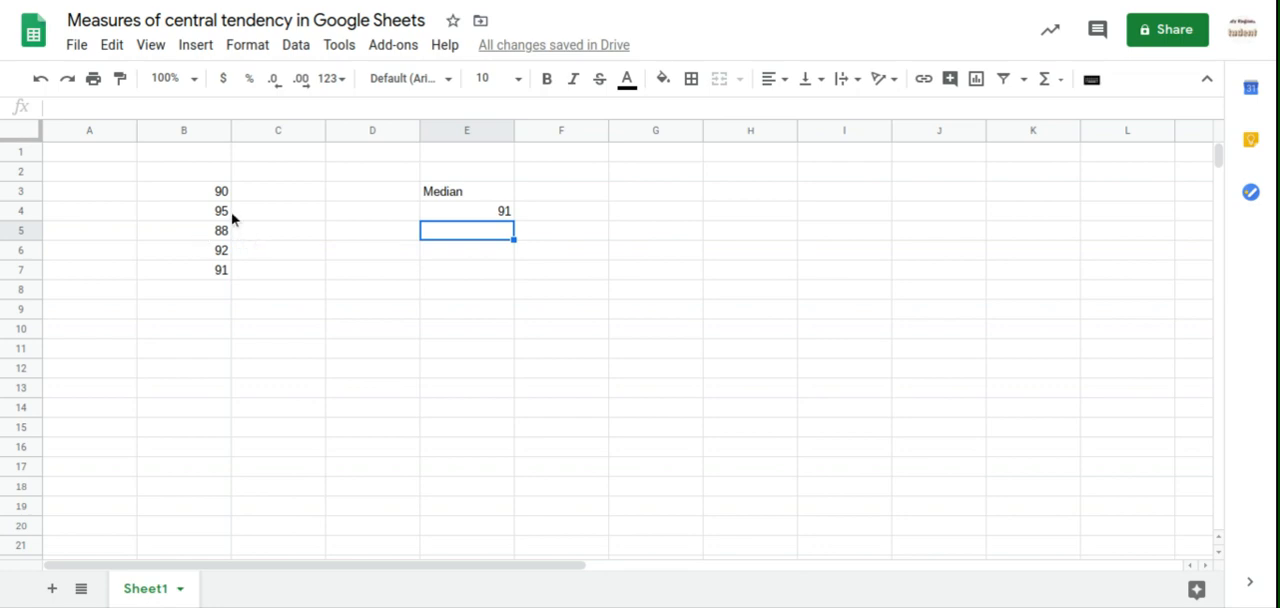
mouse_move(232, 258)
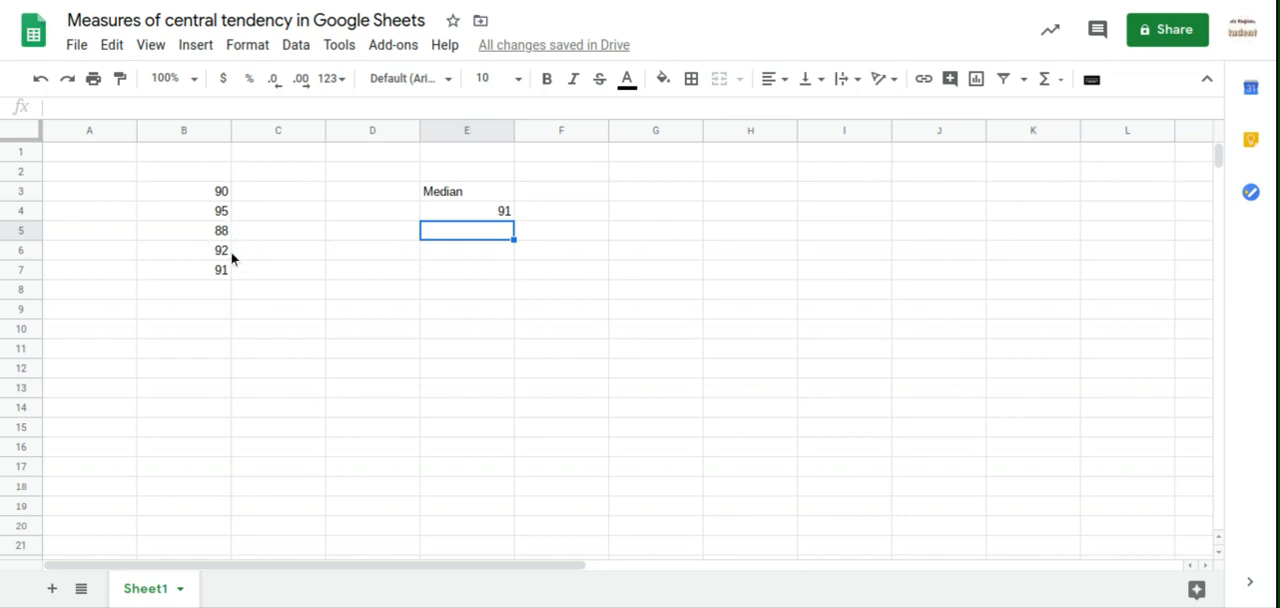
mouse_move(224, 276)
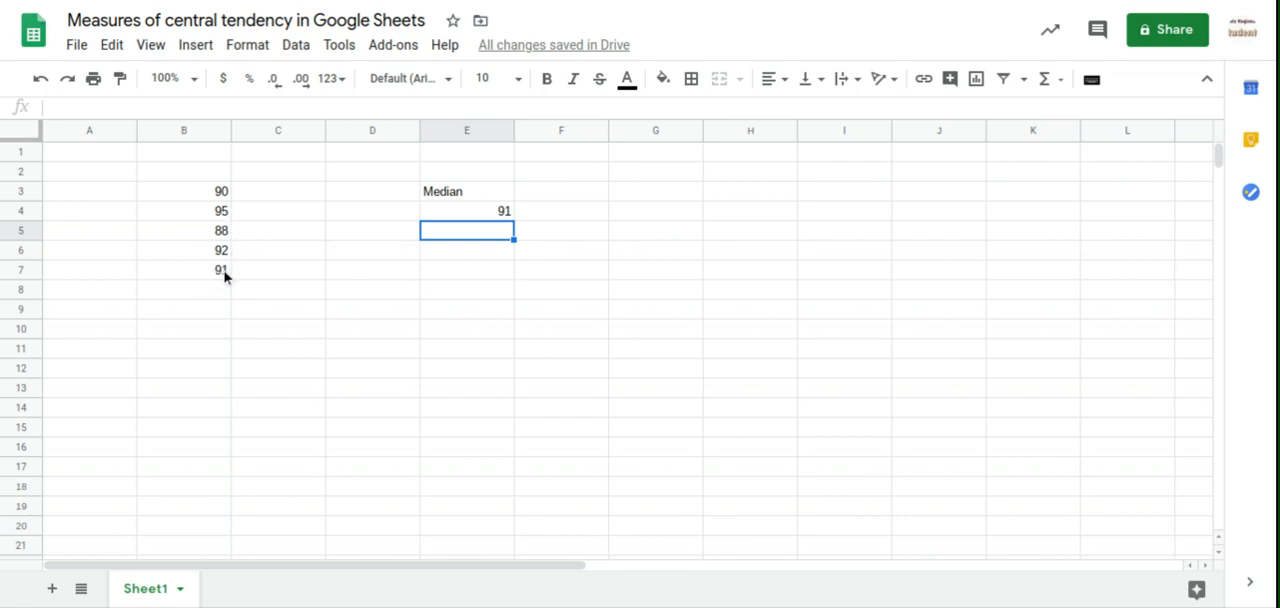
left_click(466, 250)
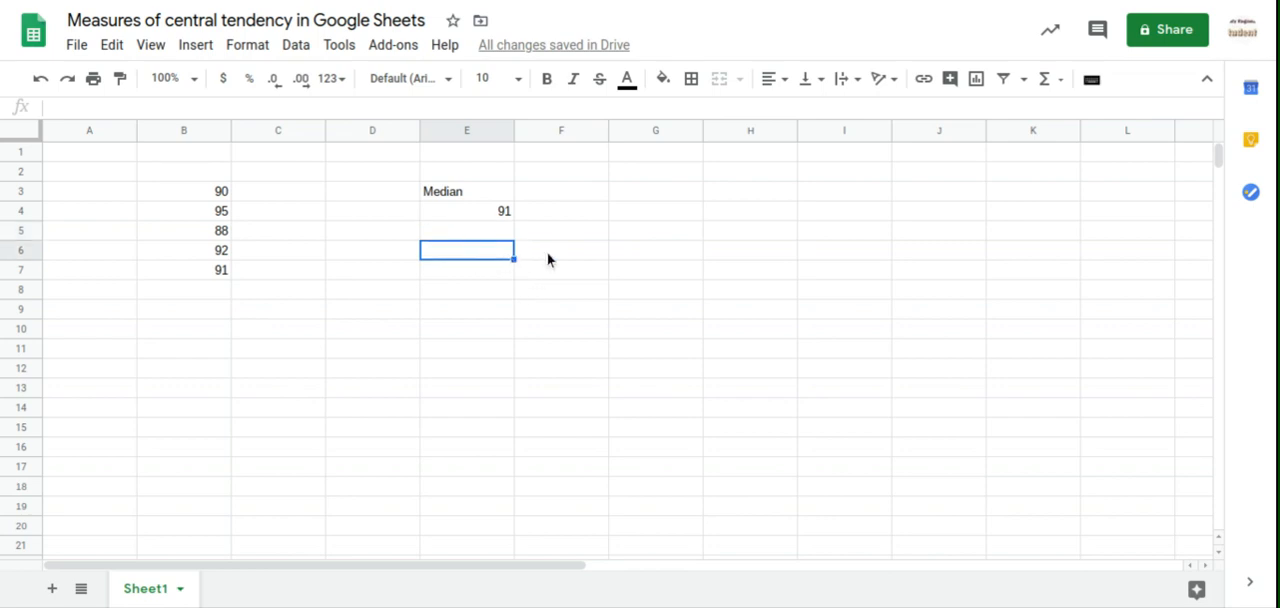
Label E6 'Mean' and compute =AVERAGE(B3:B15) in E7, giving 91.2.
type("Mean")
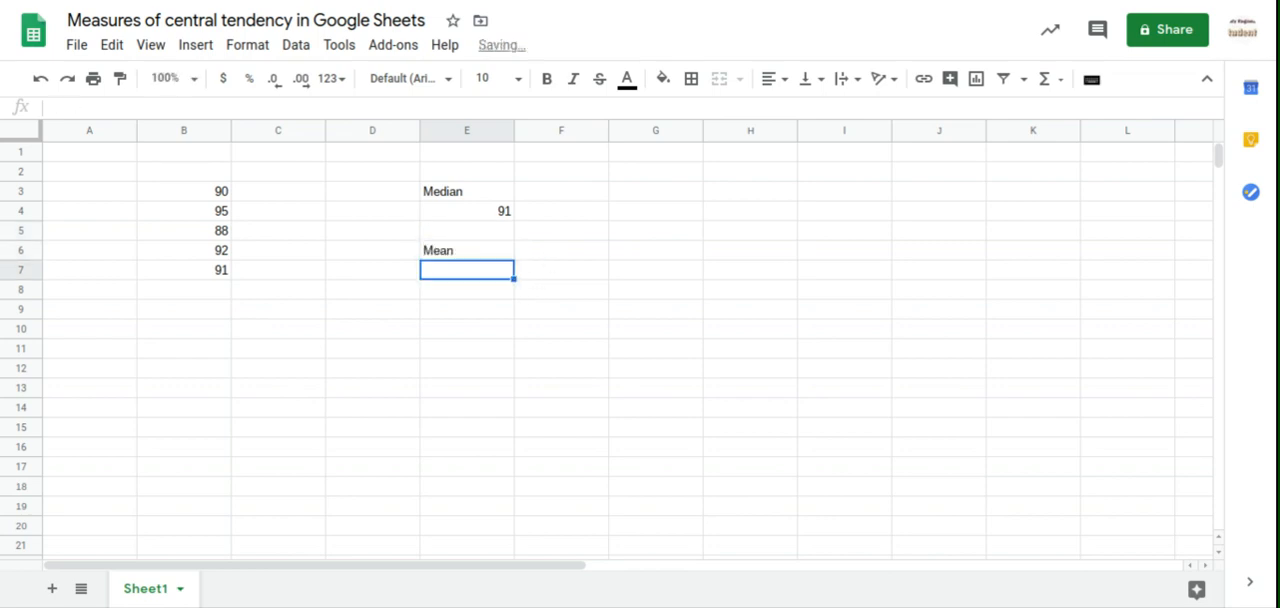
type("=")
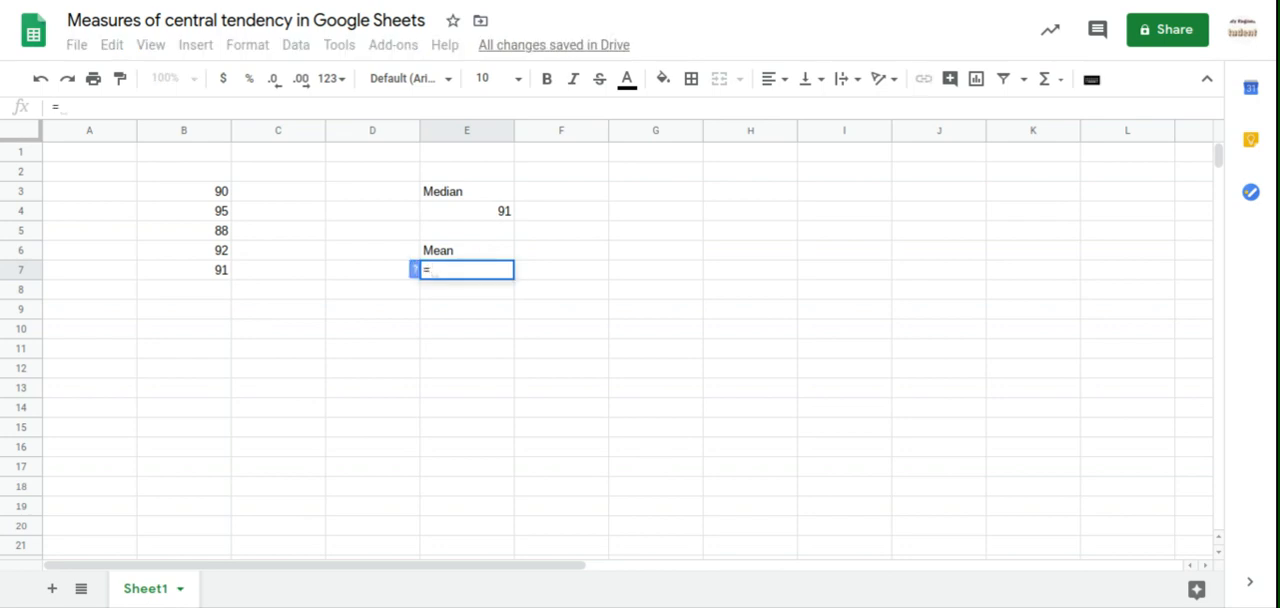
type("ave")
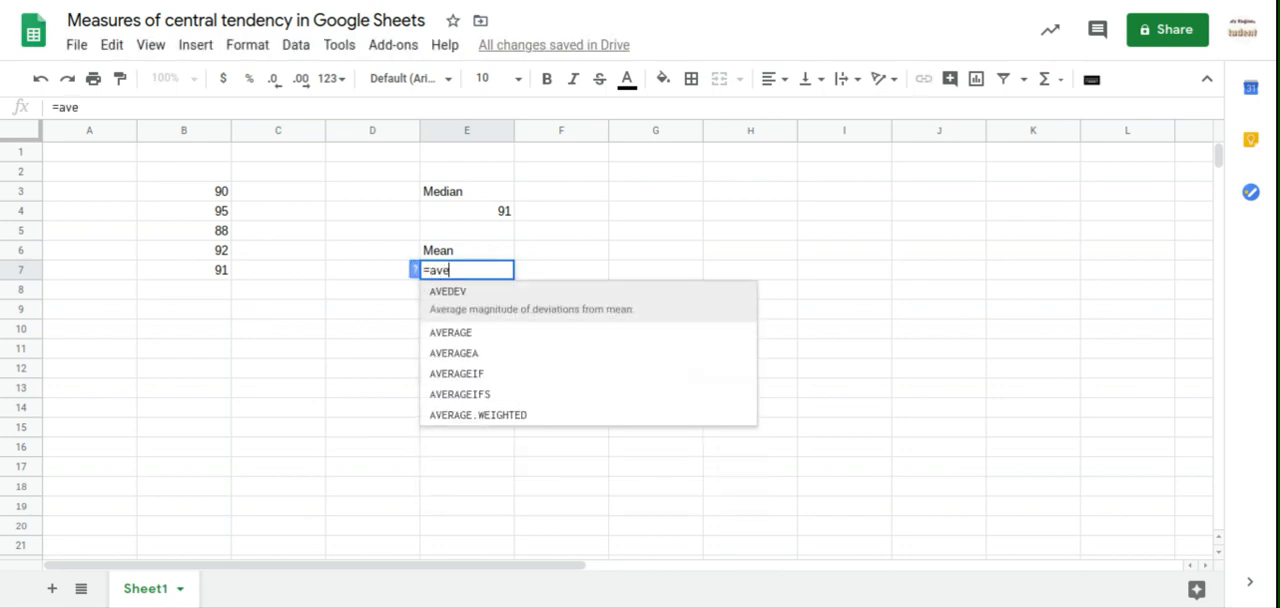
type("rage")
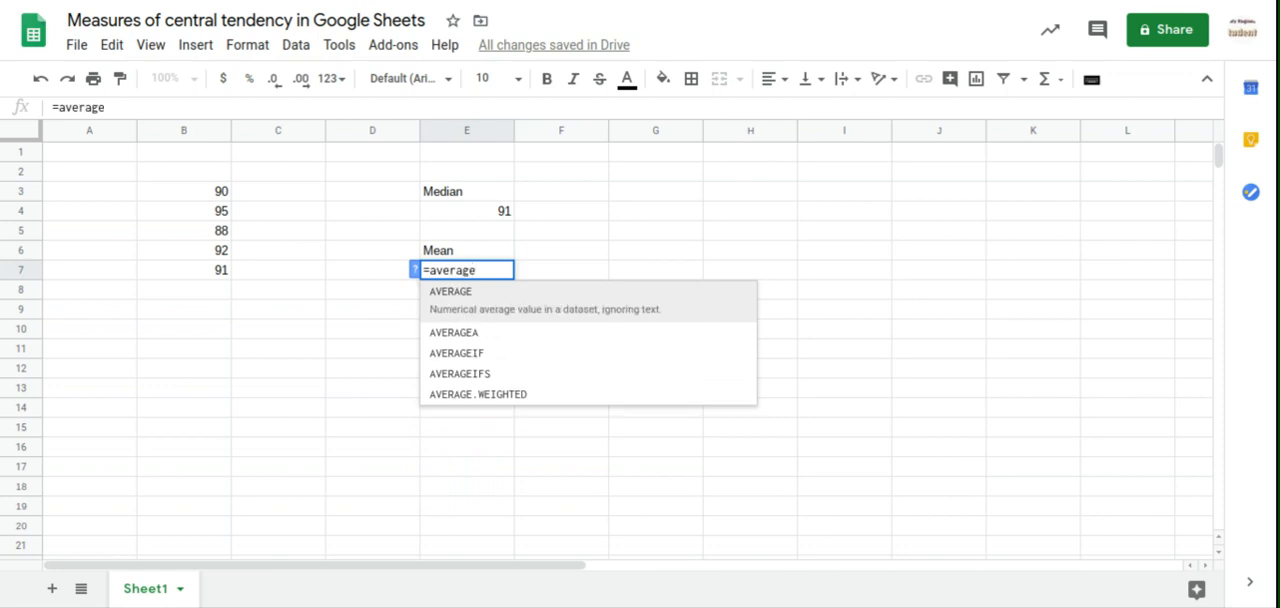
type("(")
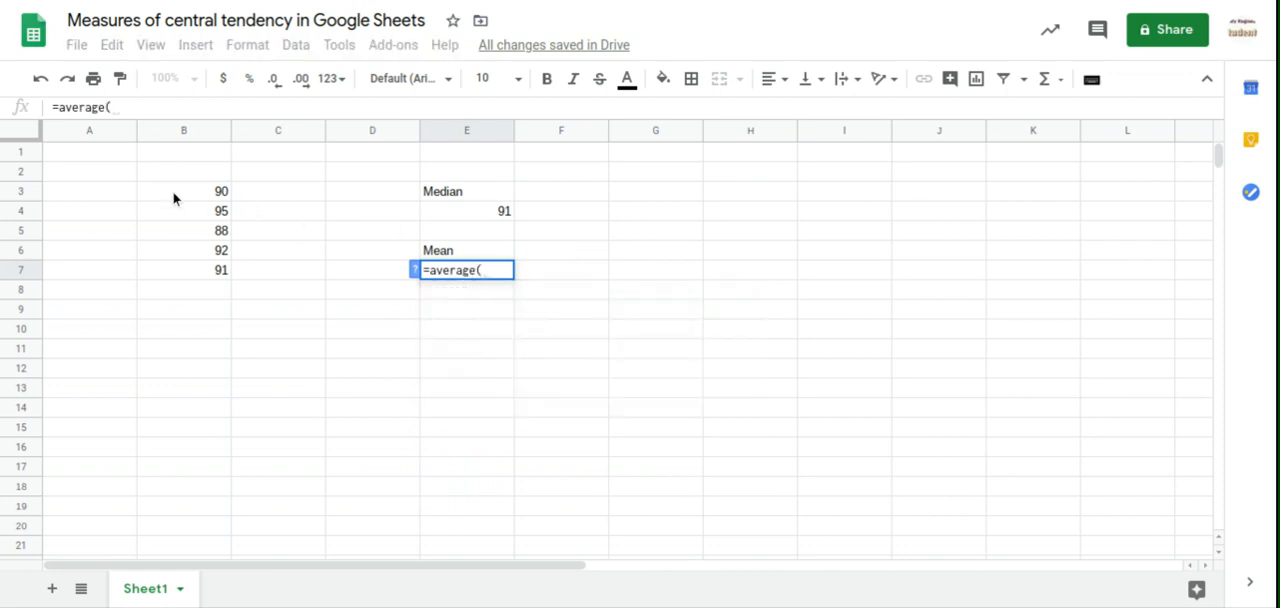
left_click_drag(184, 191, 184, 407)
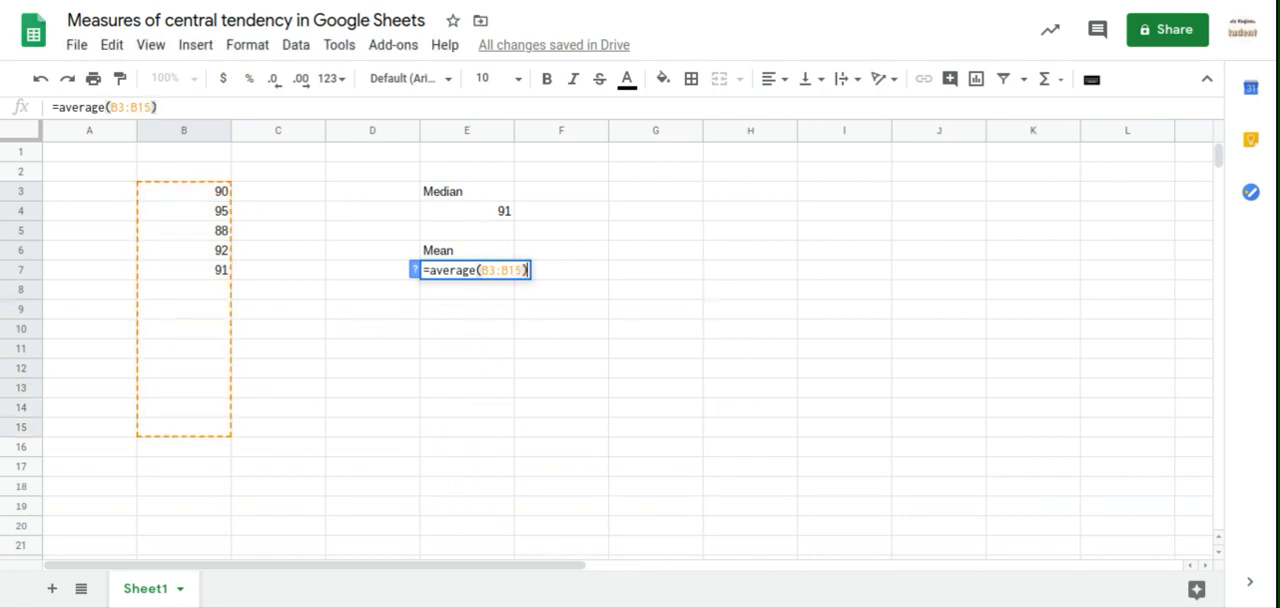
key("Enter")
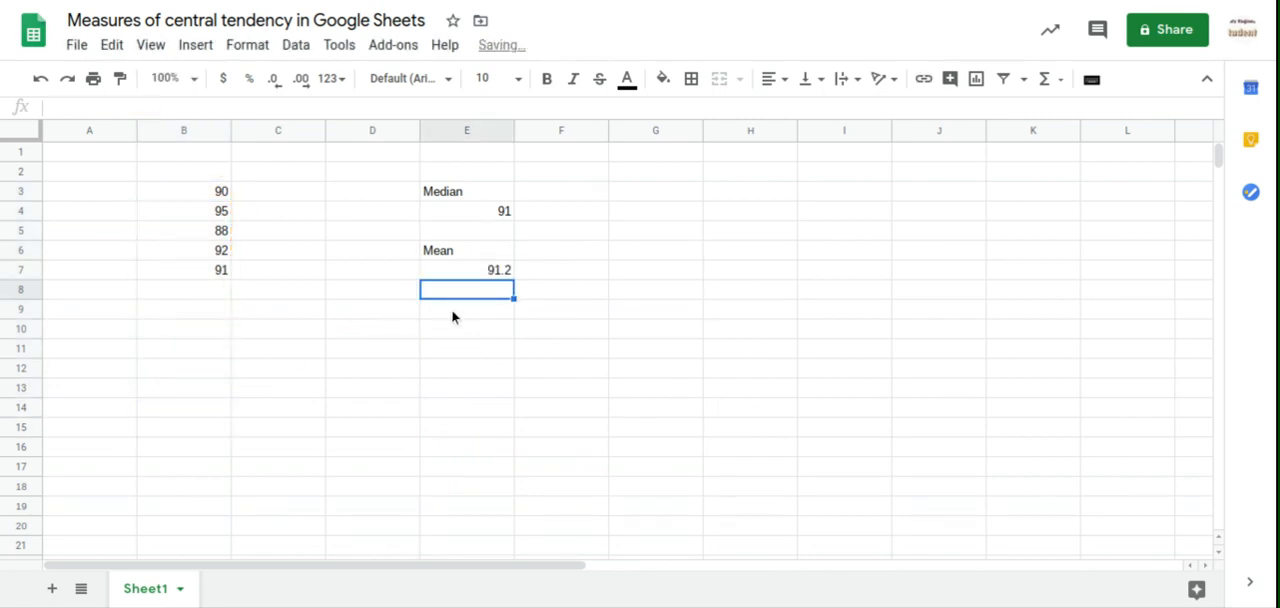
left_click(466, 308)
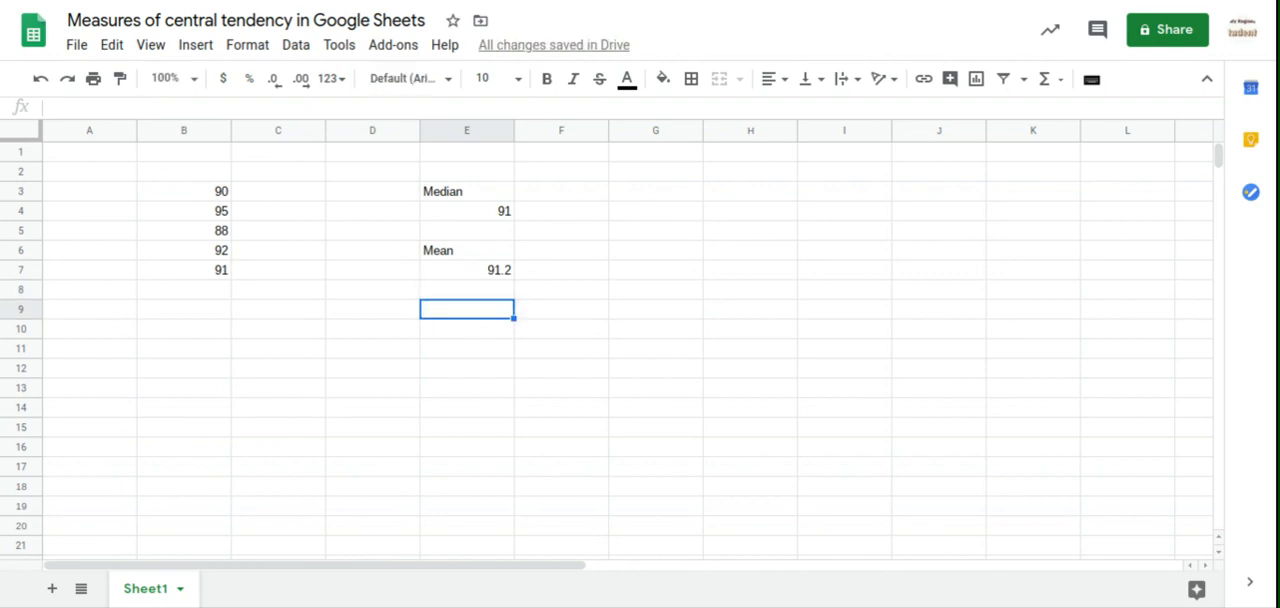
Type the 'Mode' label and begin =MODE over marks B3:B15 in E10.
type("Mode")
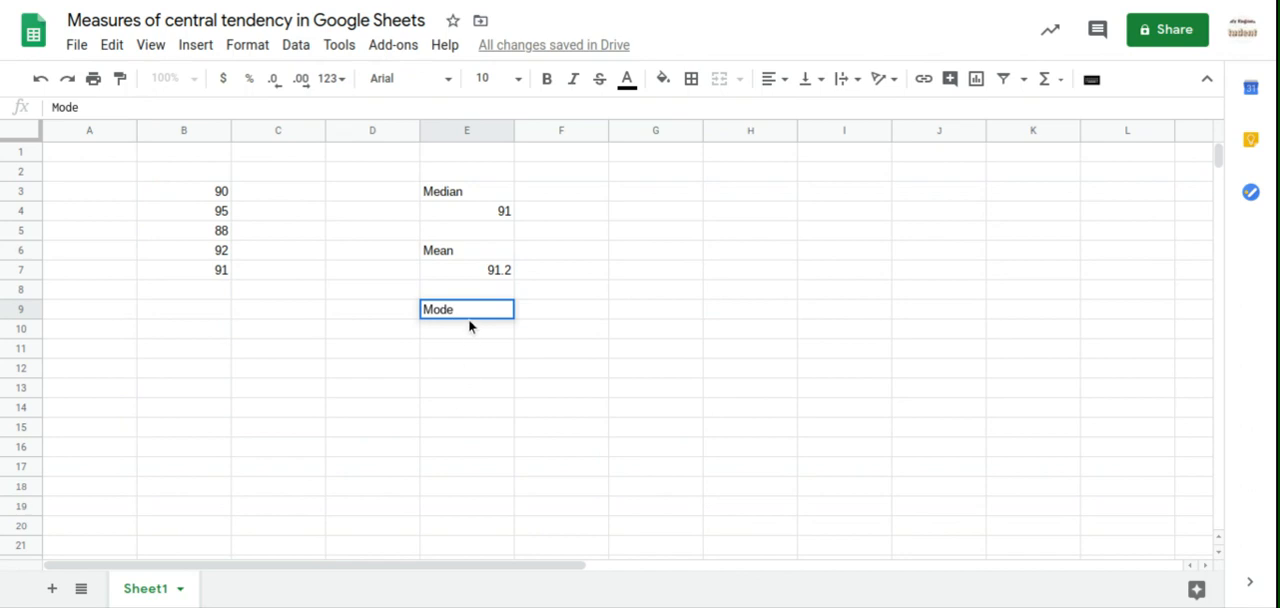
type("=")
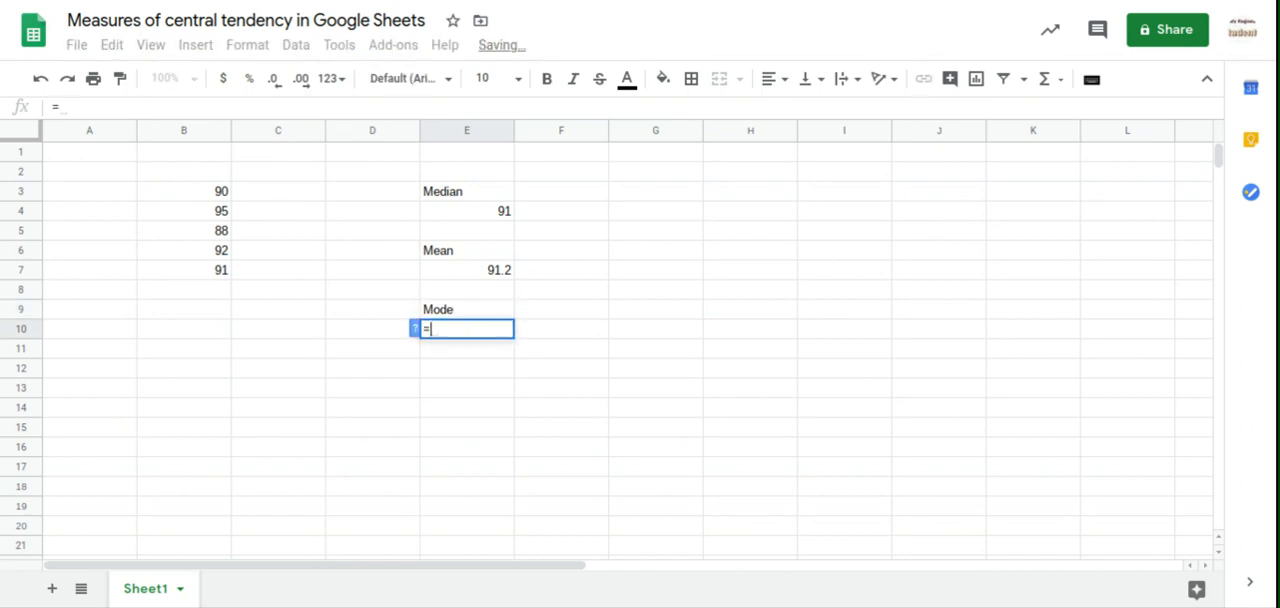
type("mode(")
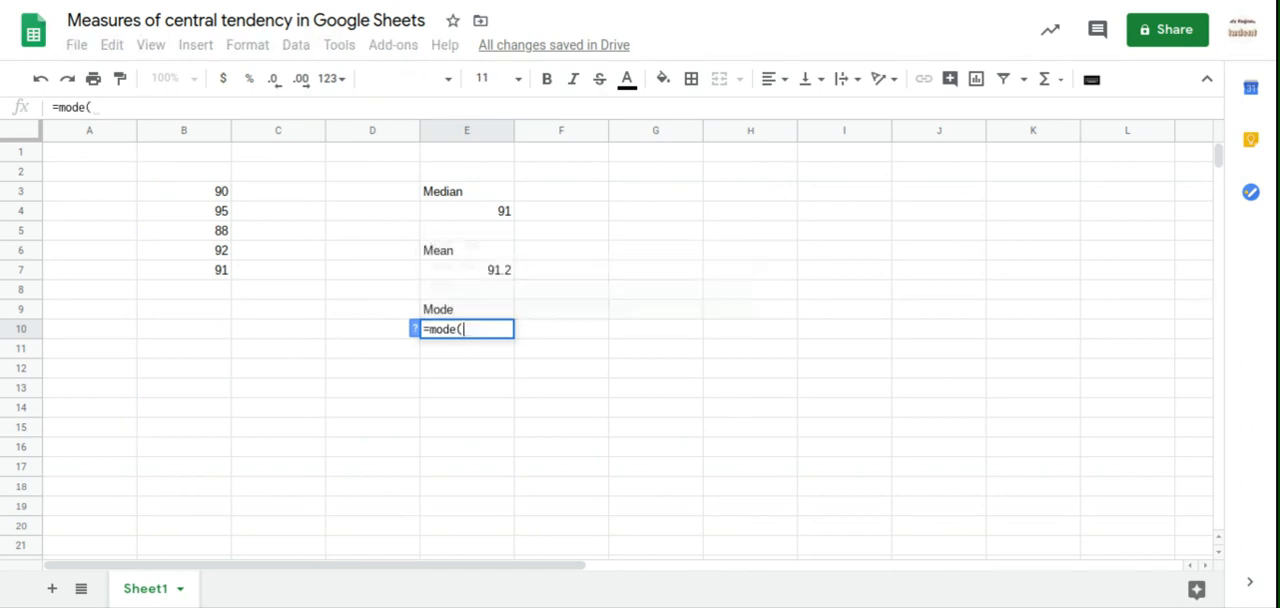
left_click_drag(183, 190, 183, 387)
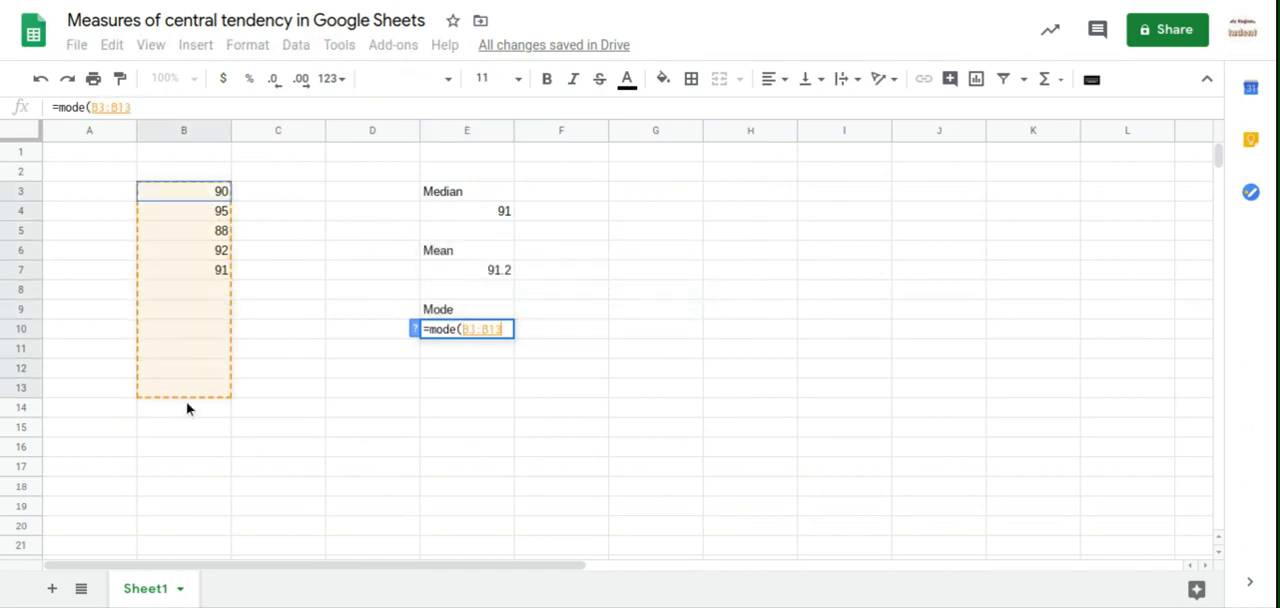
left_click_drag(183, 390, 183, 426)
type("5)")
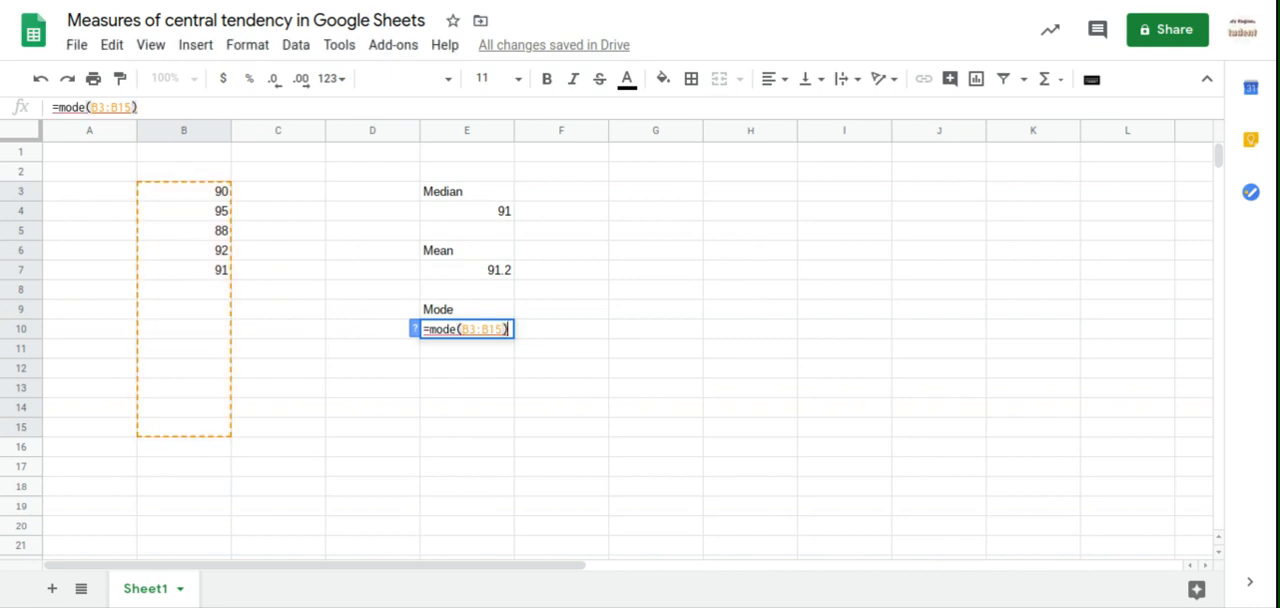
mouse_move(517, 319)
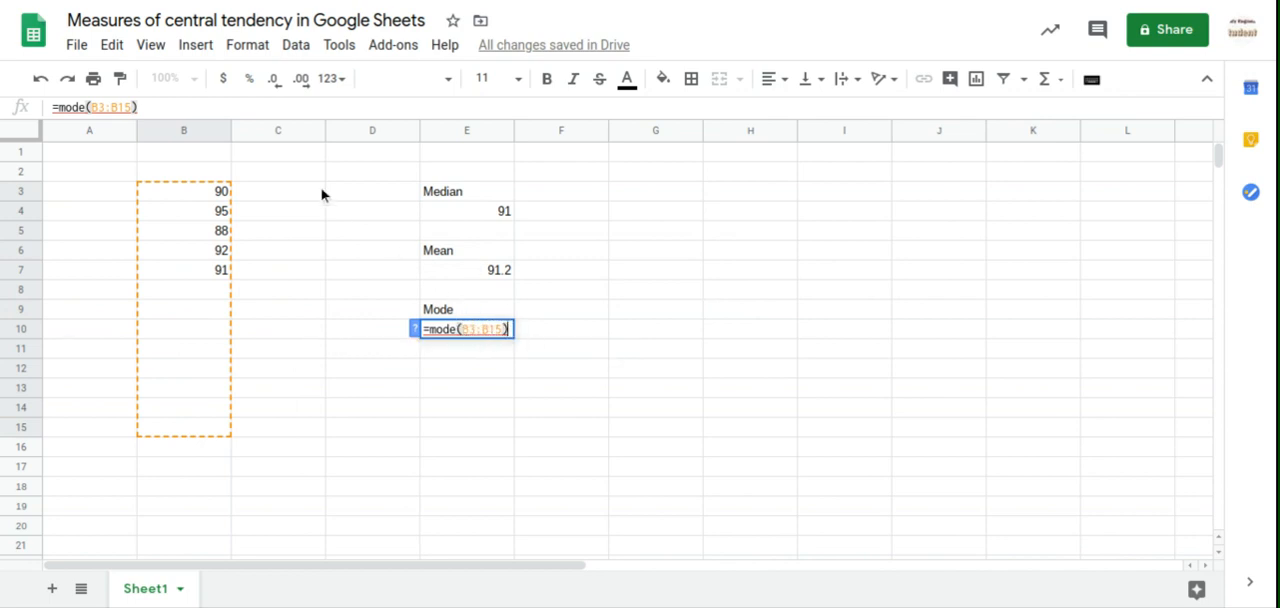
mouse_move(176, 167)
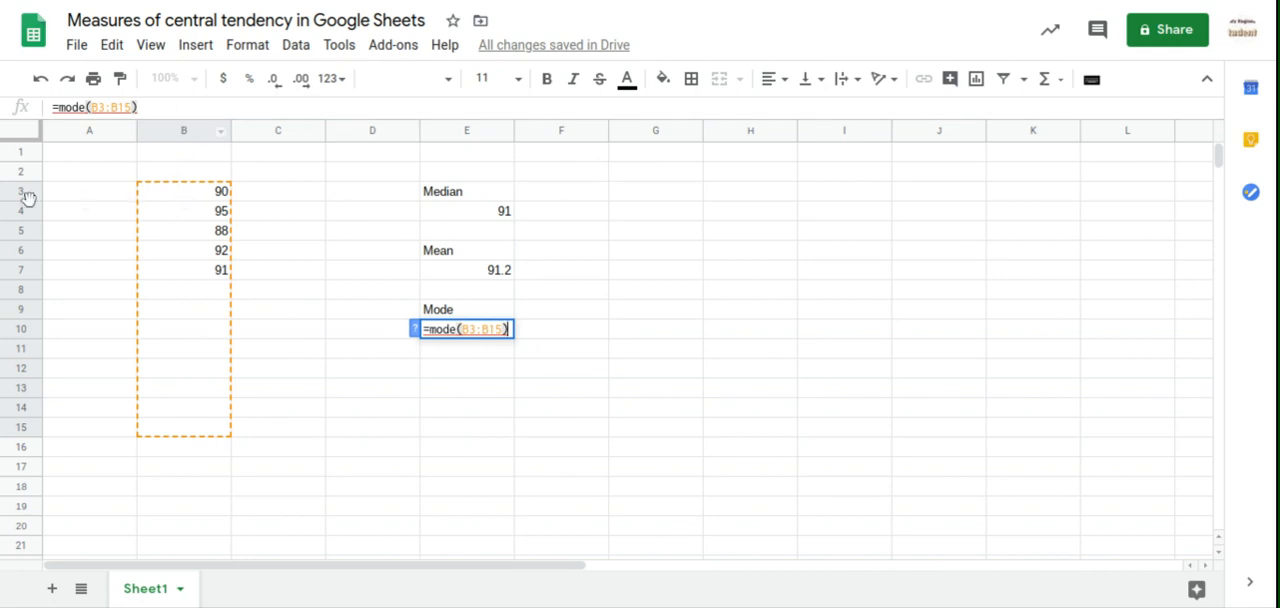
mouse_move(200, 195)
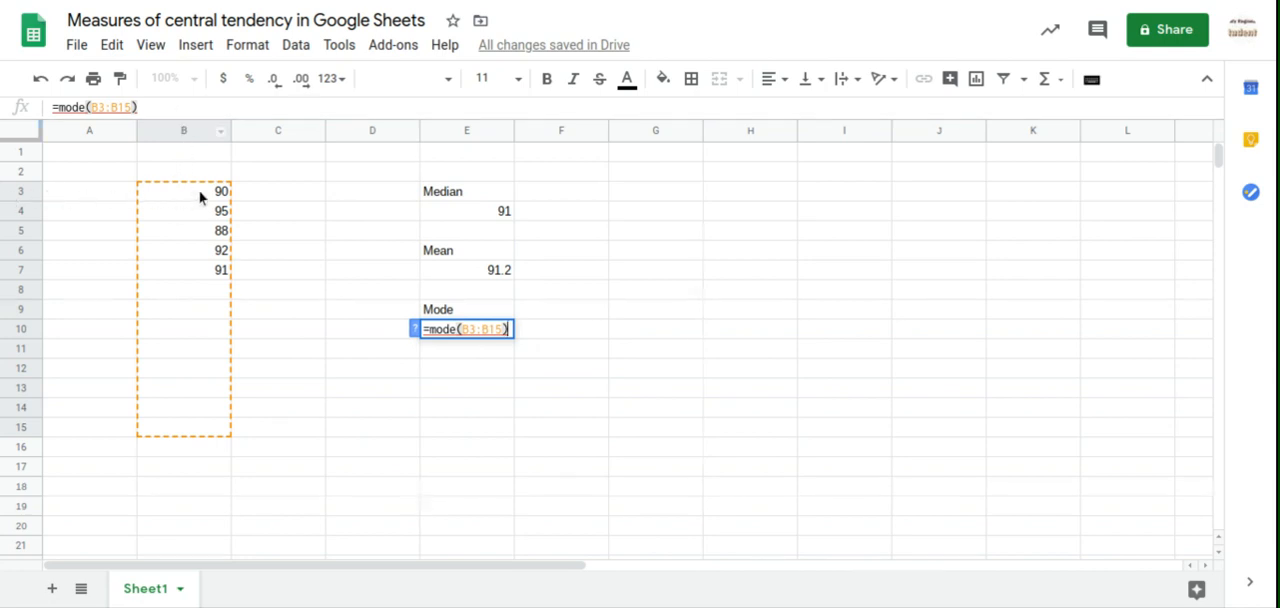
mouse_move(238, 218)
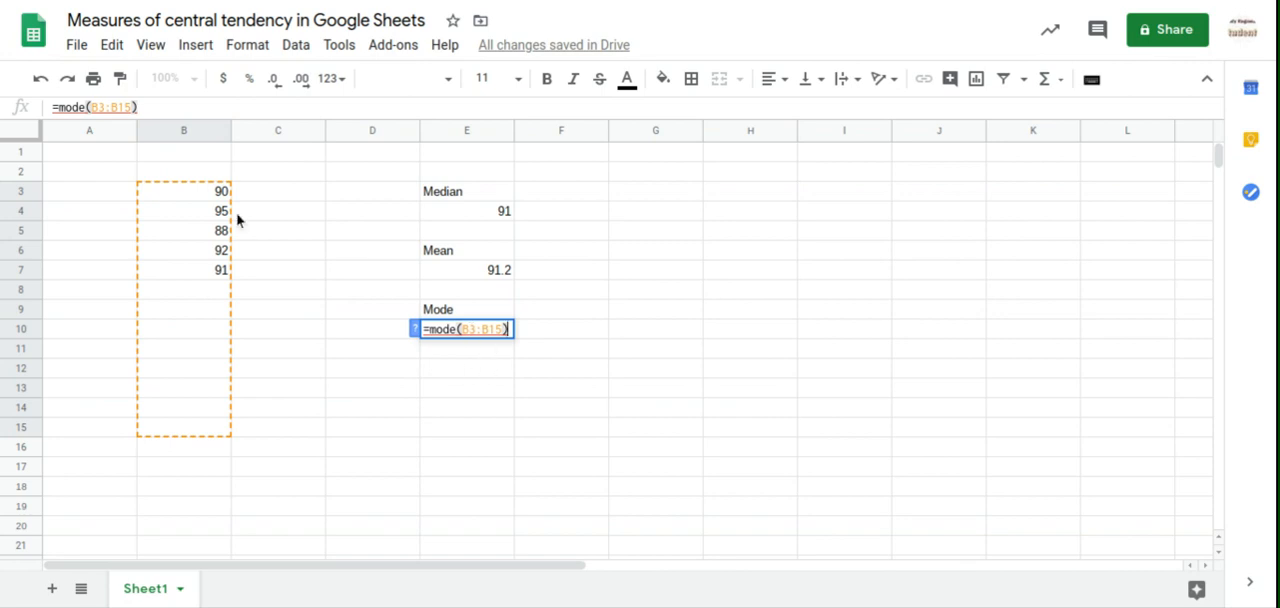
mouse_move(181, 197)
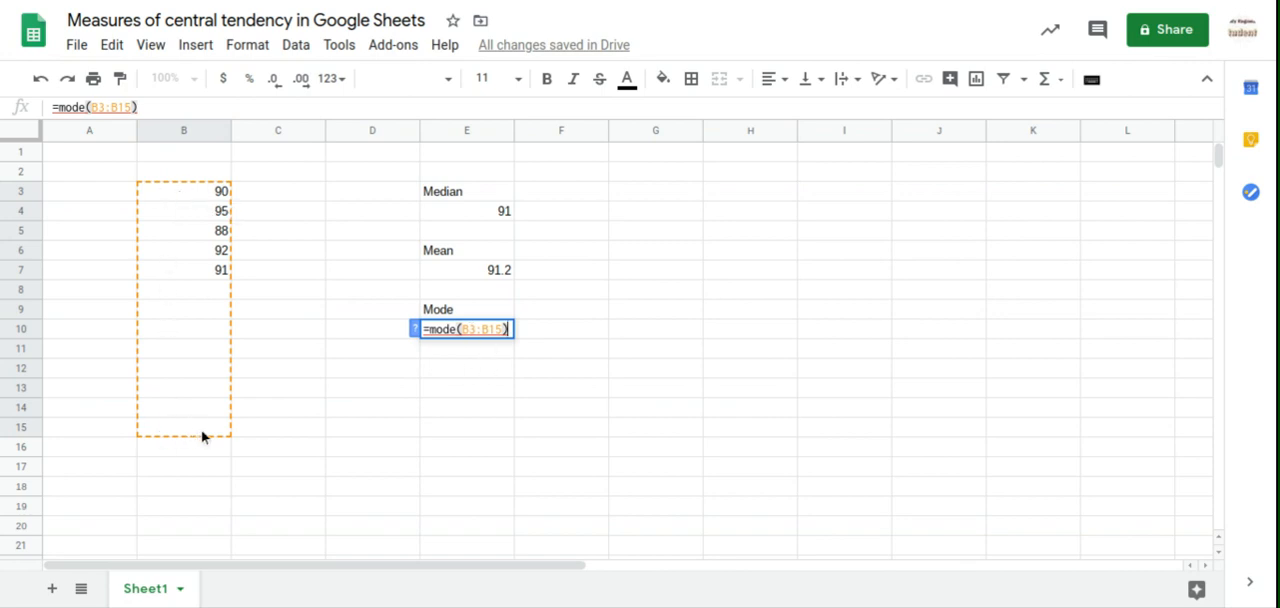
mouse_move(208, 421)
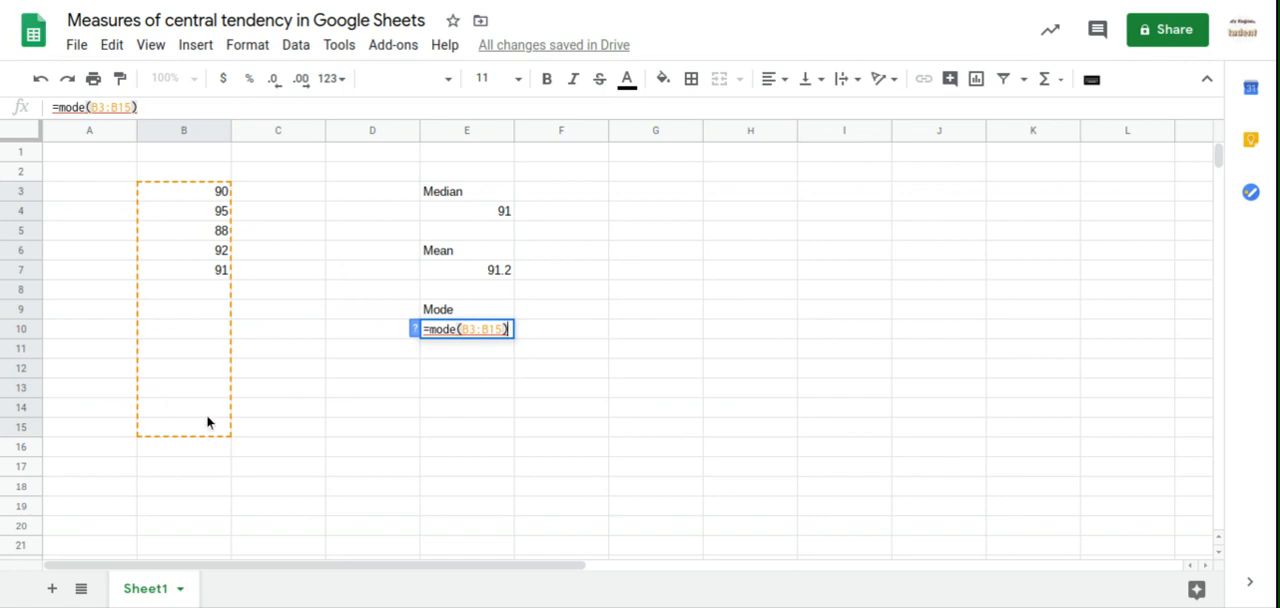
mouse_move(473, 328)
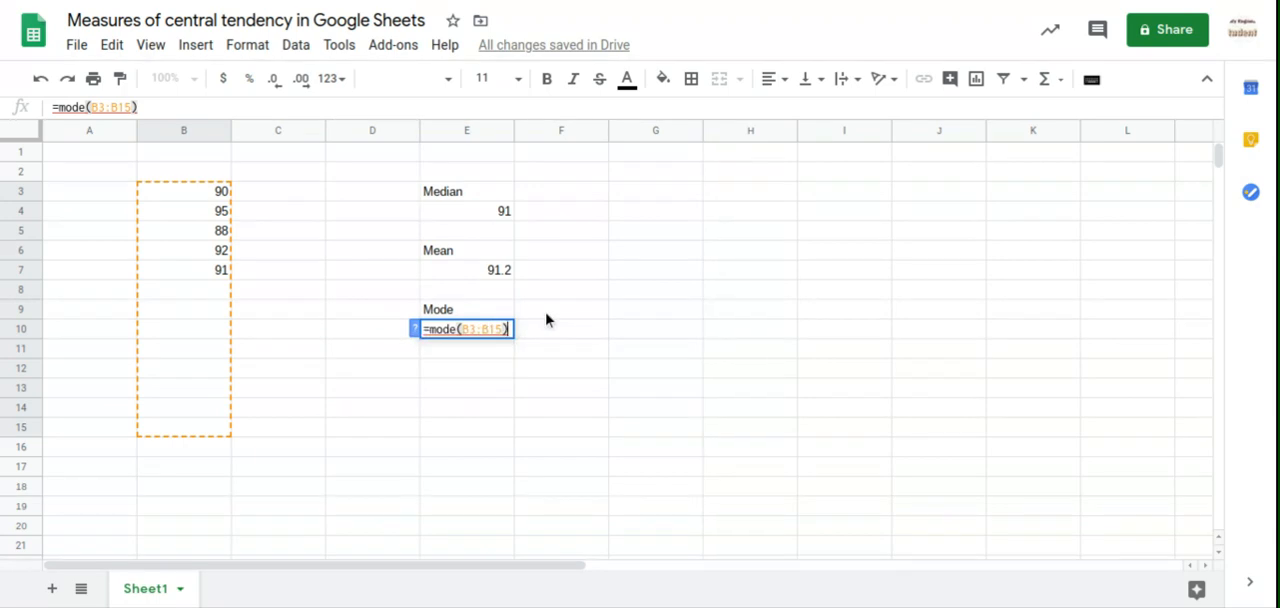
Commit the MODE formula in E10, which shows #N/A since no mark repeats.
key("Enter")
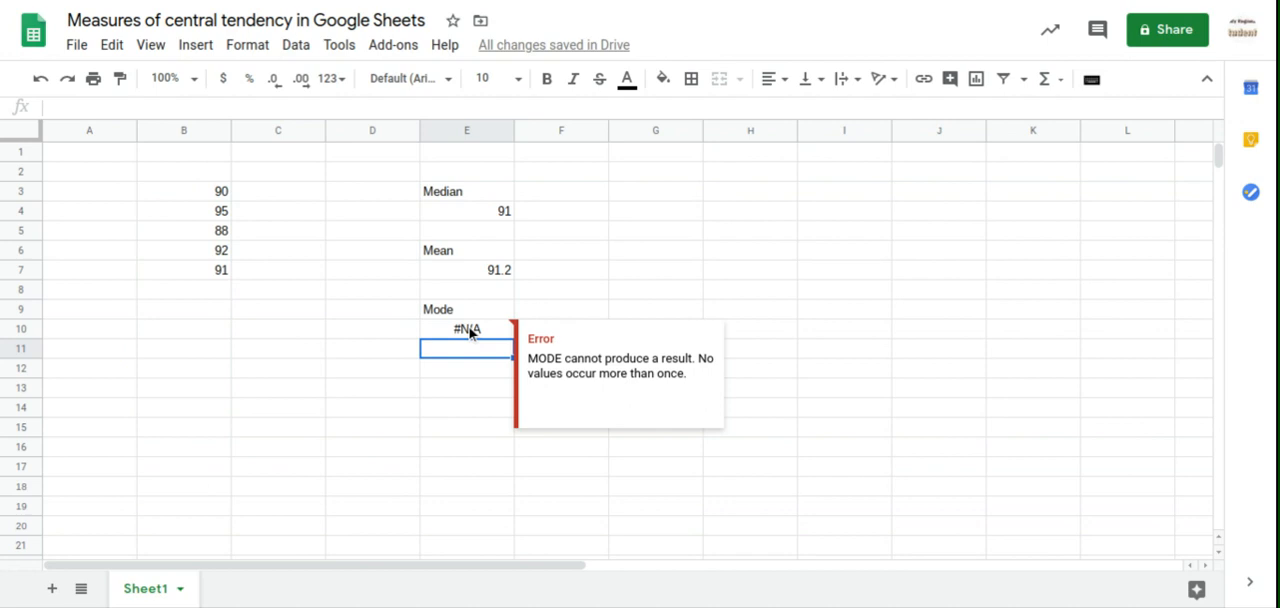
mouse_move(469, 330)
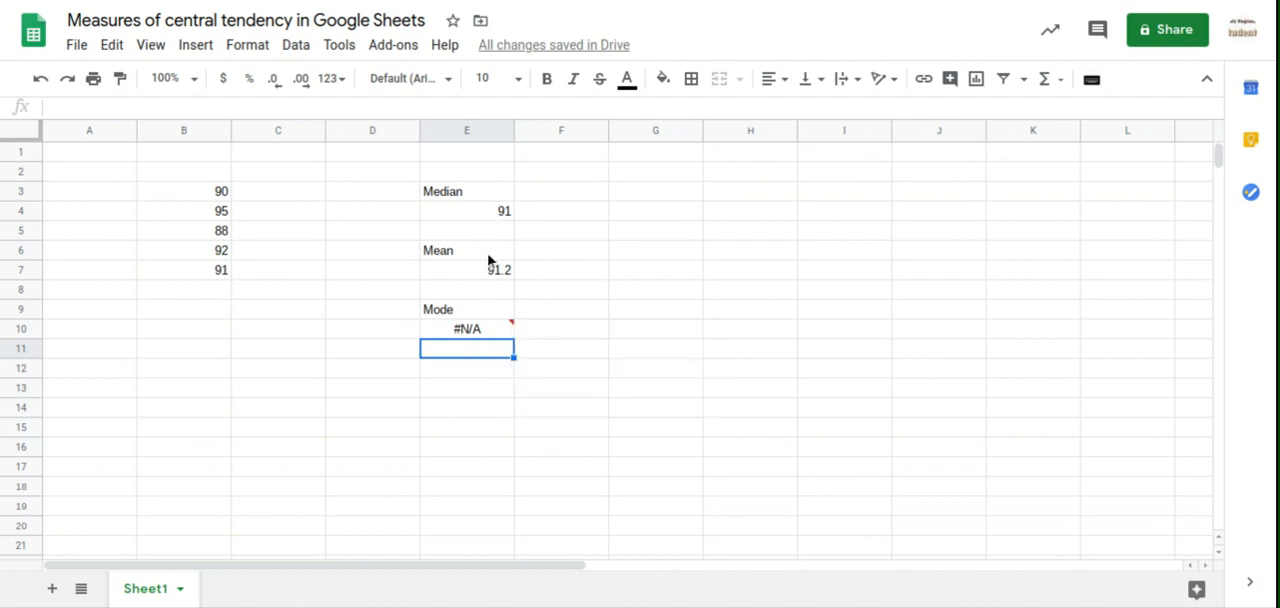
double_click(466, 211)
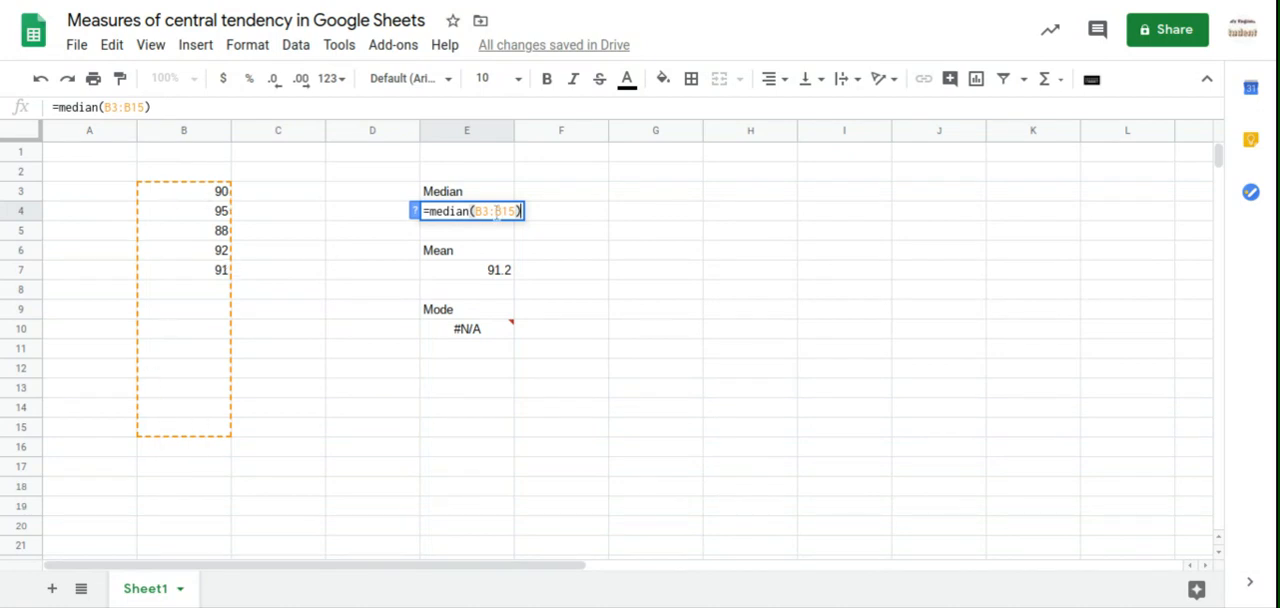
mouse_move(213, 463)
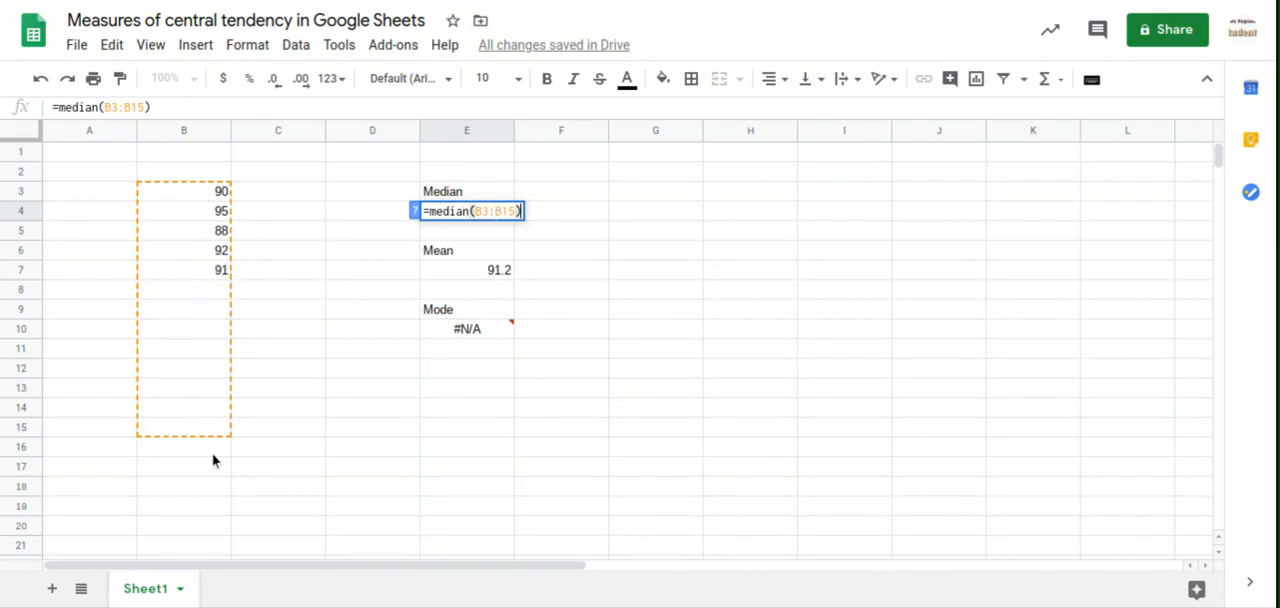
mouse_move(320, 326)
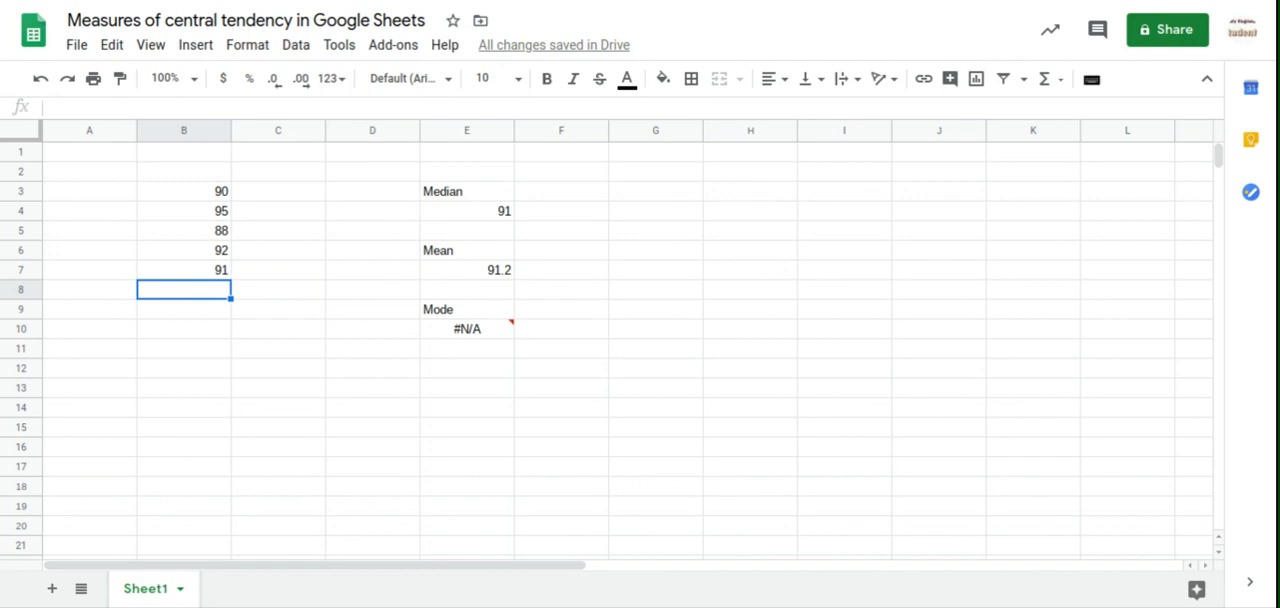
Enter a duplicate mark 91 in B8, making Mode 91 and Mean 91.16666667.
type("91")
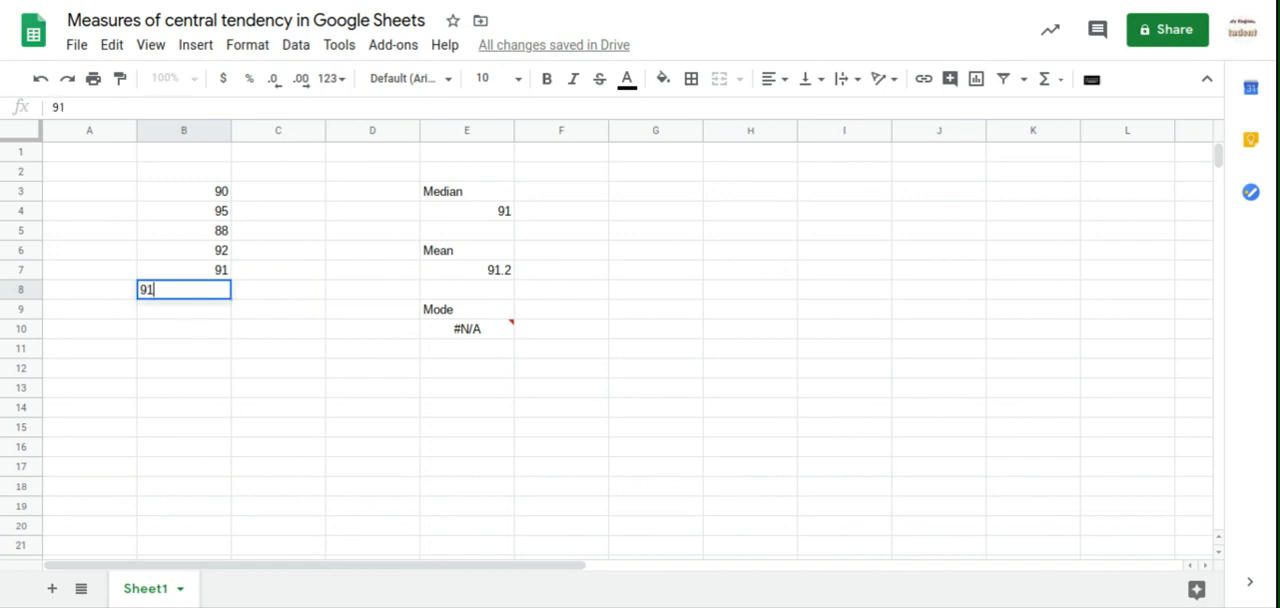
key("Enter")
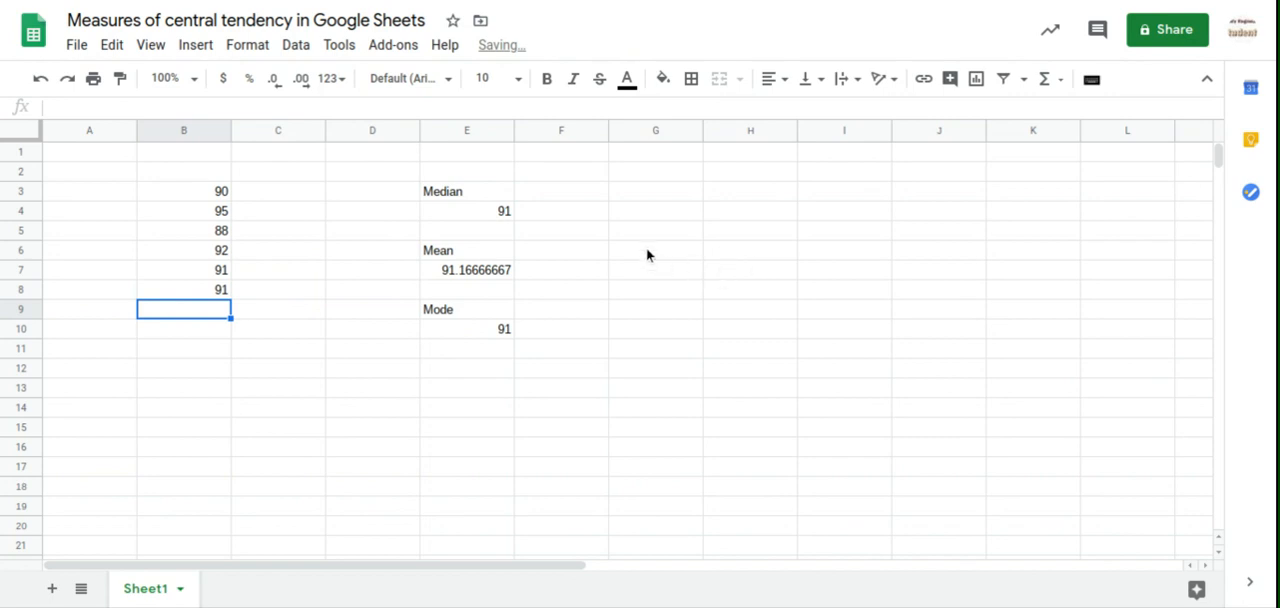
mouse_move(523, 302)
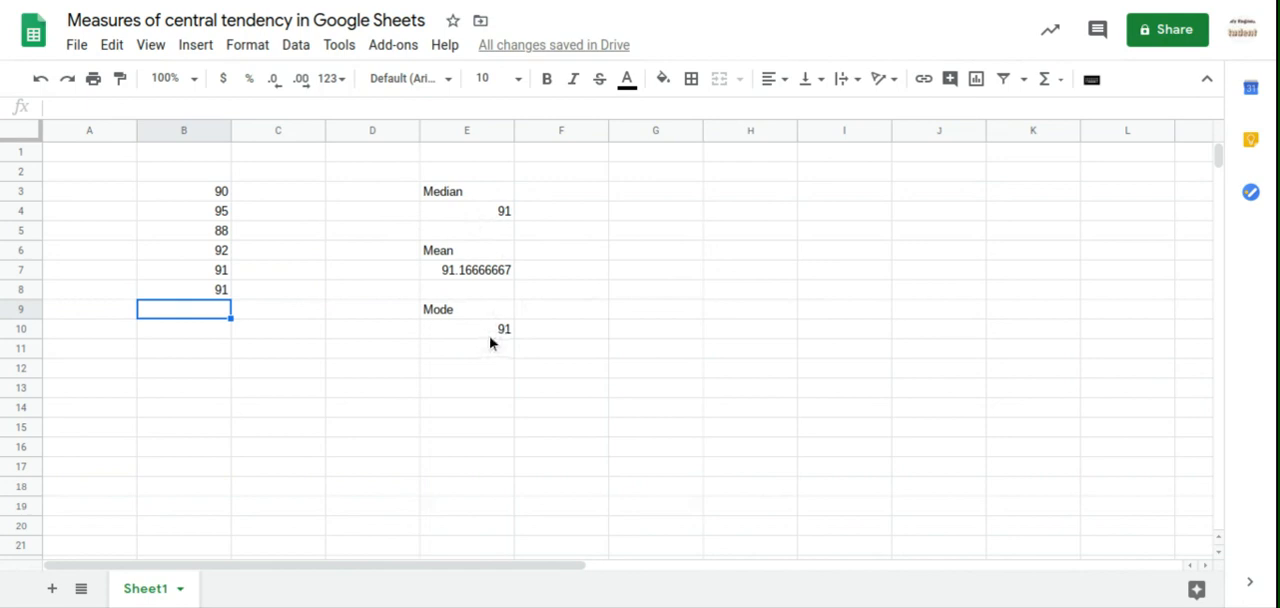
mouse_move(230, 289)
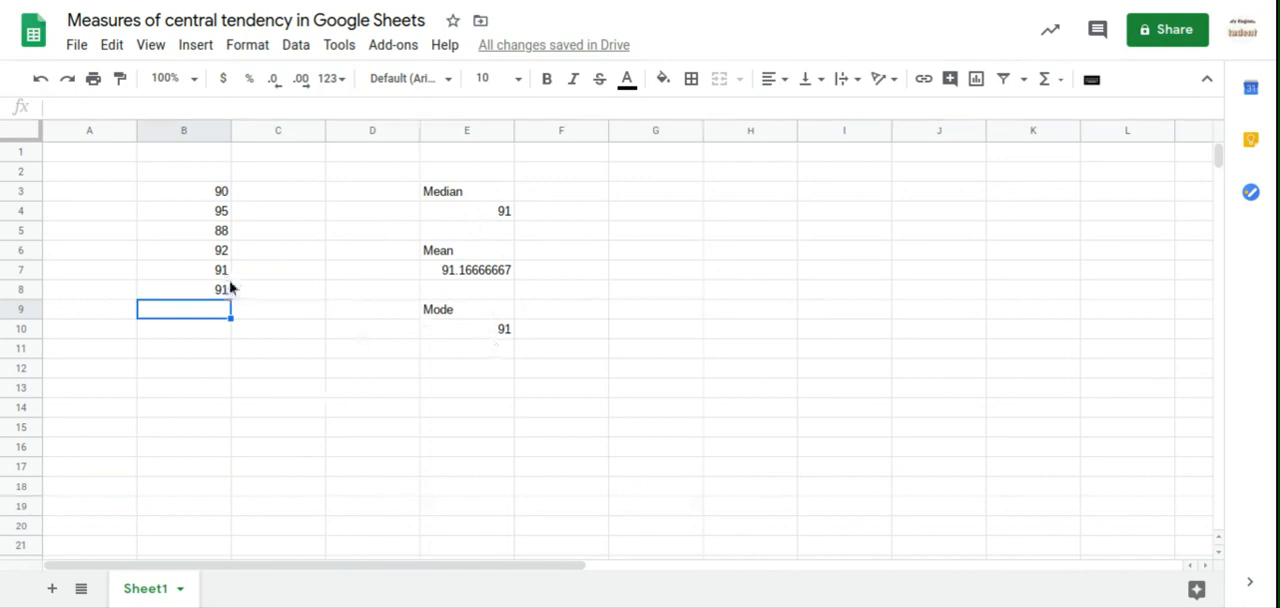
mouse_move(370, 288)
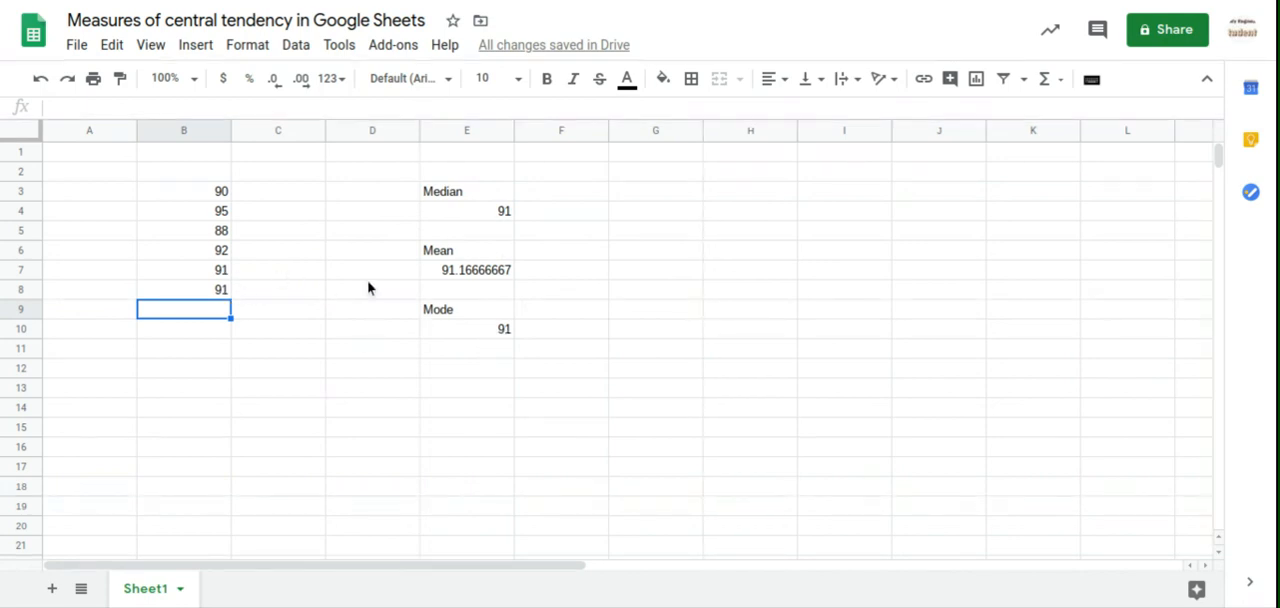
mouse_move(401, 270)
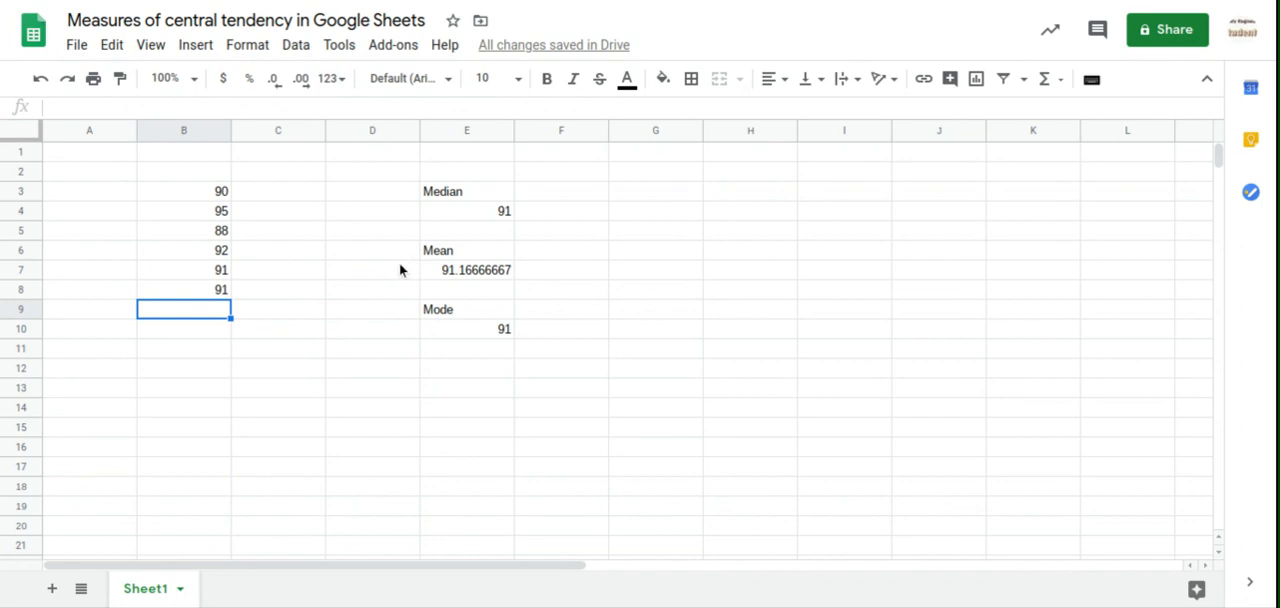
mouse_move(345, 293)
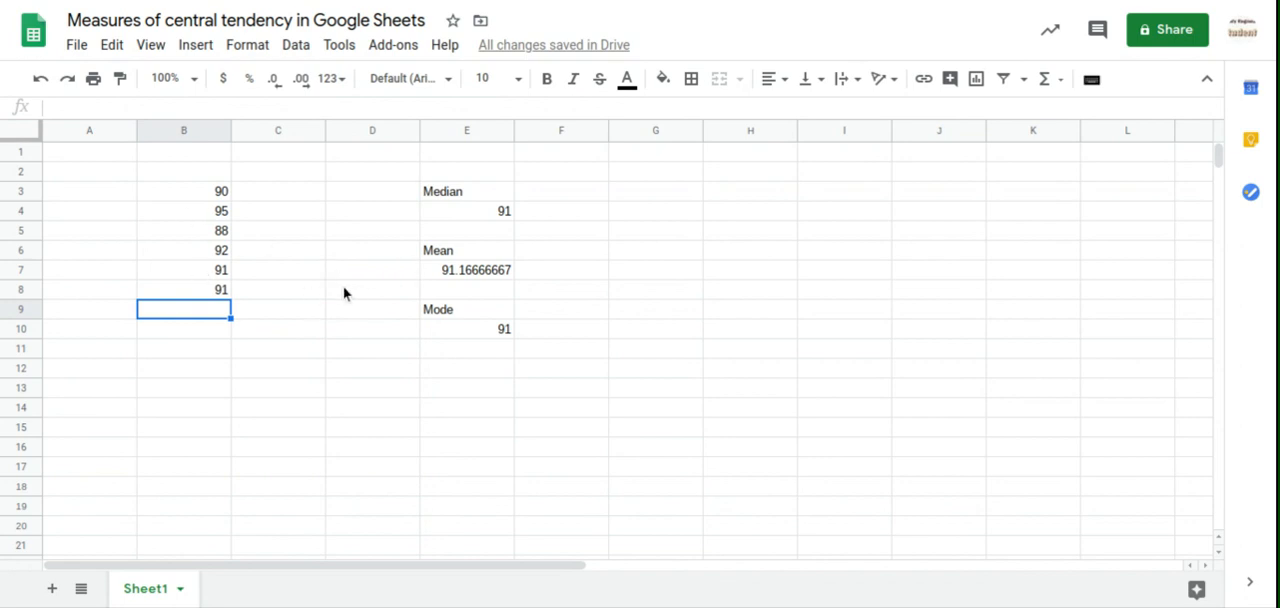
mouse_move(492, 346)
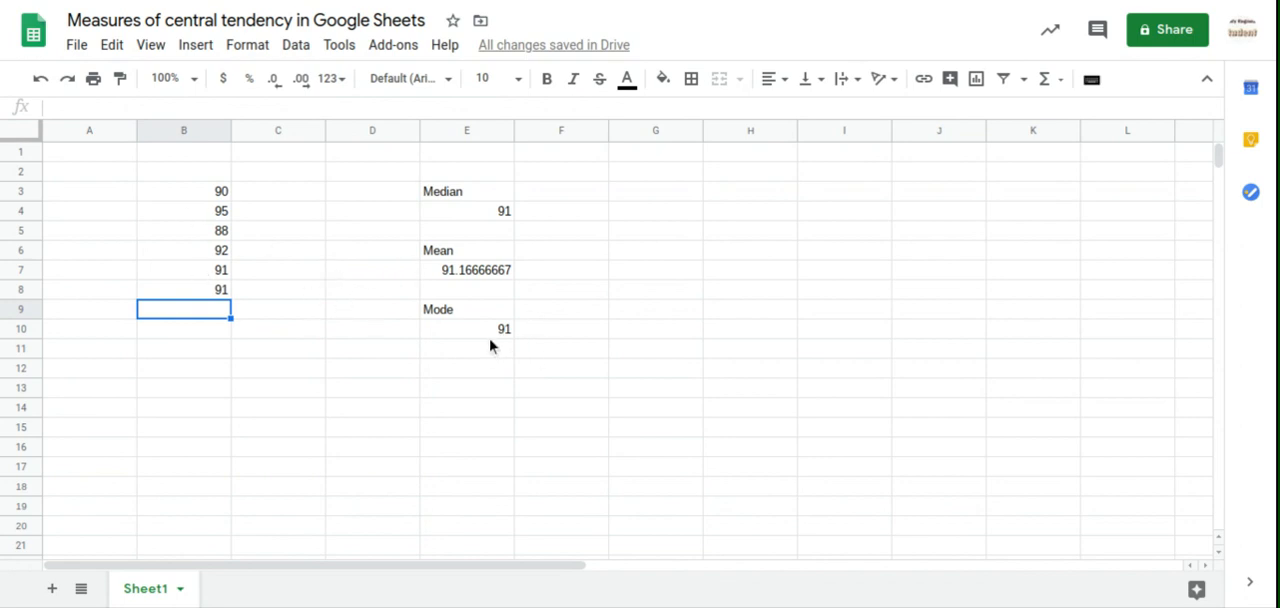
mouse_move(485, 339)
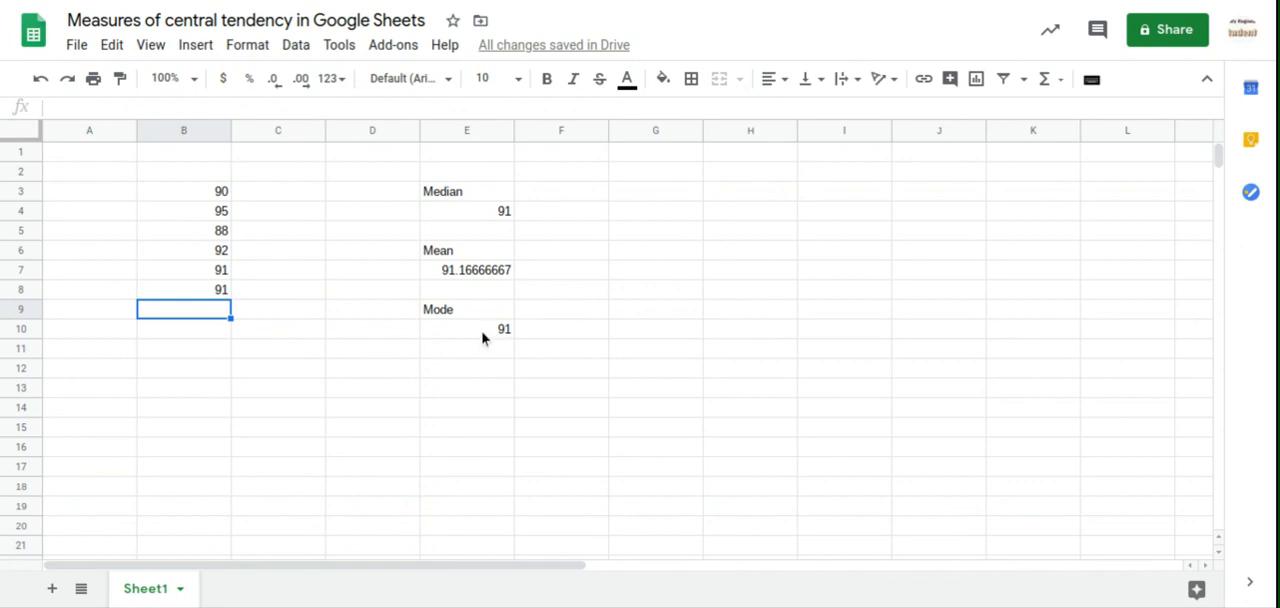
mouse_move(207, 275)
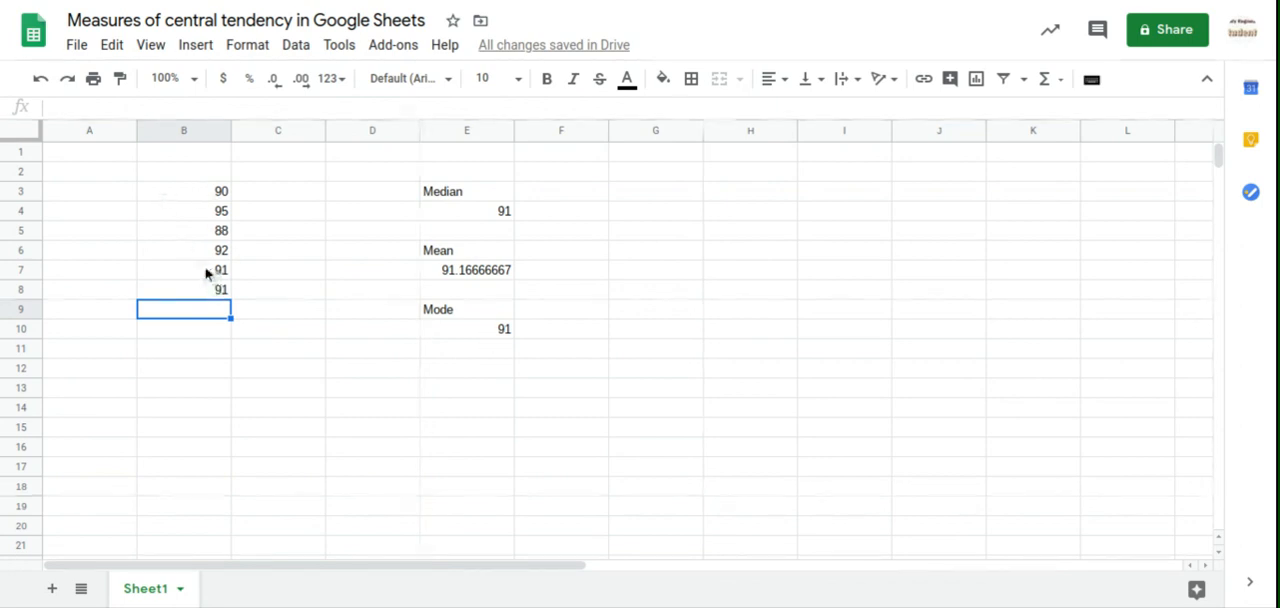
mouse_move(208, 289)
type("92")
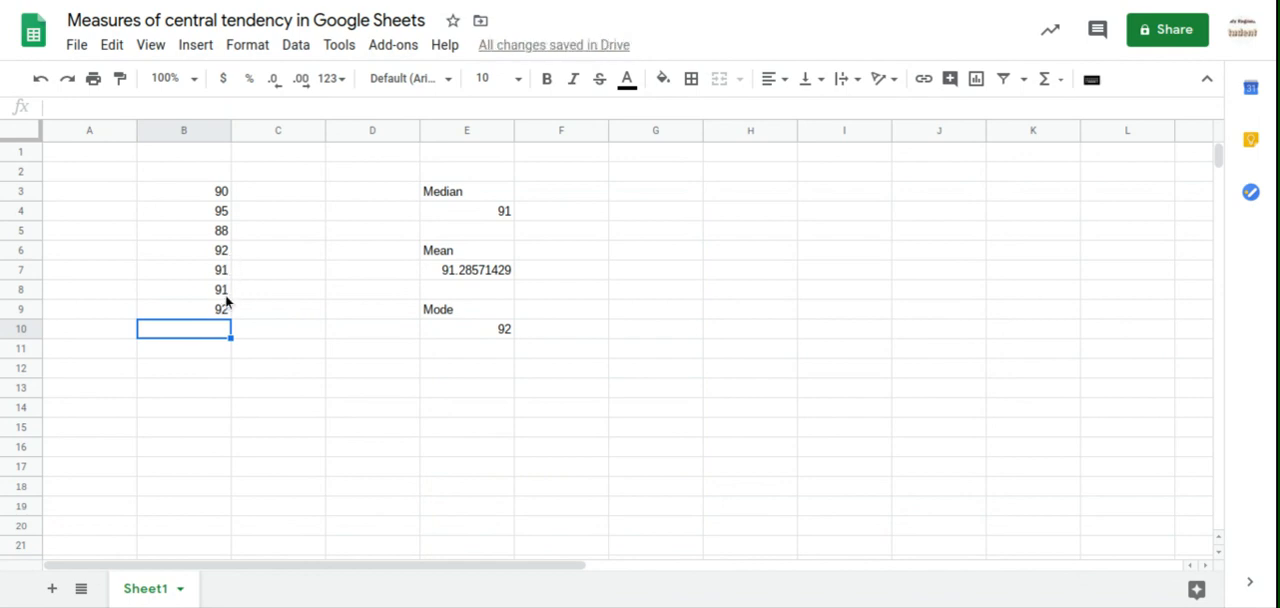
mouse_move(223, 260)
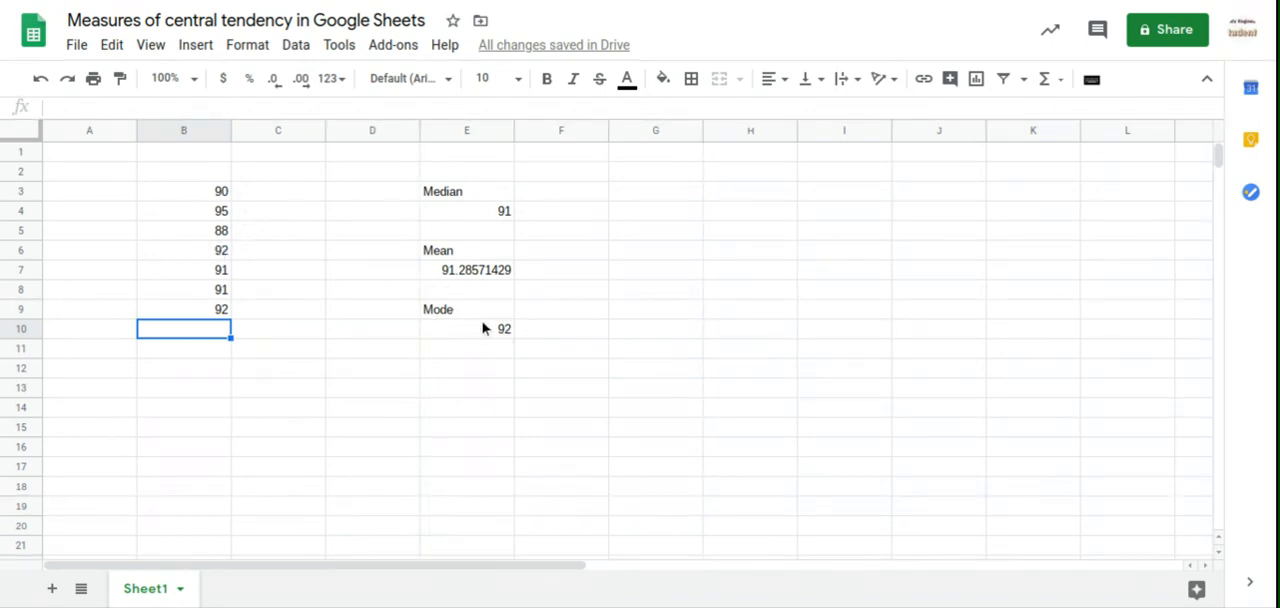
mouse_move(467, 339)
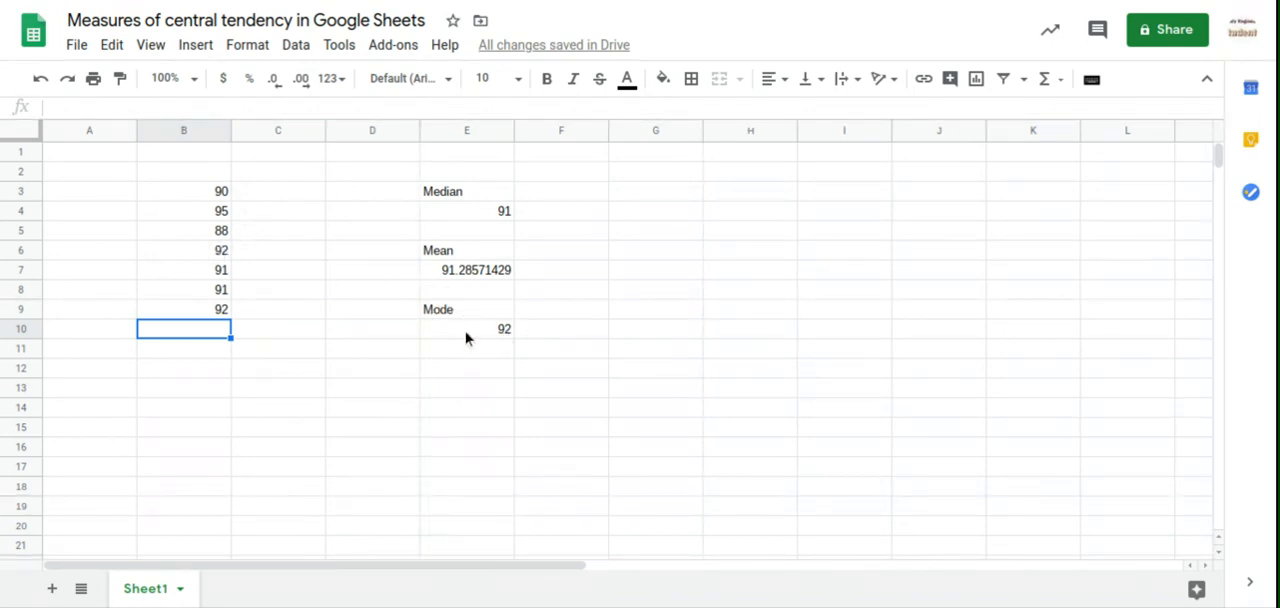
mouse_move(445, 277)
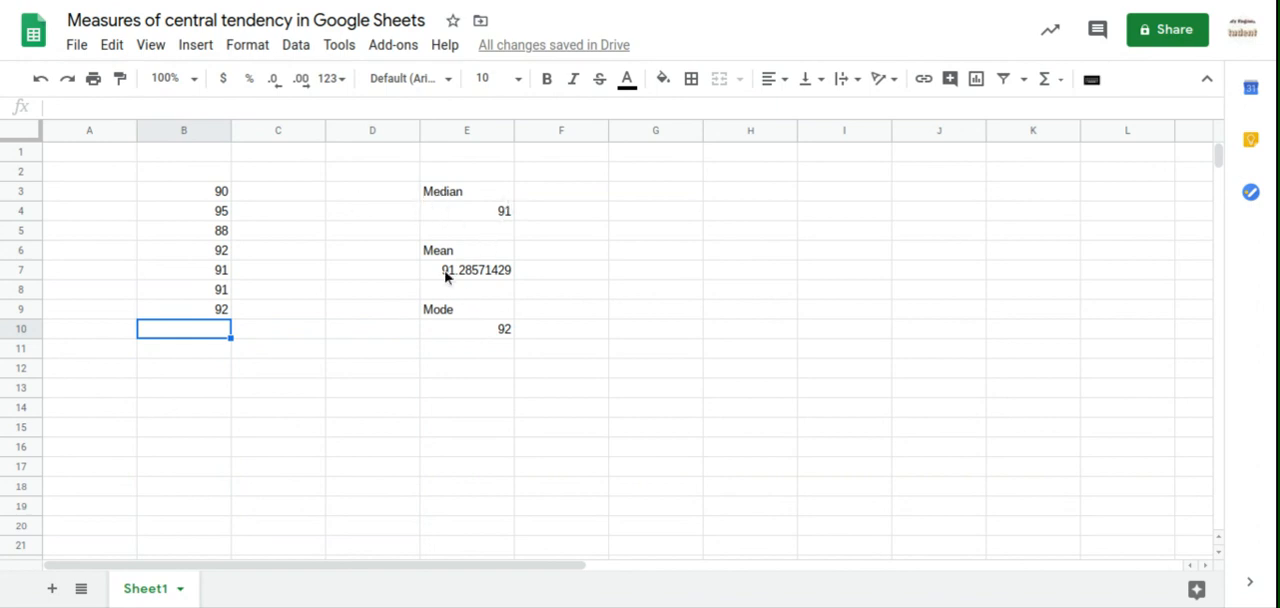
mouse_move(429, 360)
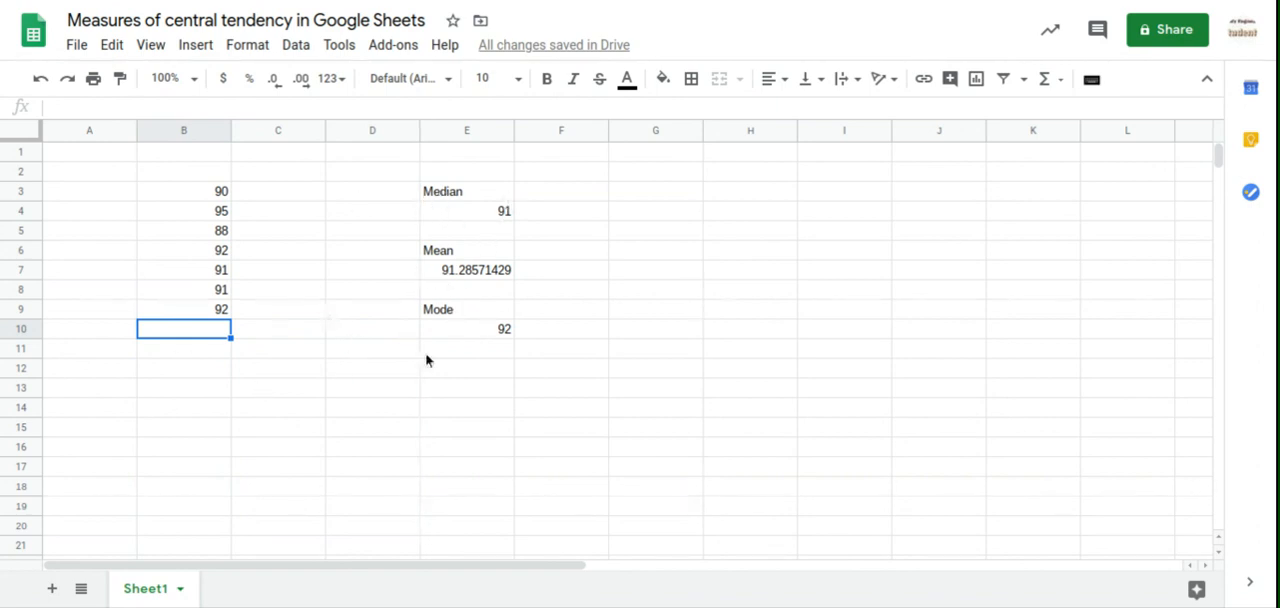
mouse_move(512, 220)
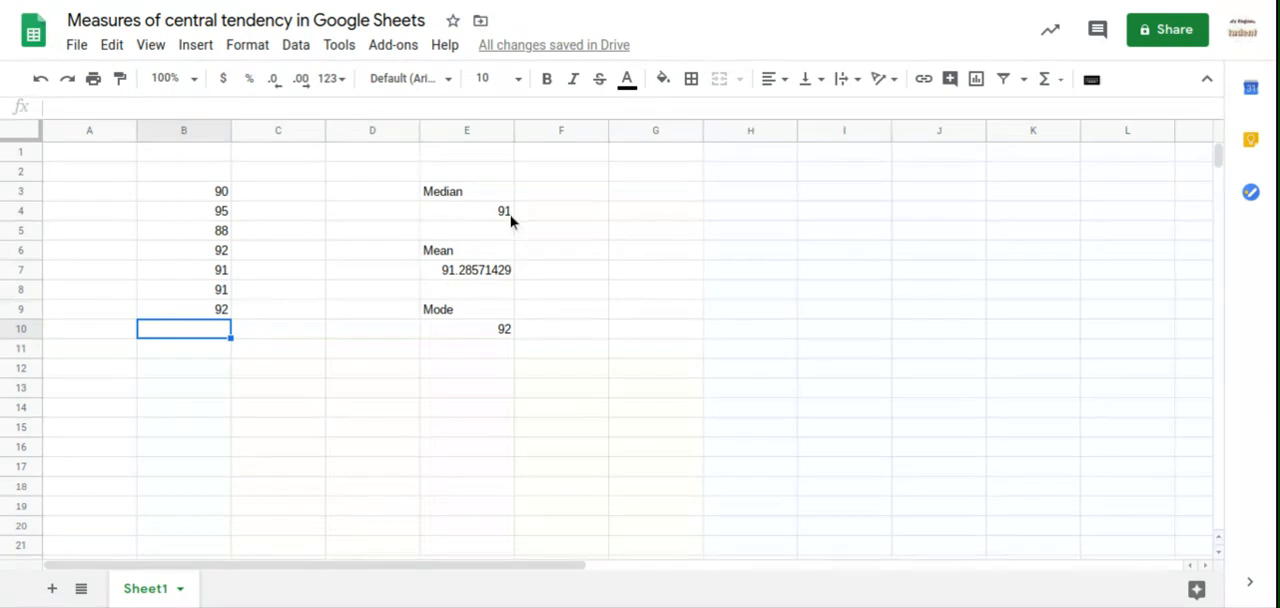
mouse_move(527, 339)
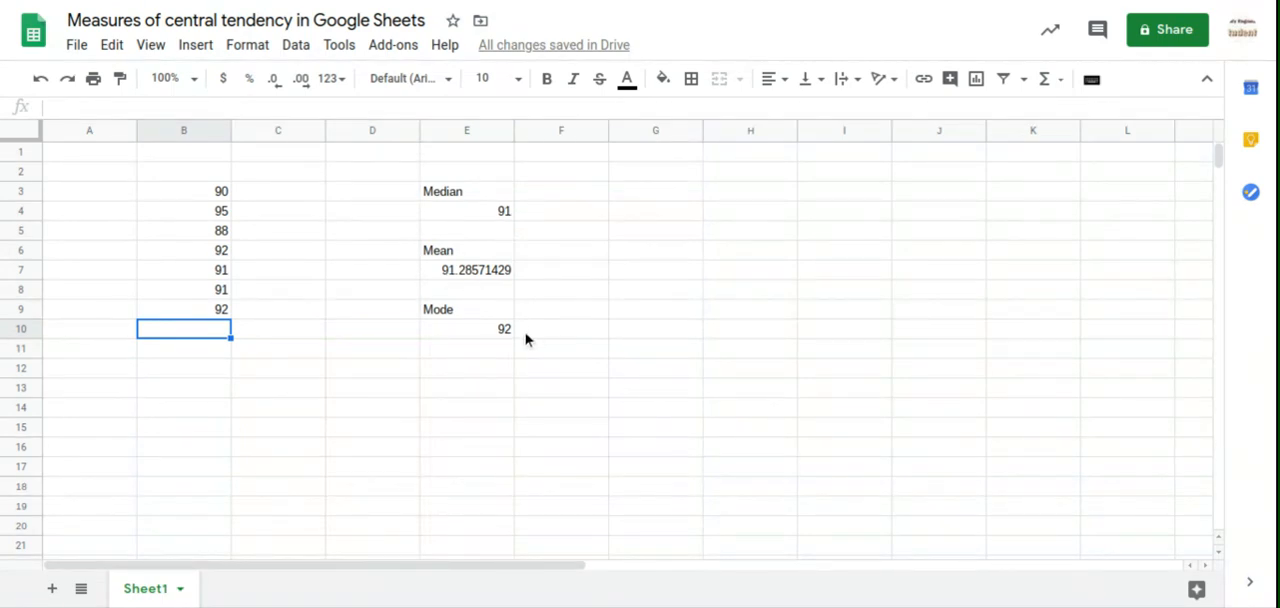
mouse_move(370, 320)
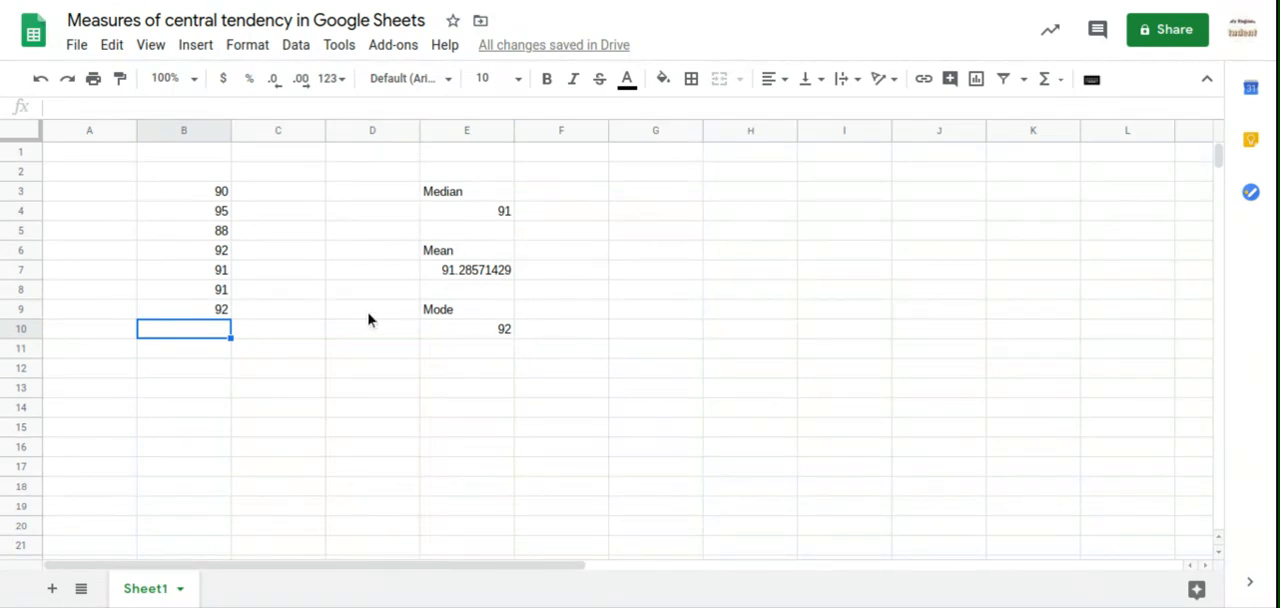
mouse_move(313, 322)
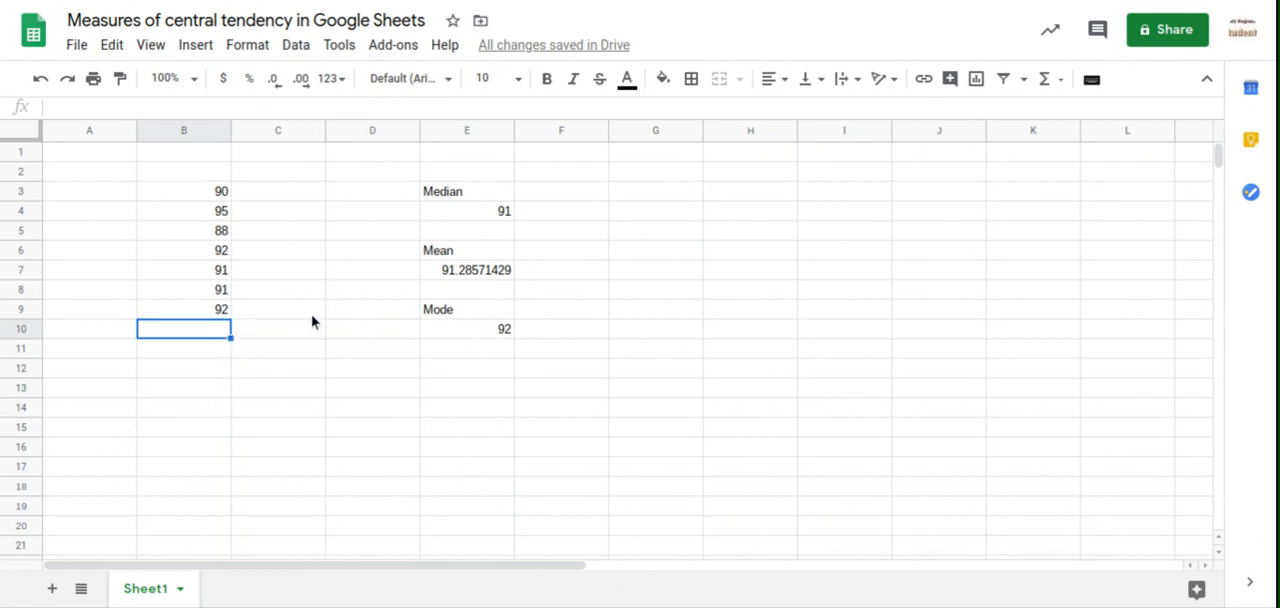
mouse_move(185, 335)
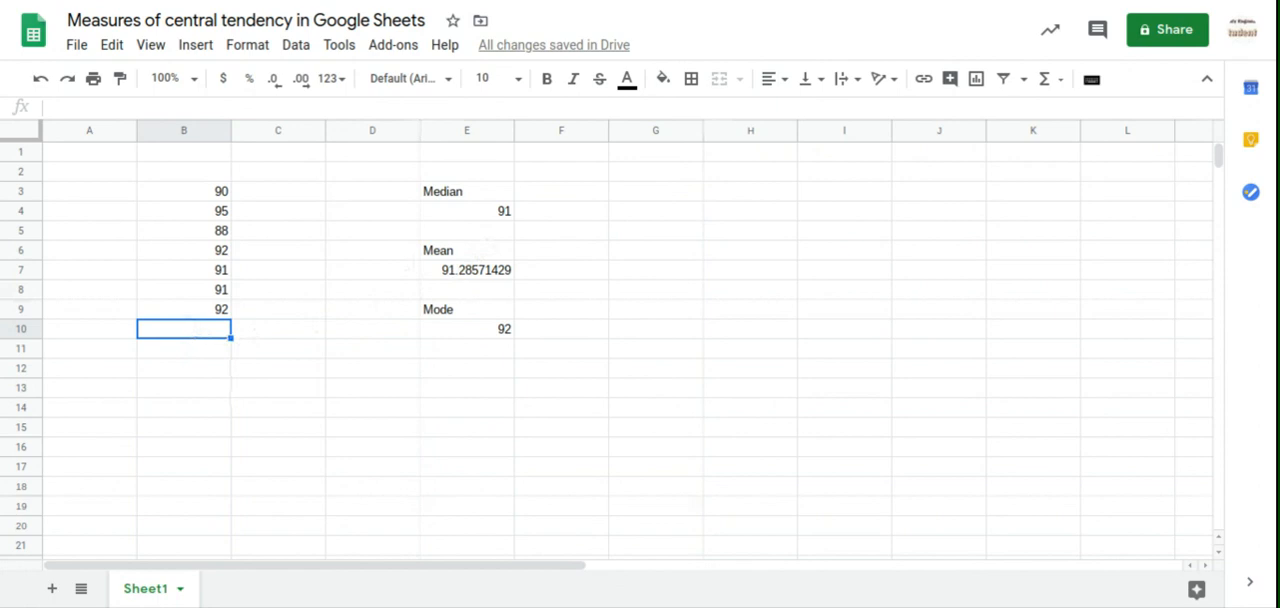
type("0")
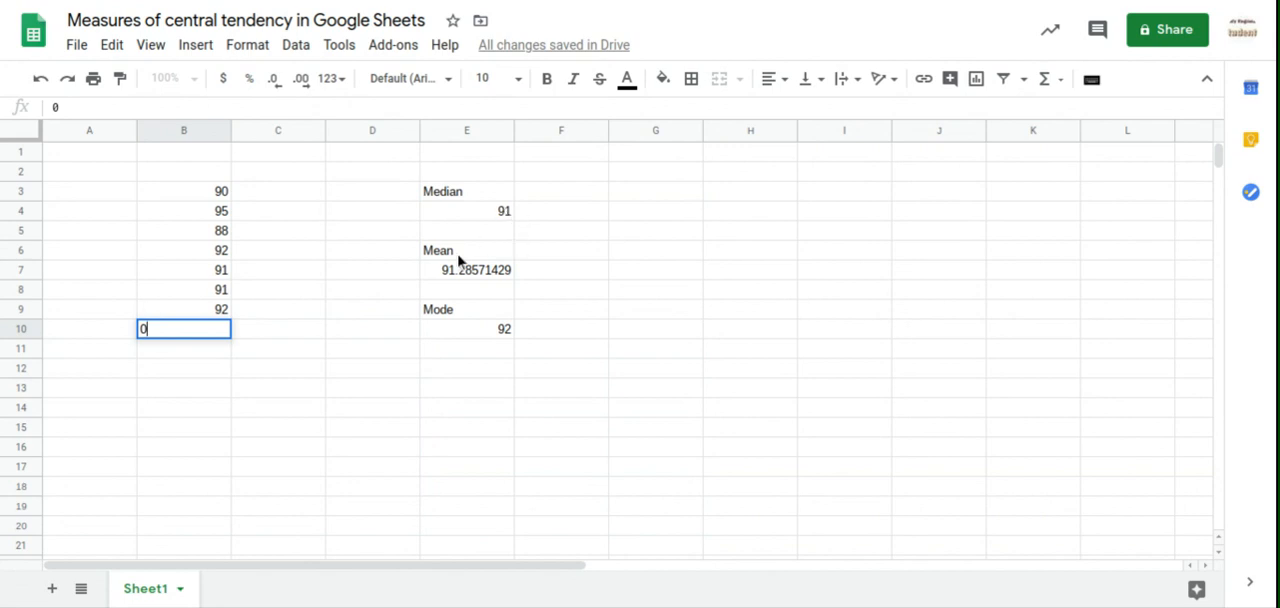
mouse_move(481, 289)
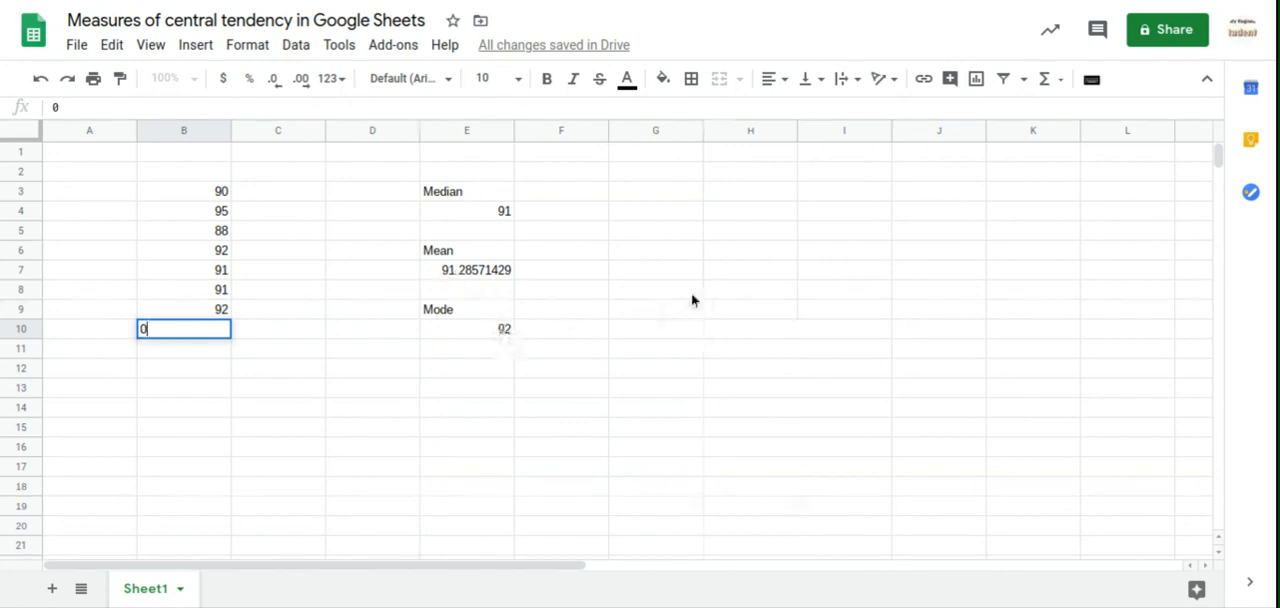
key("Enter")
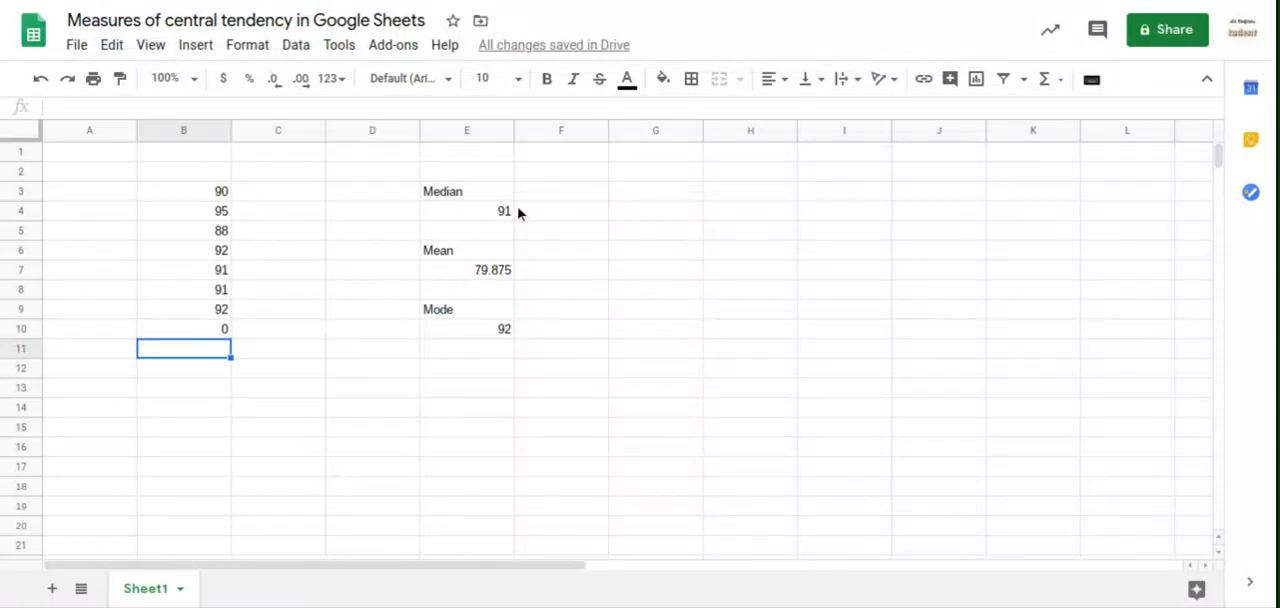
mouse_move(512, 213)
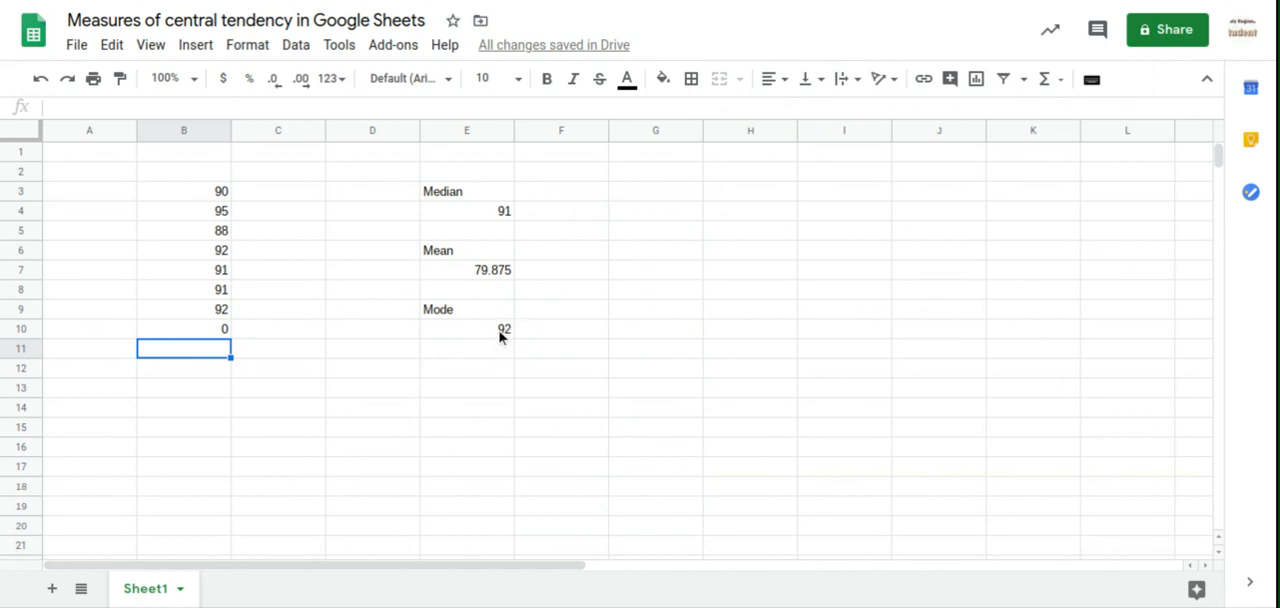
mouse_move(399, 308)
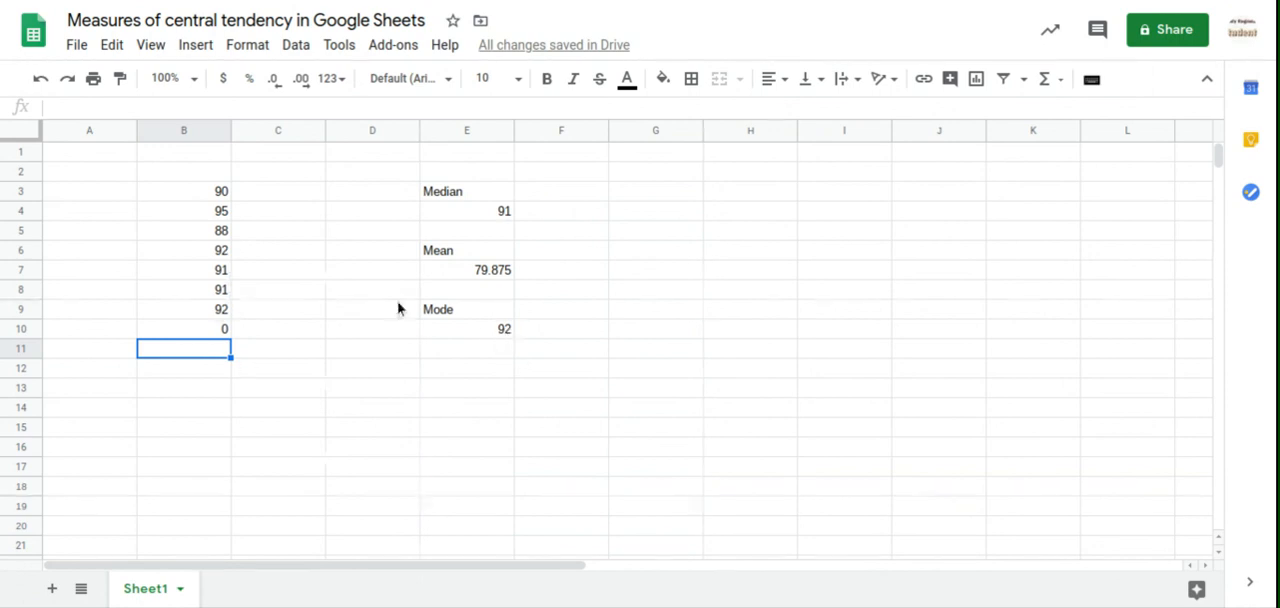
mouse_move(502, 281)
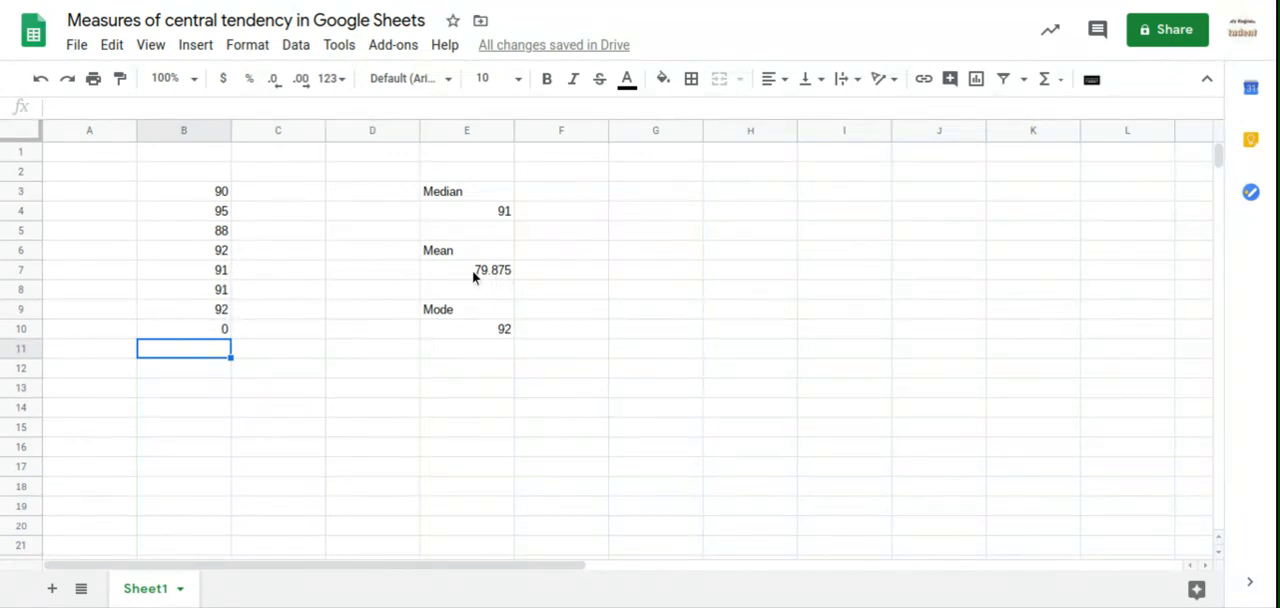
mouse_move(386, 282)
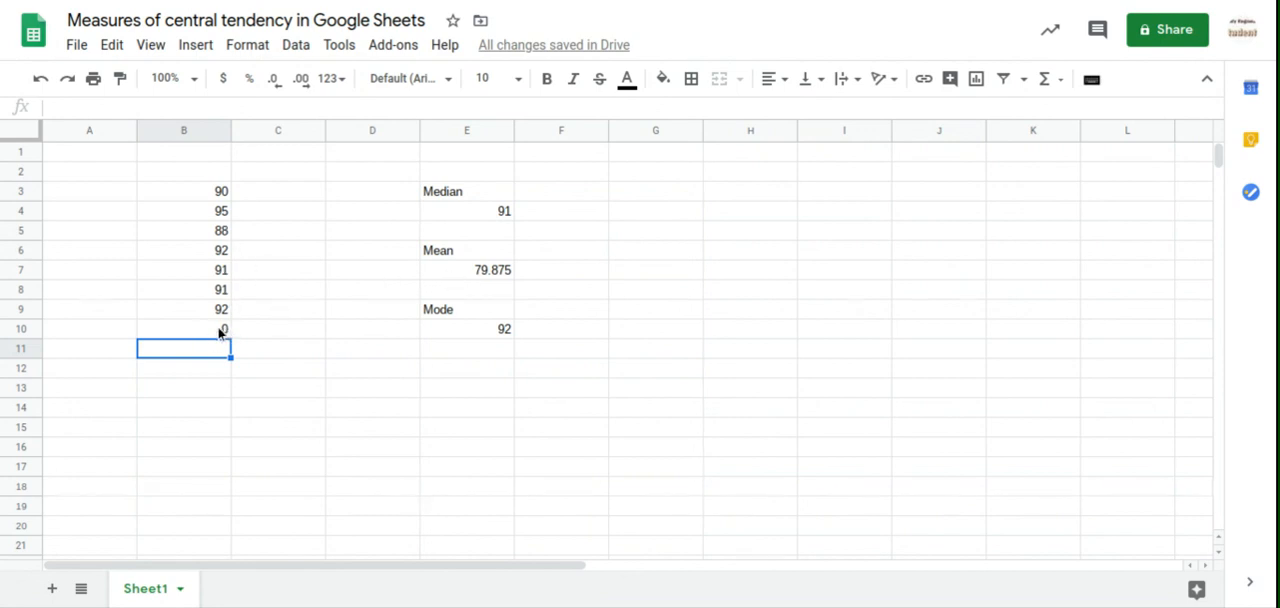
type("0")
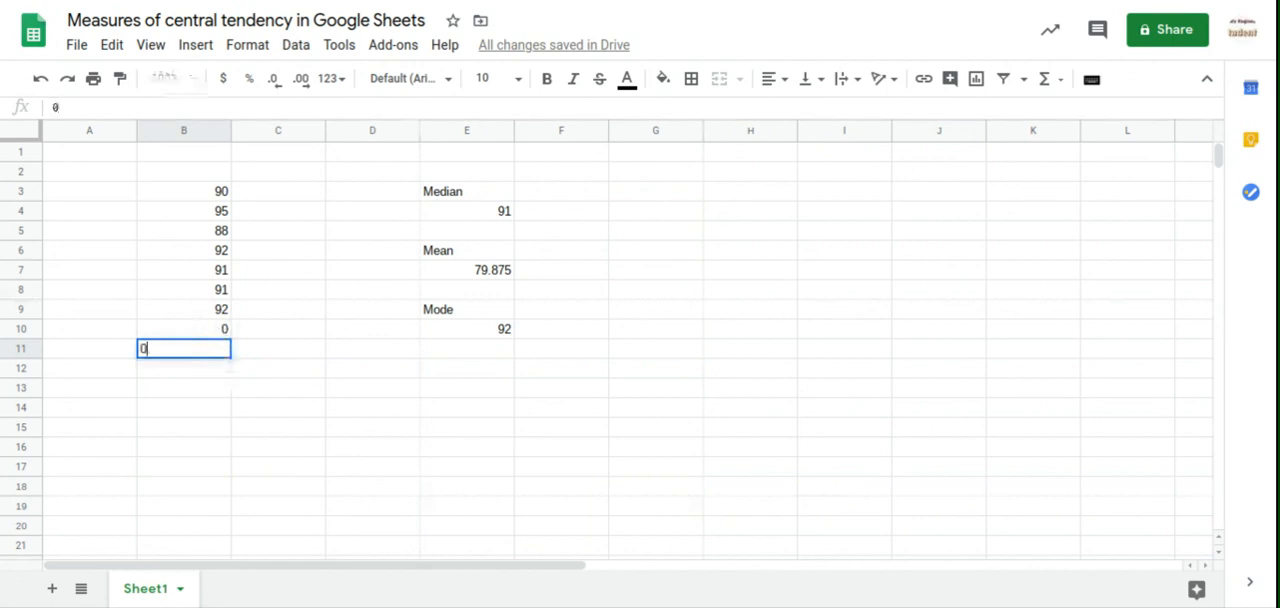
mouse_move(248, 345)
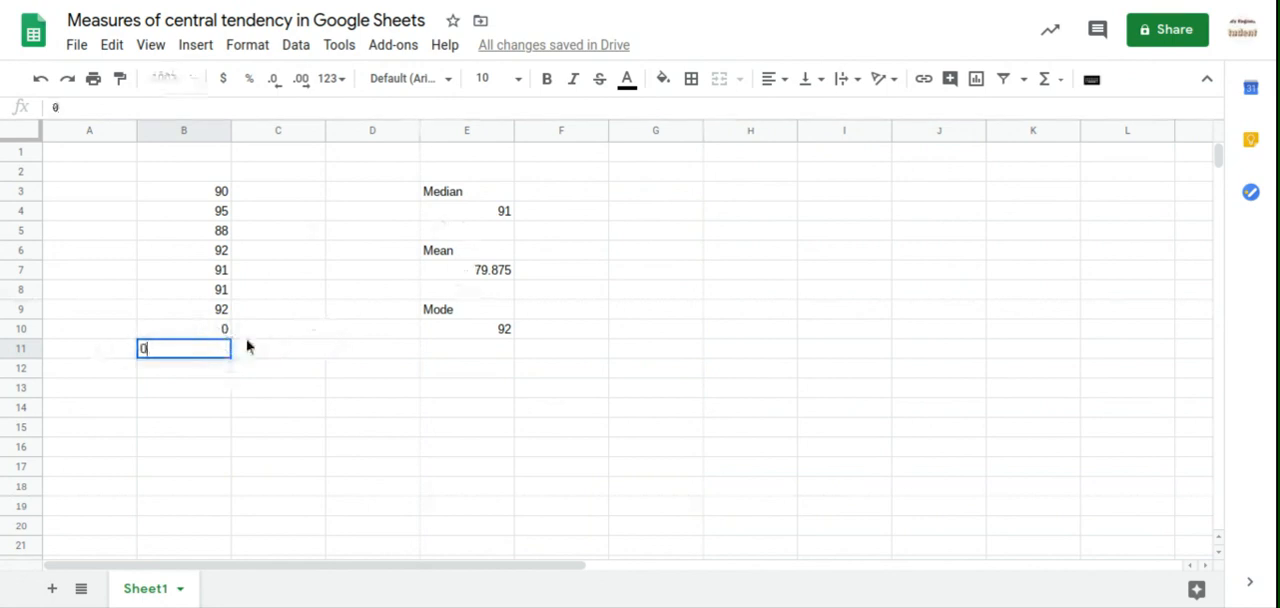
key("Enter")
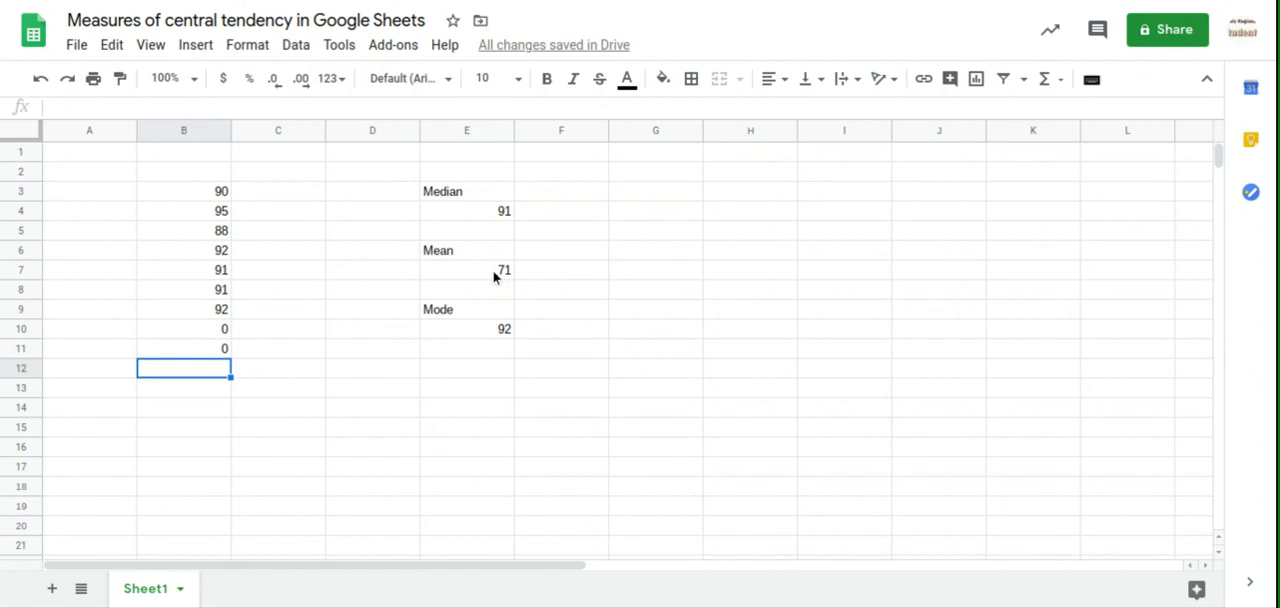
left_click(466, 269)
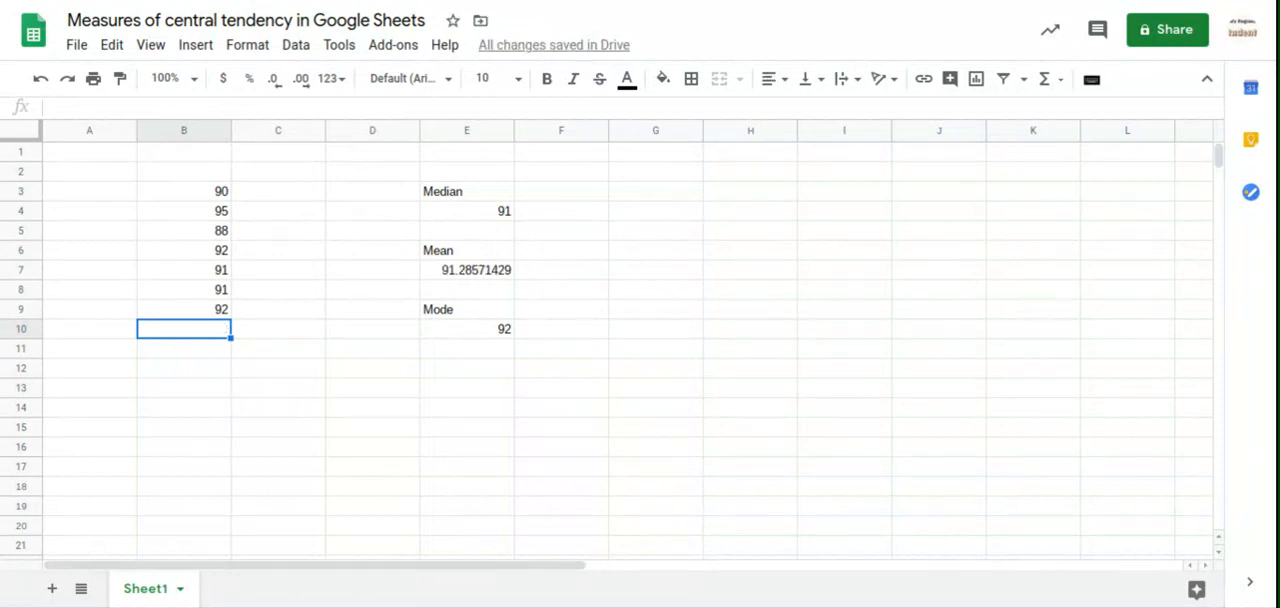
type("100")
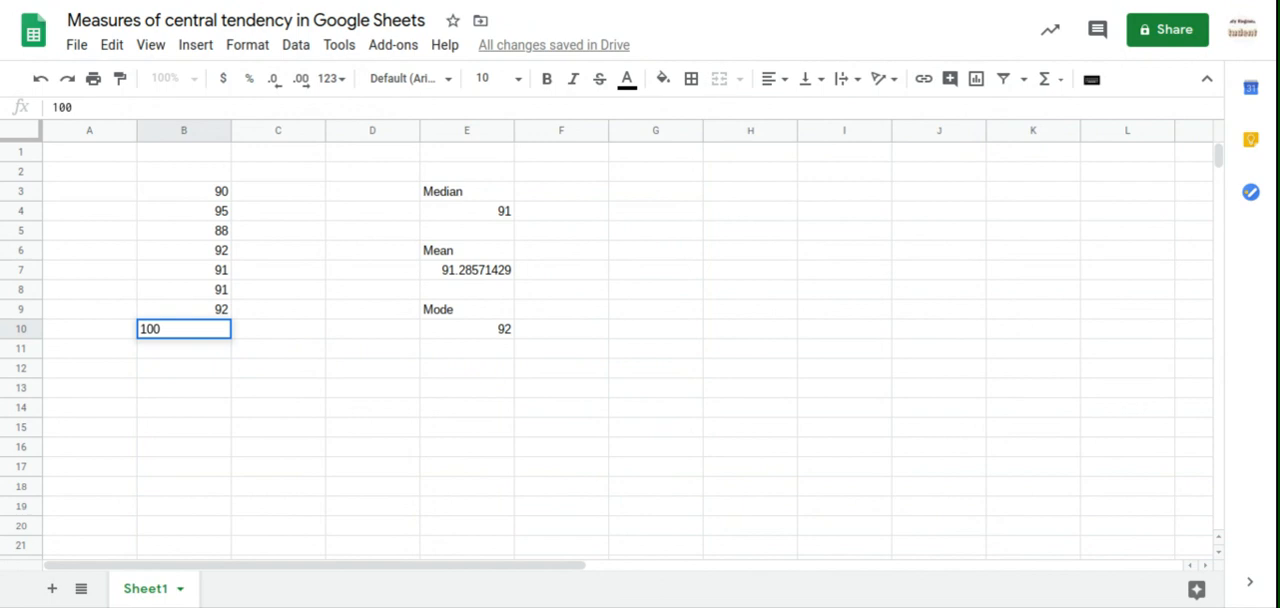
key("Enter")
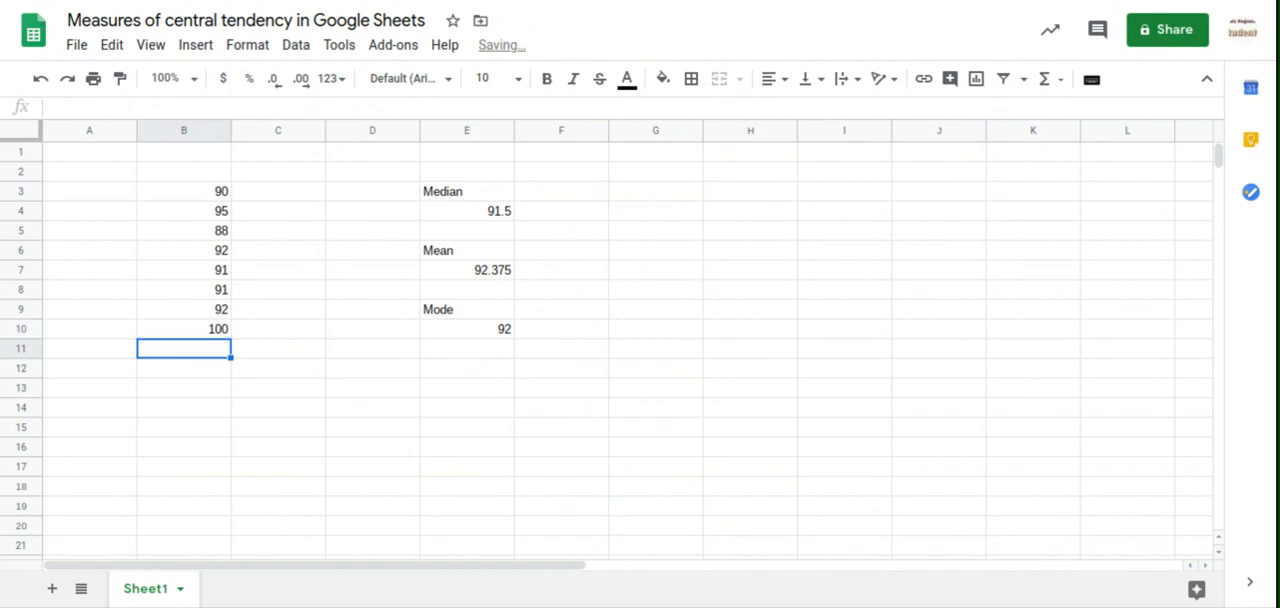
type("100")
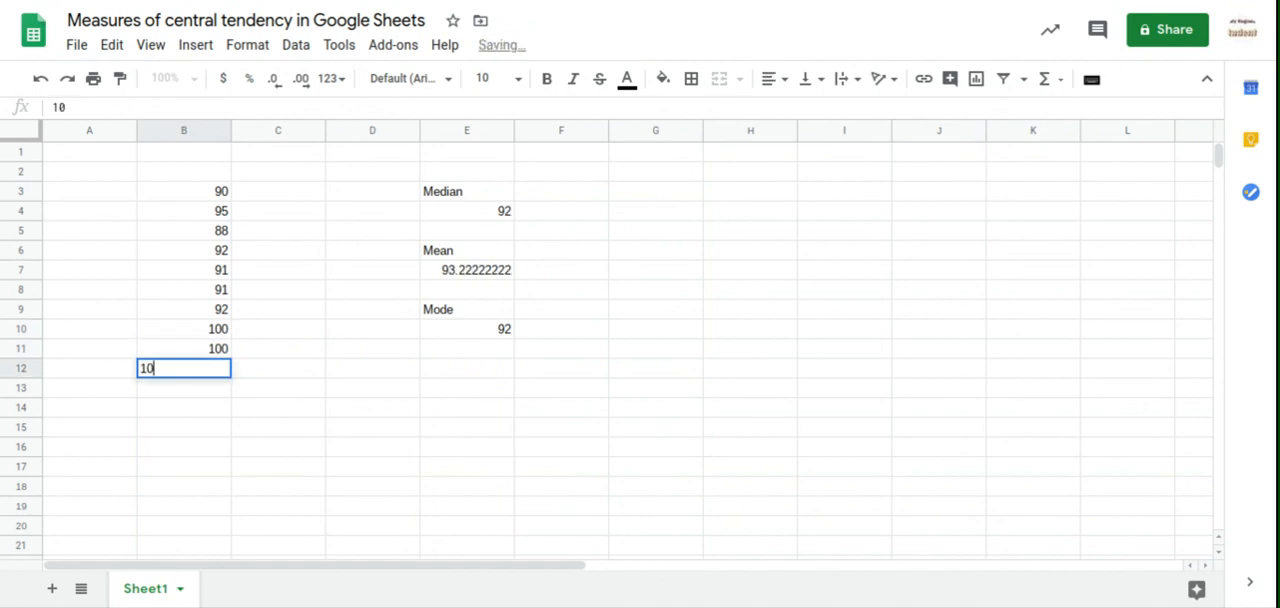
key("Enter")
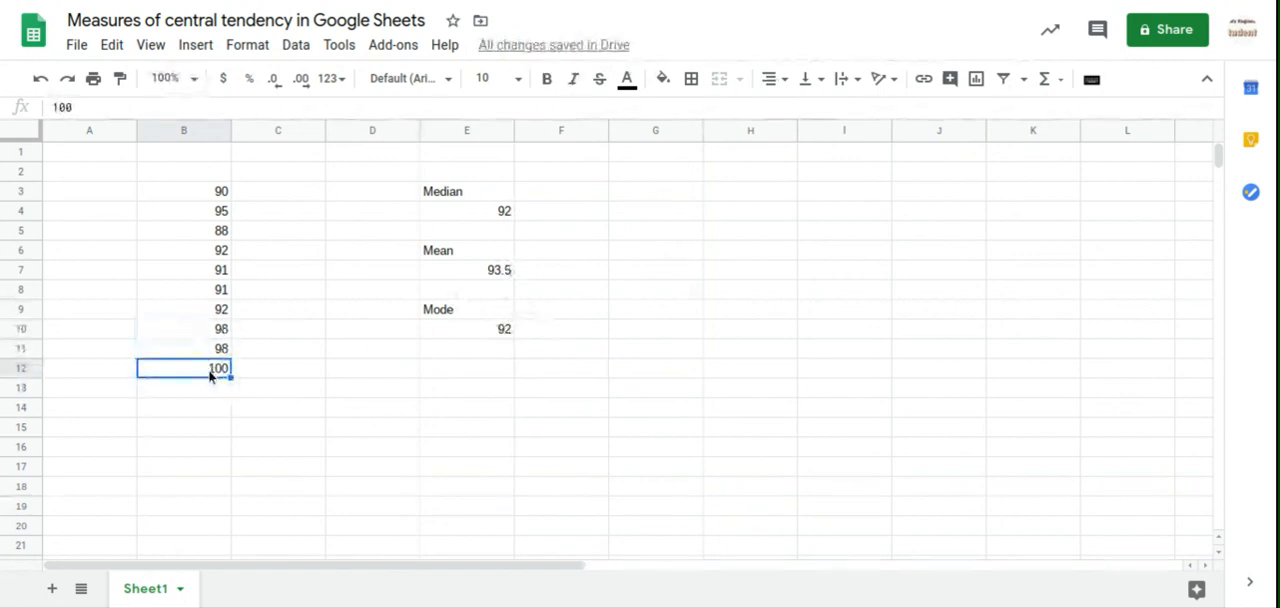
mouse_move(408, 322)
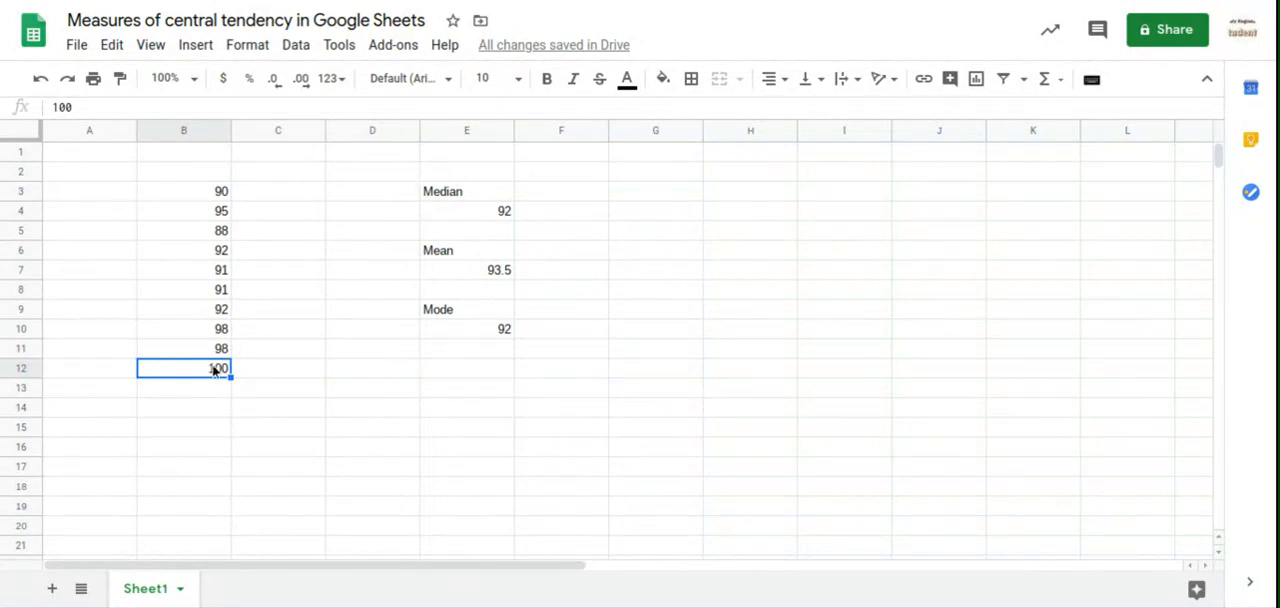
mouse_move(410, 335)
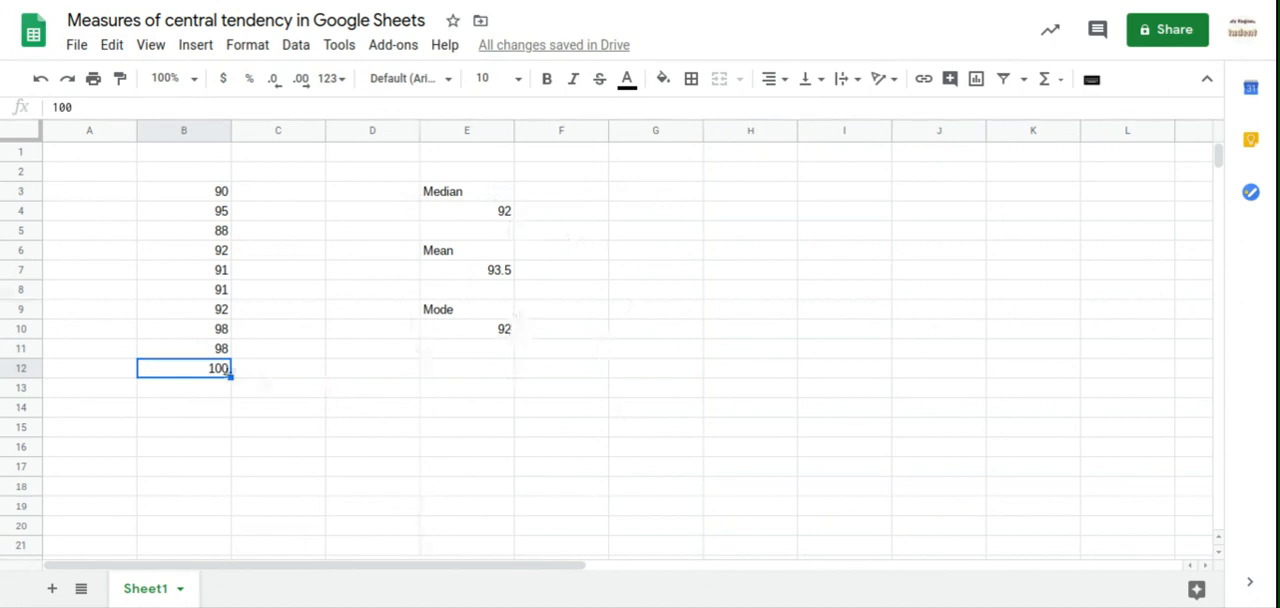
left_click(213, 328)
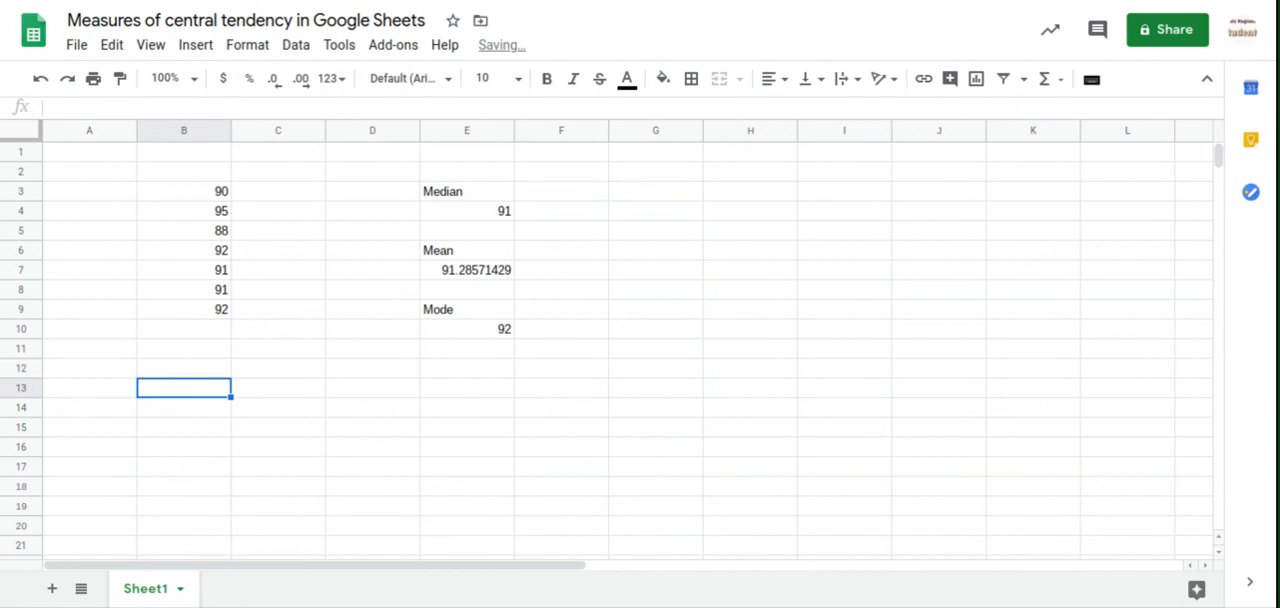
left_click(470, 213)
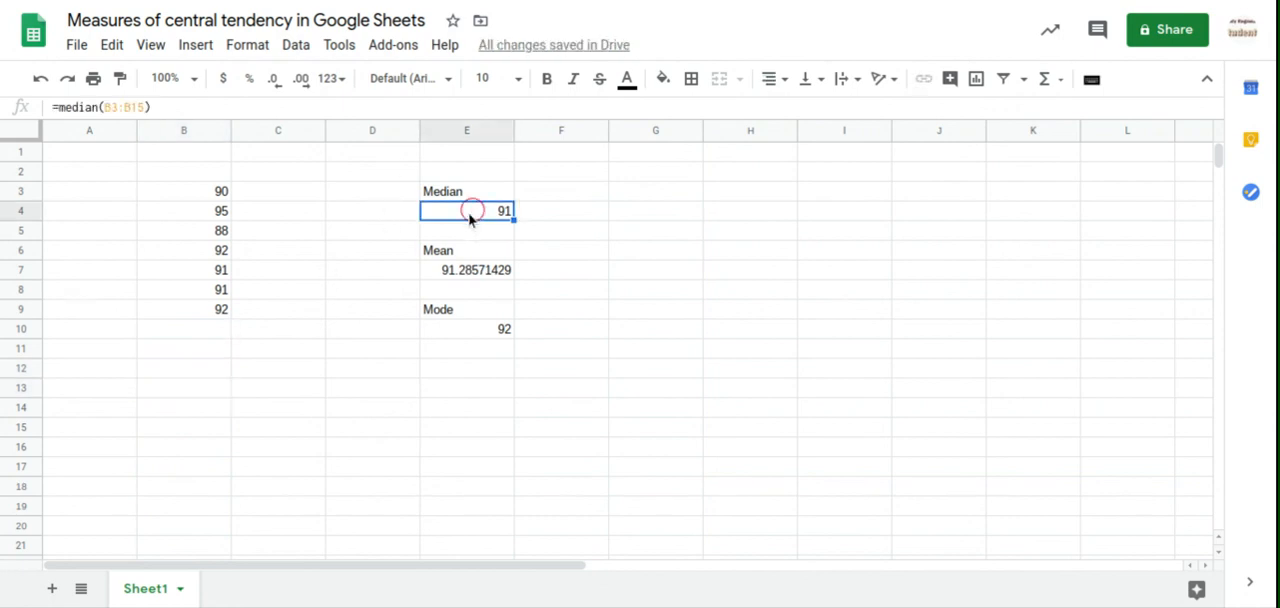
mouse_move(194, 197)
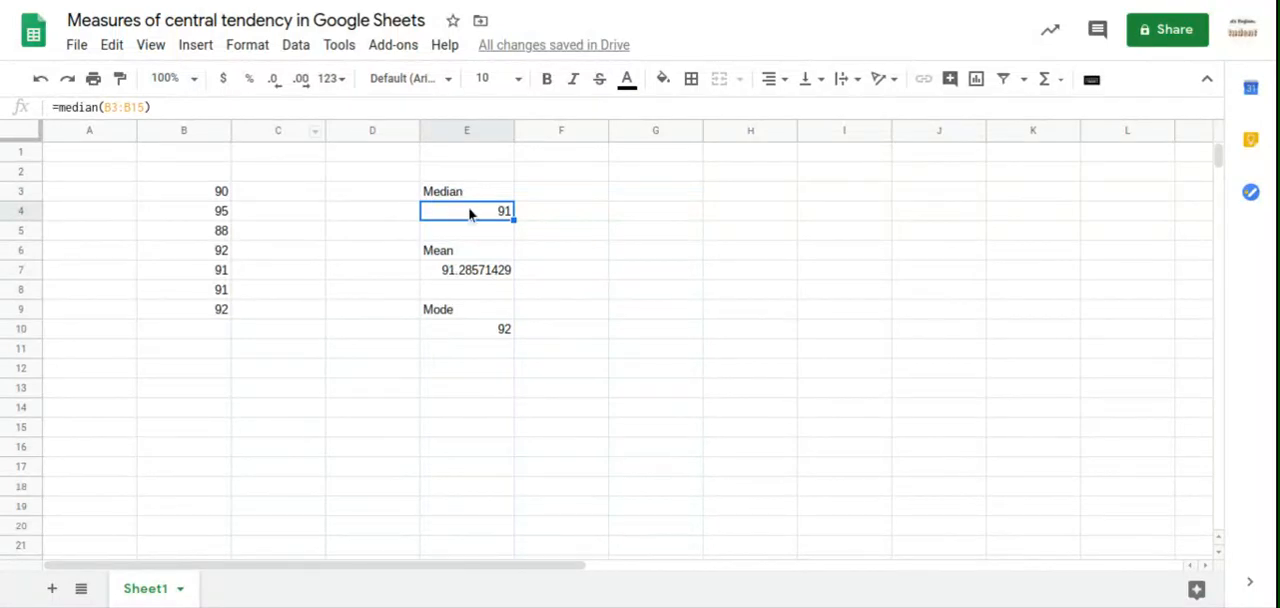
double_click(467, 210)
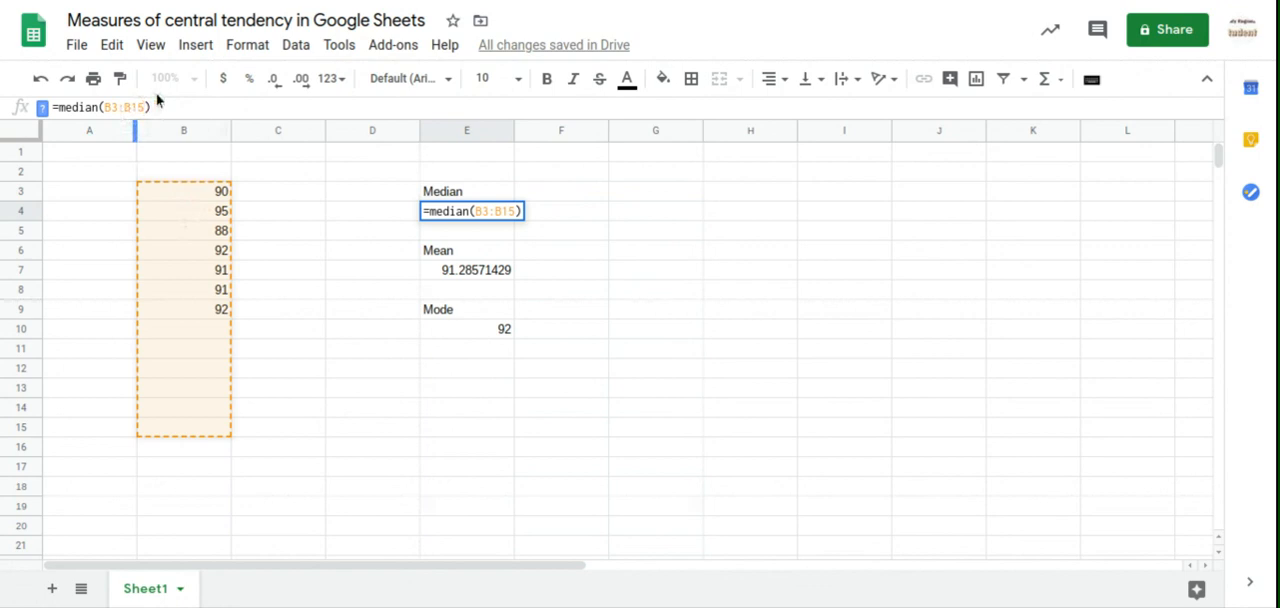
key("Enter")
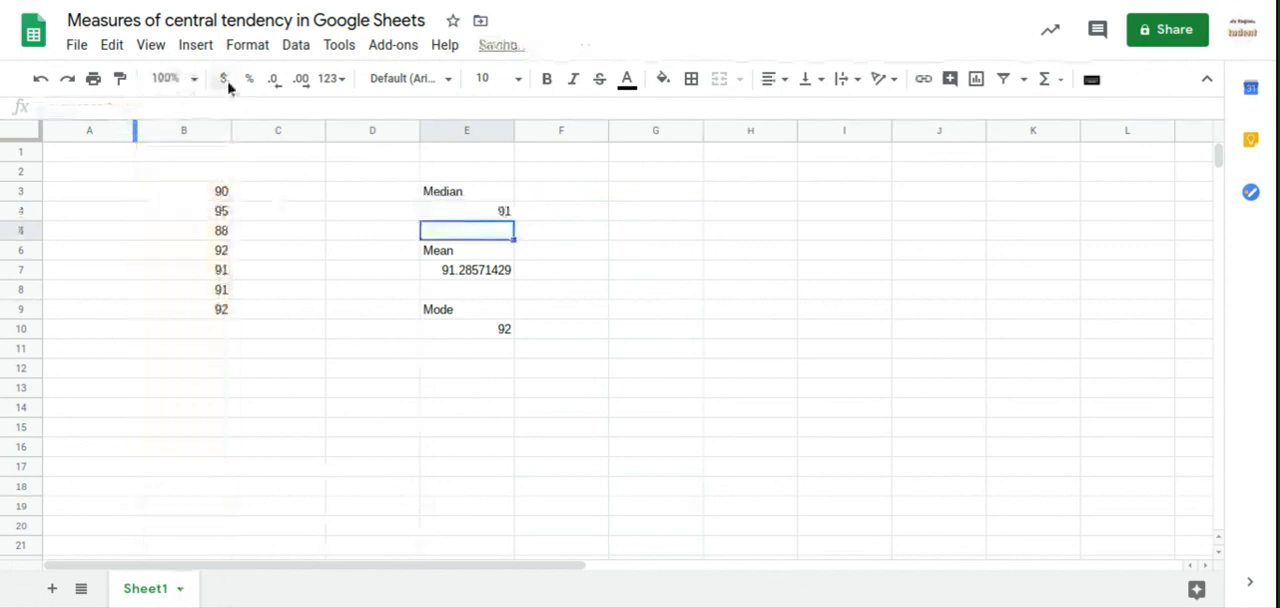
left_click(466, 210)
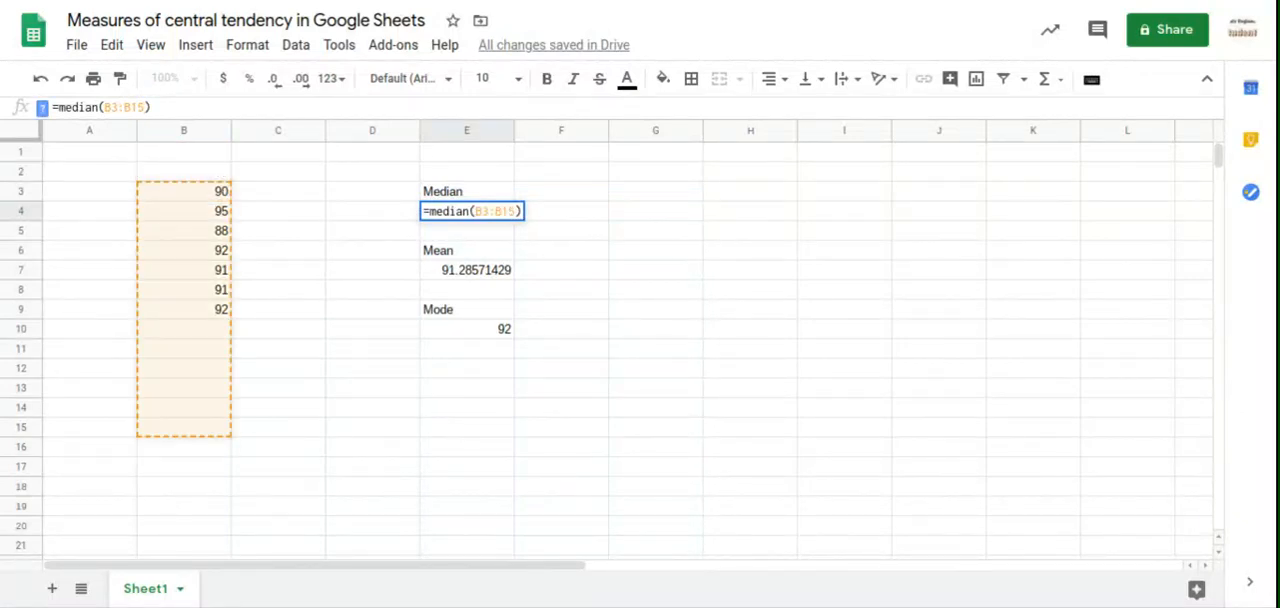
key("Enter")
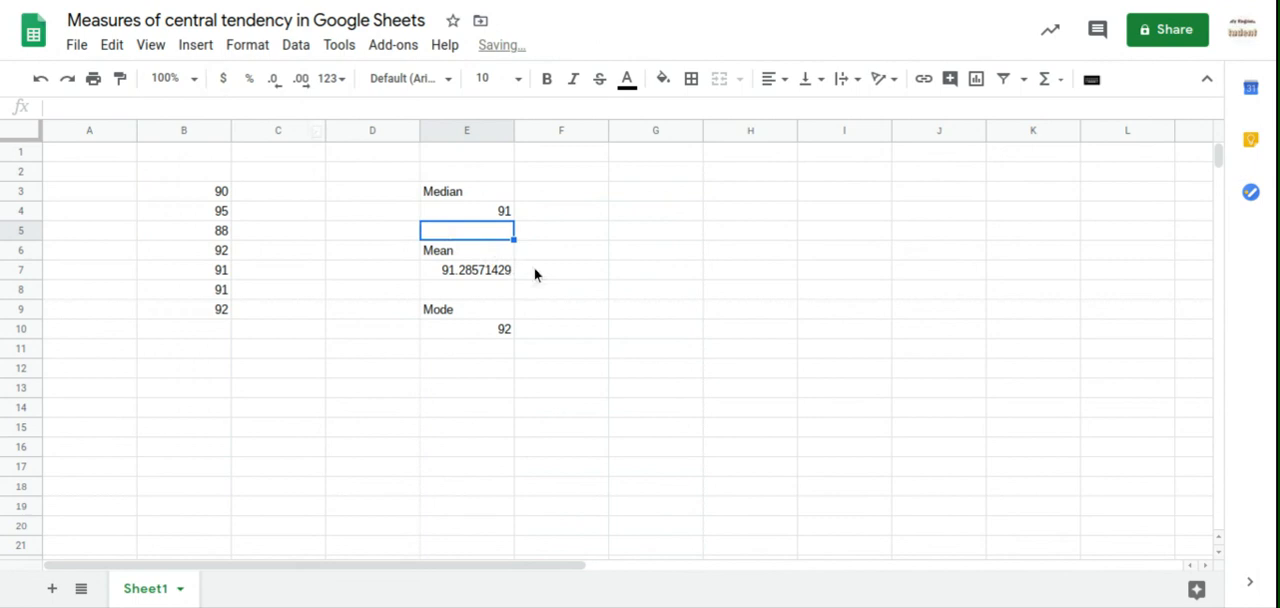